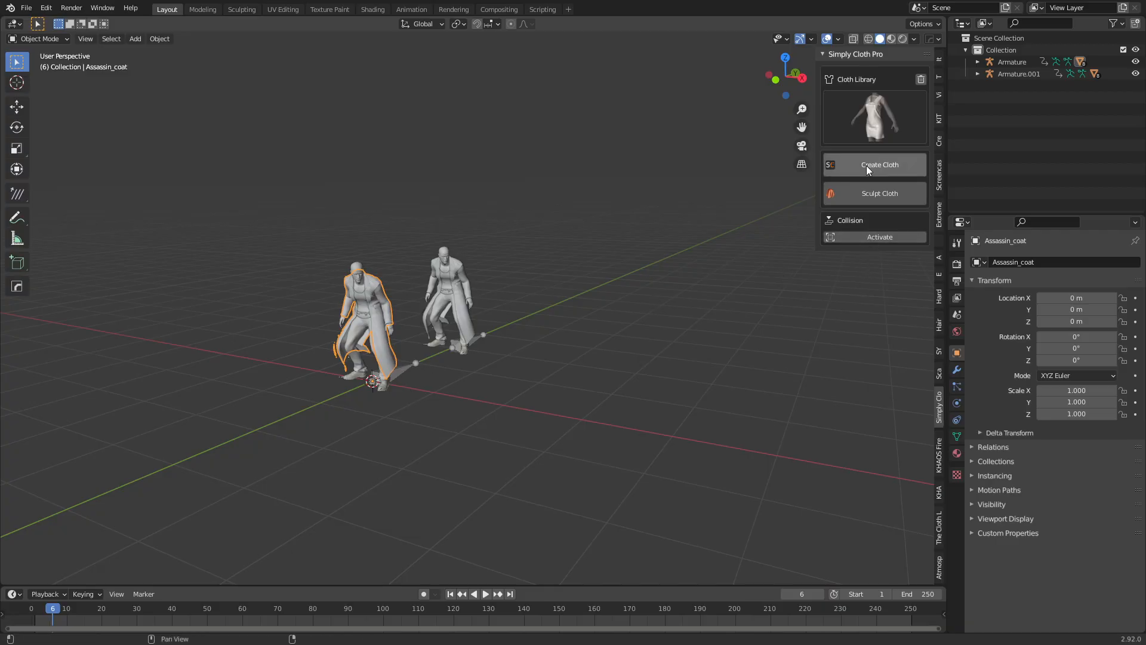
Step: Convert Assassin_coat into a Simply Cloth object and start its simulation
left_click(881, 165)
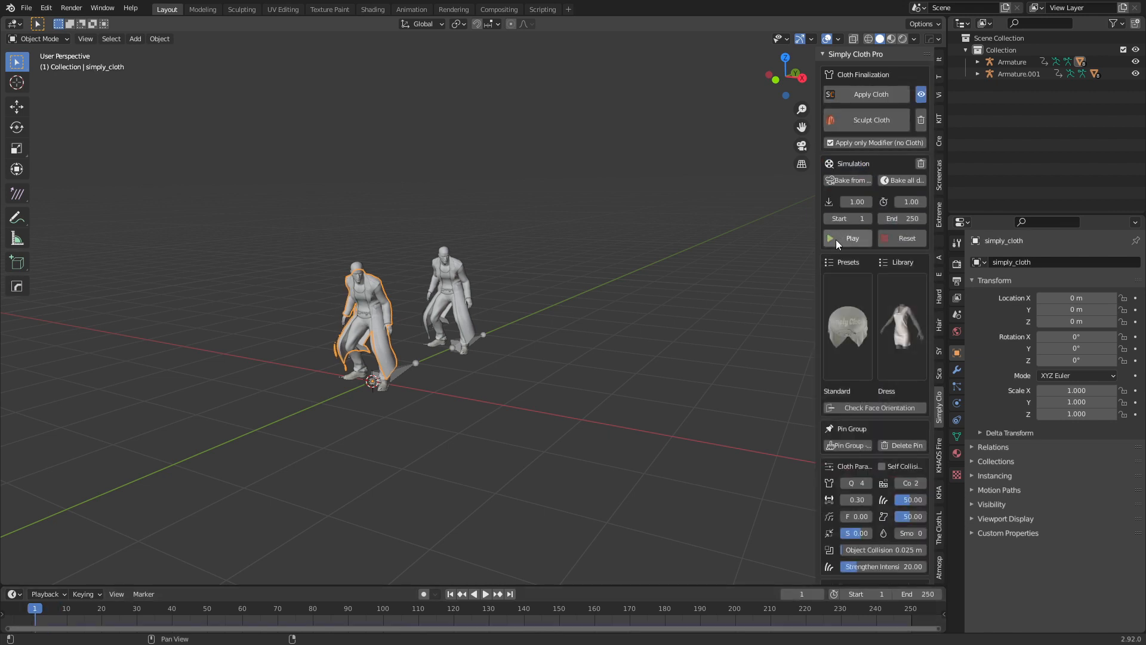
left_click(852, 237)
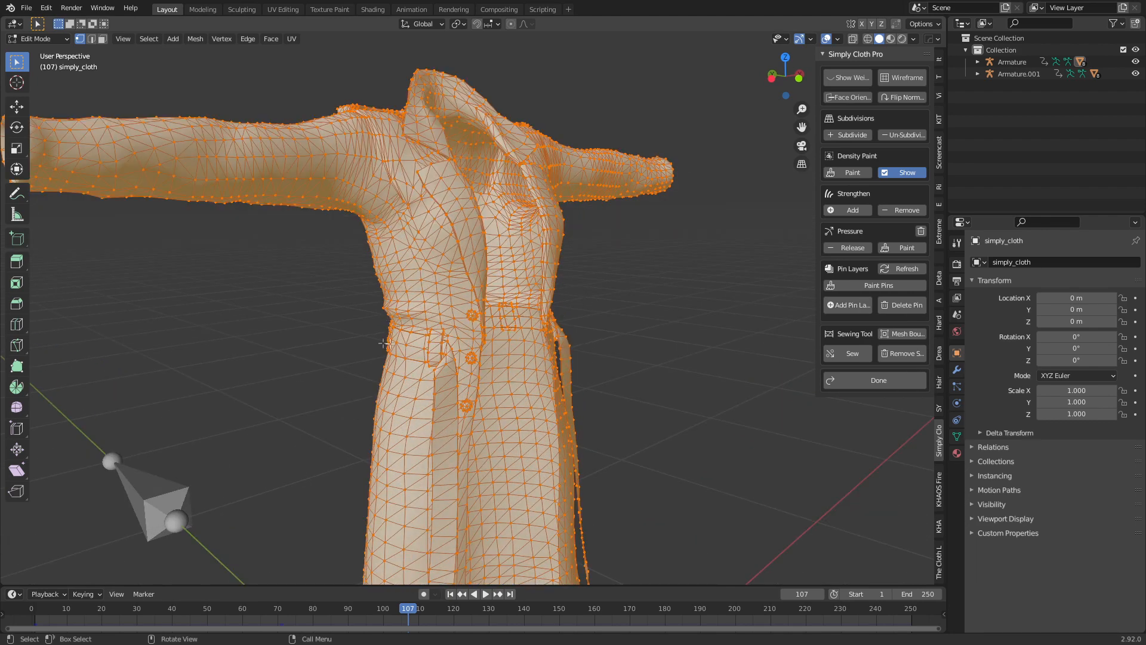
mouse_move(436, 344)
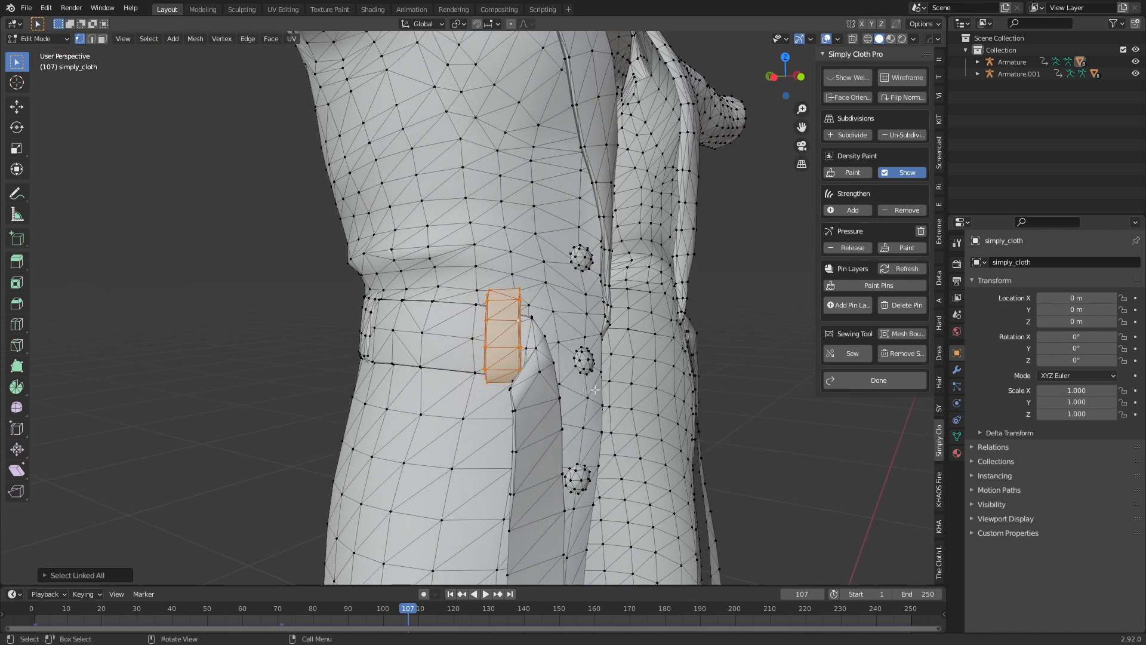
mouse_move(347, 360)
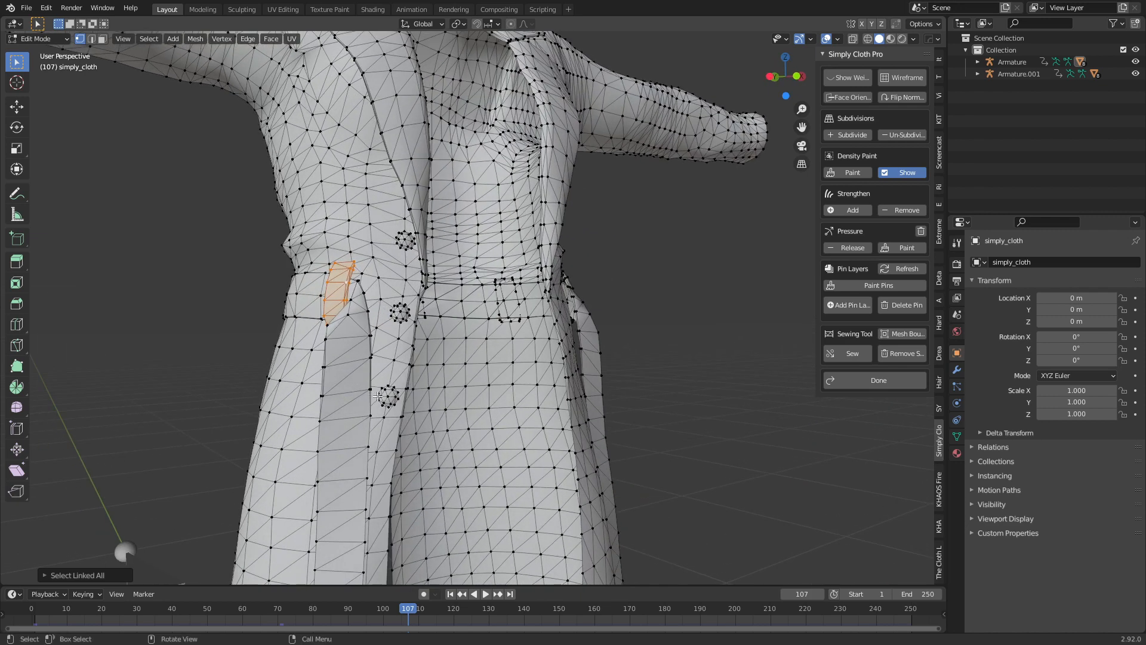
Step: Select another small loose piece of the coat, such as a belt loop, for pinning
left_click(385, 399)
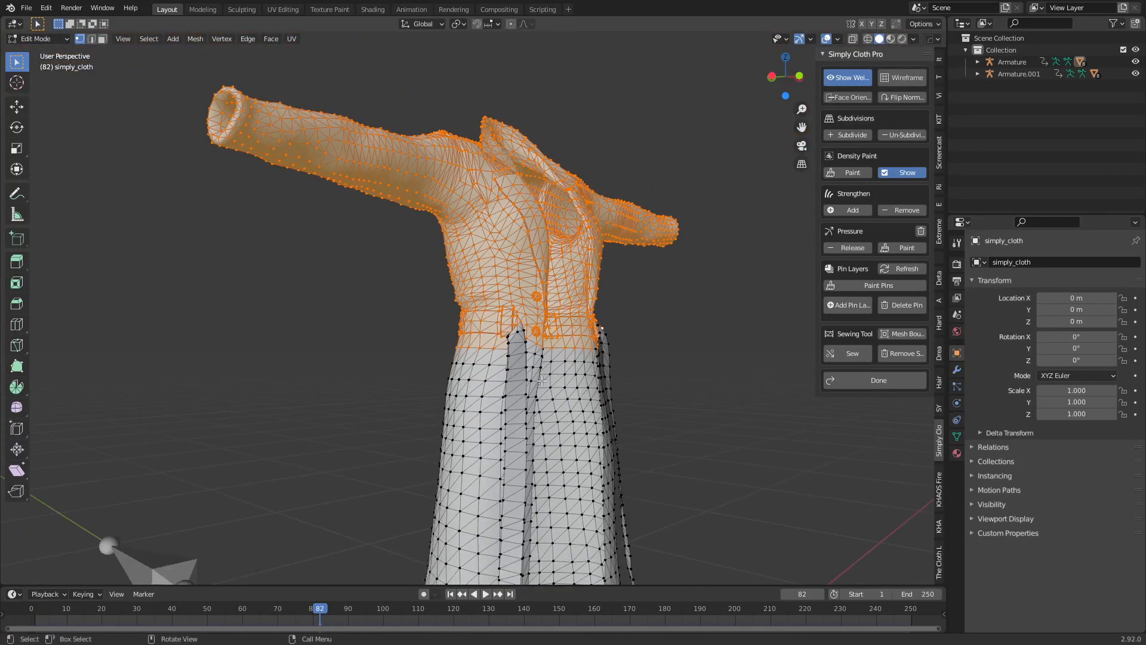
mouse_move(620, 379)
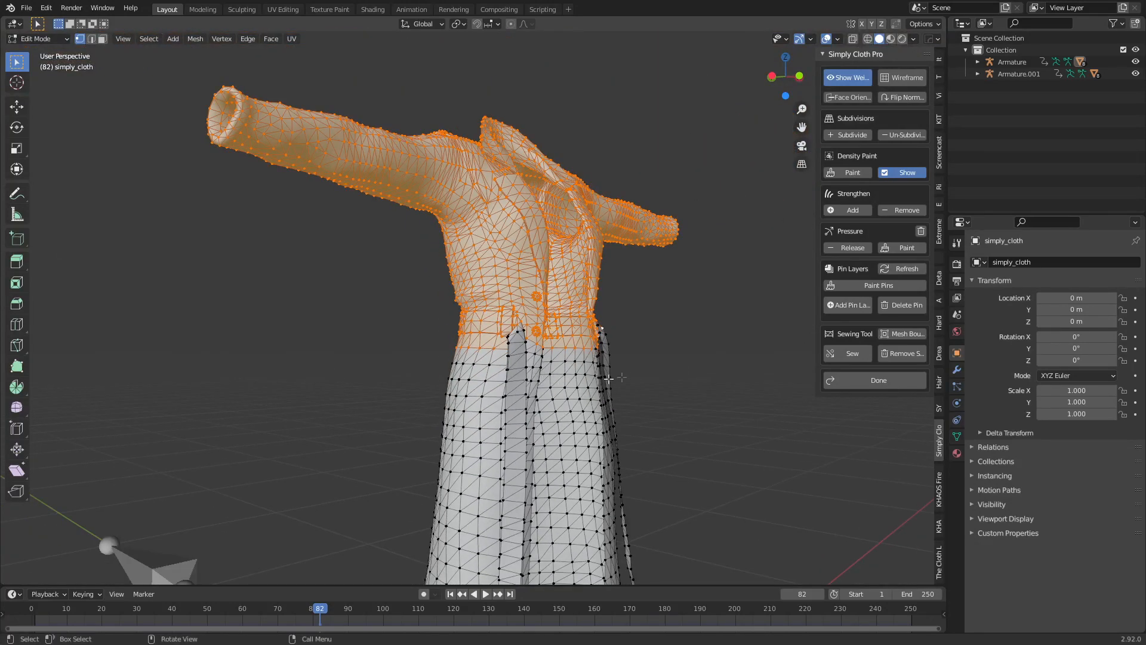
mouse_move(848, 305)
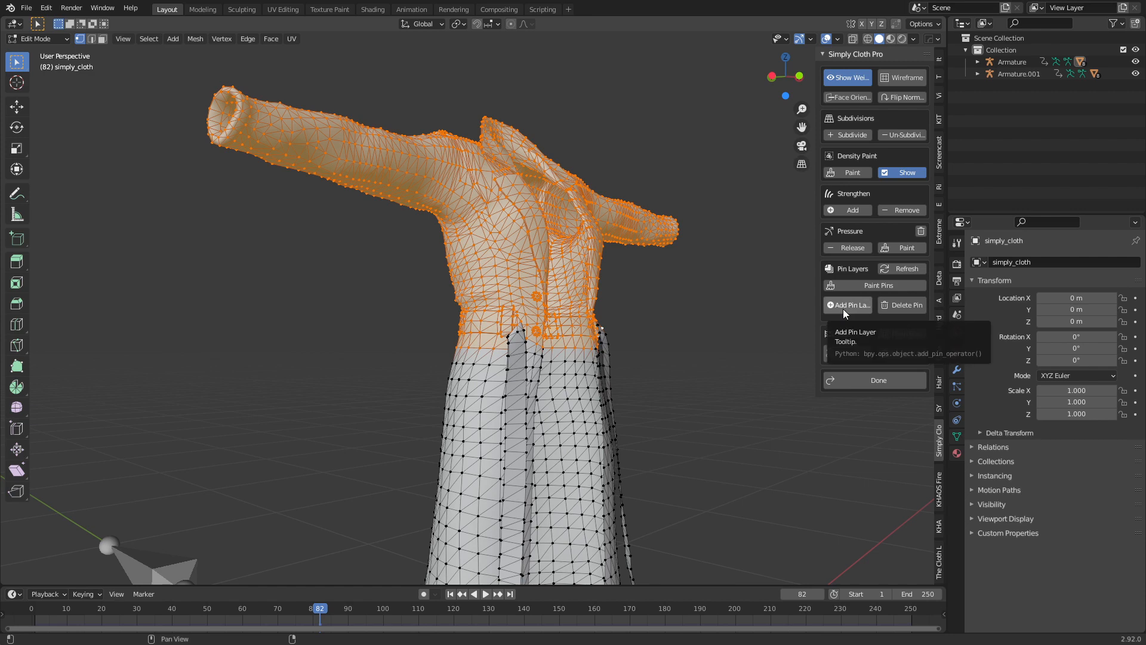
Step: Create the TopCoat pin layer at weight 1.00 and give the coat a first playback
left_click(848, 304)
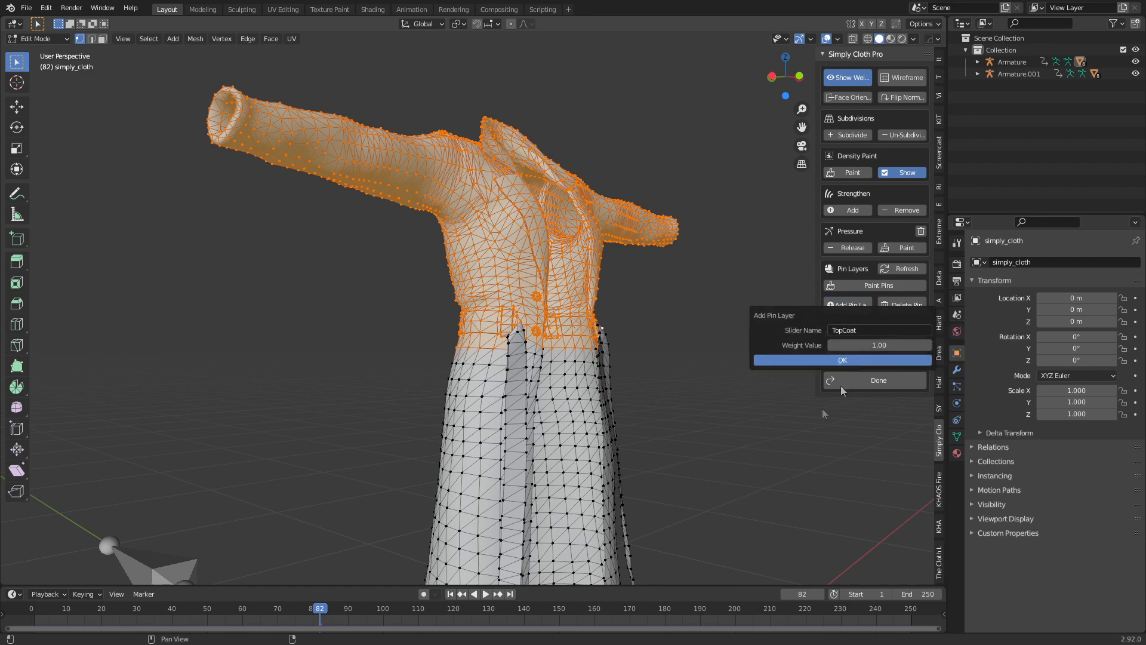
left_click(841, 359)
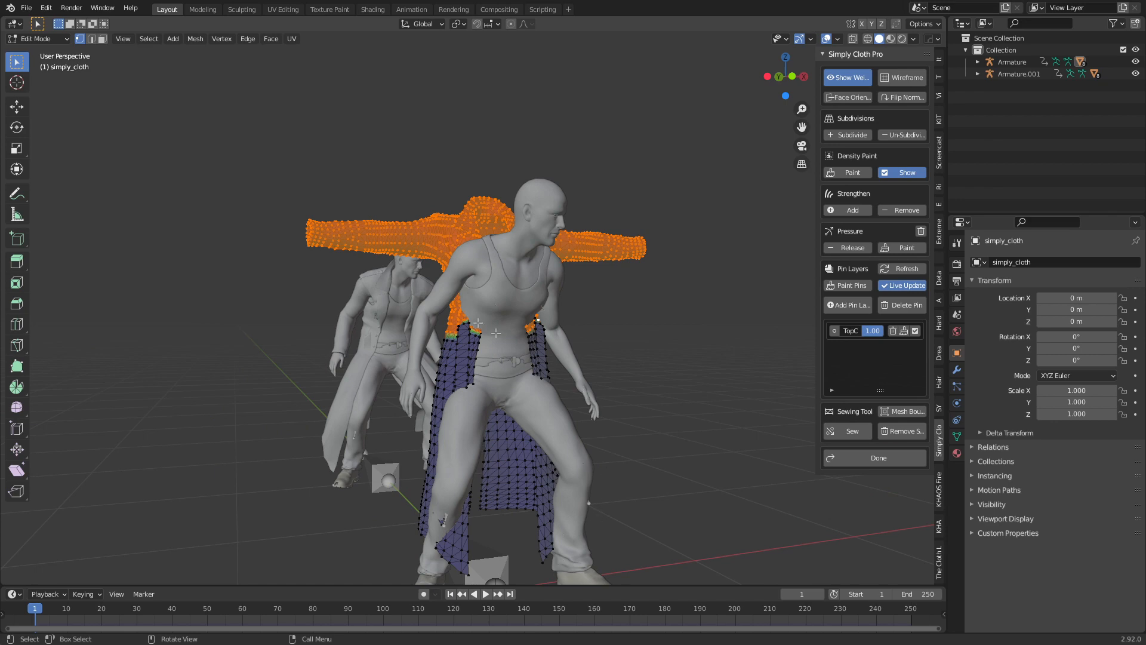
left_click(874, 457)
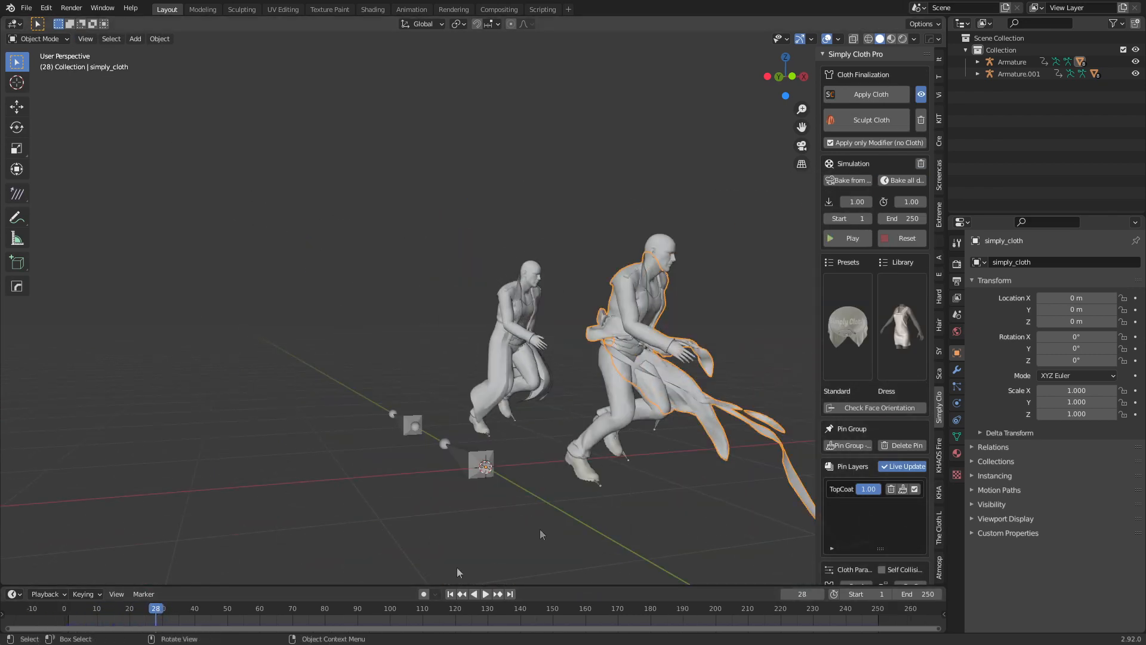
left_click(845, 238)
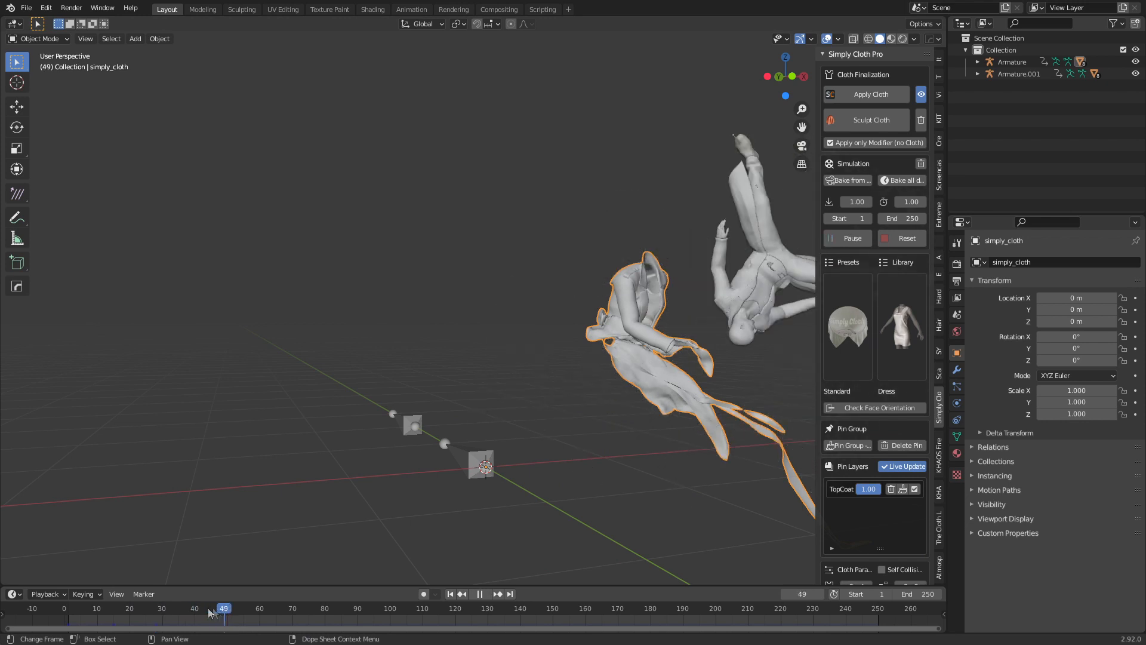
left_click(119, 608)
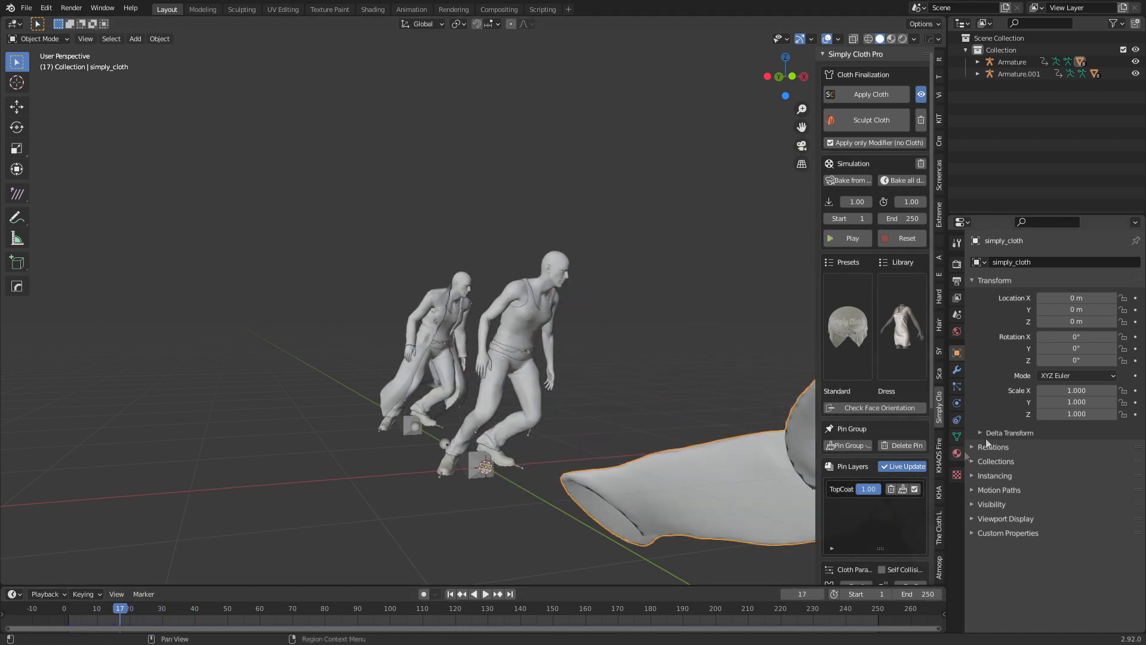
left_click(957, 369)
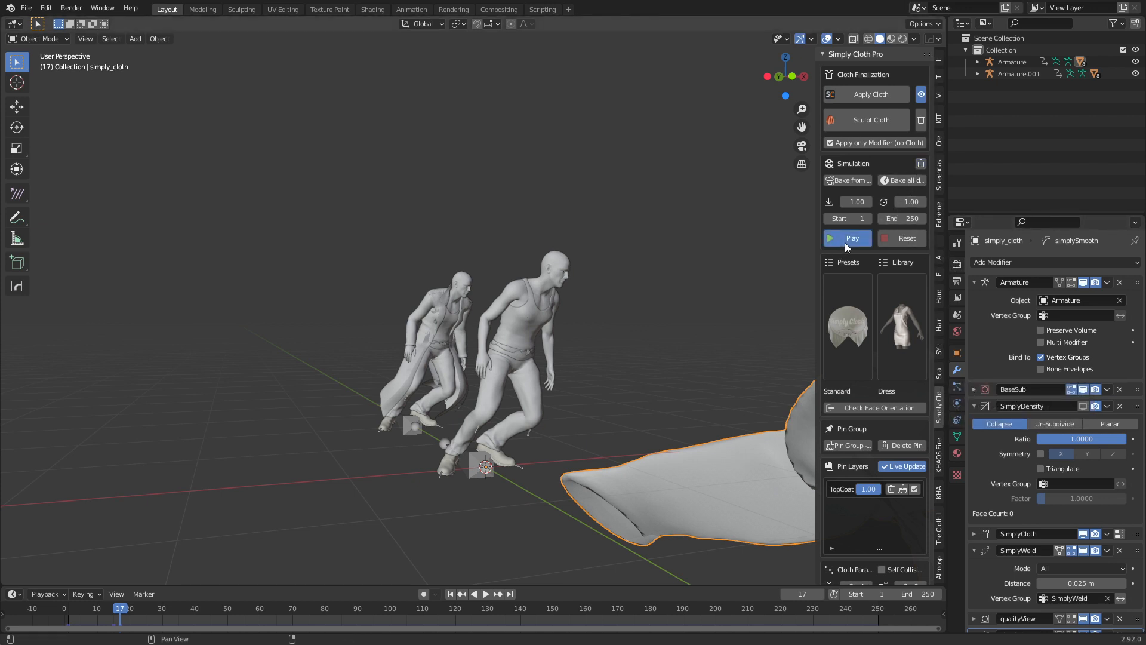
Step: Re-run the simulation from frame 1 and scrub the timeline to watch the lower coat flow
left_click(852, 238)
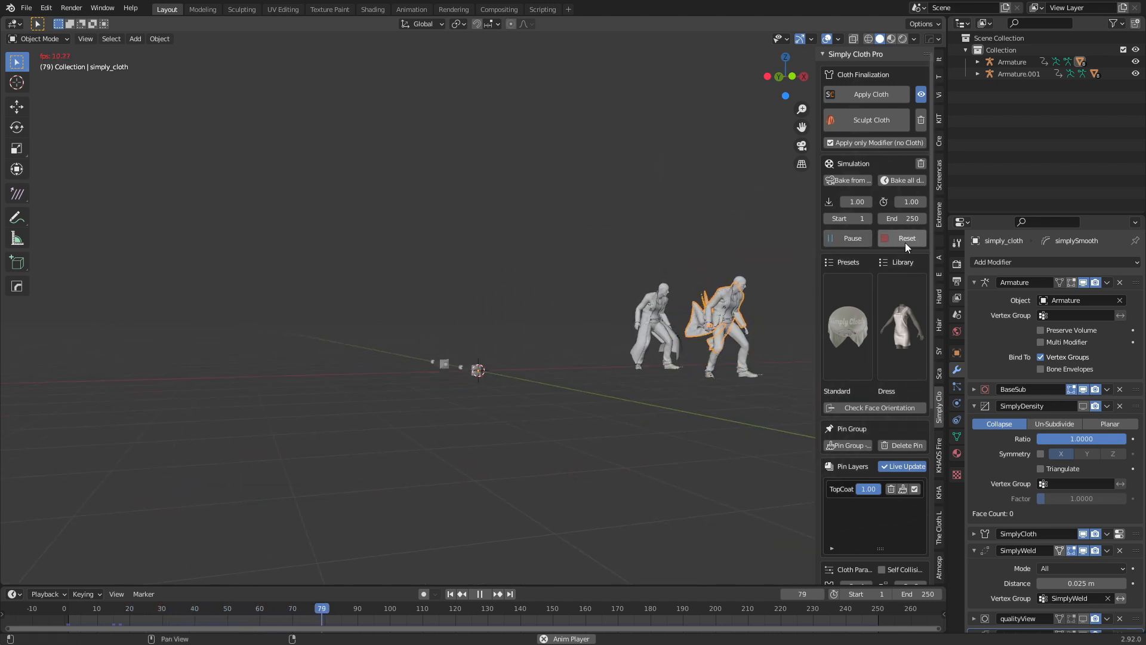
left_click(113, 608)
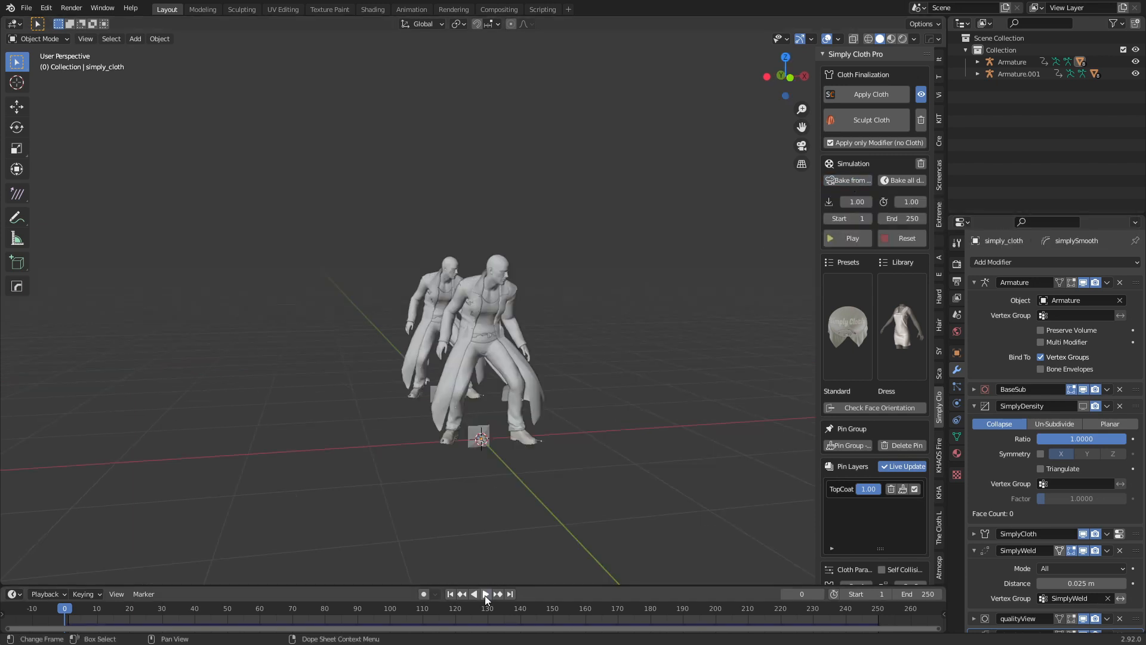
left_click(485, 594)
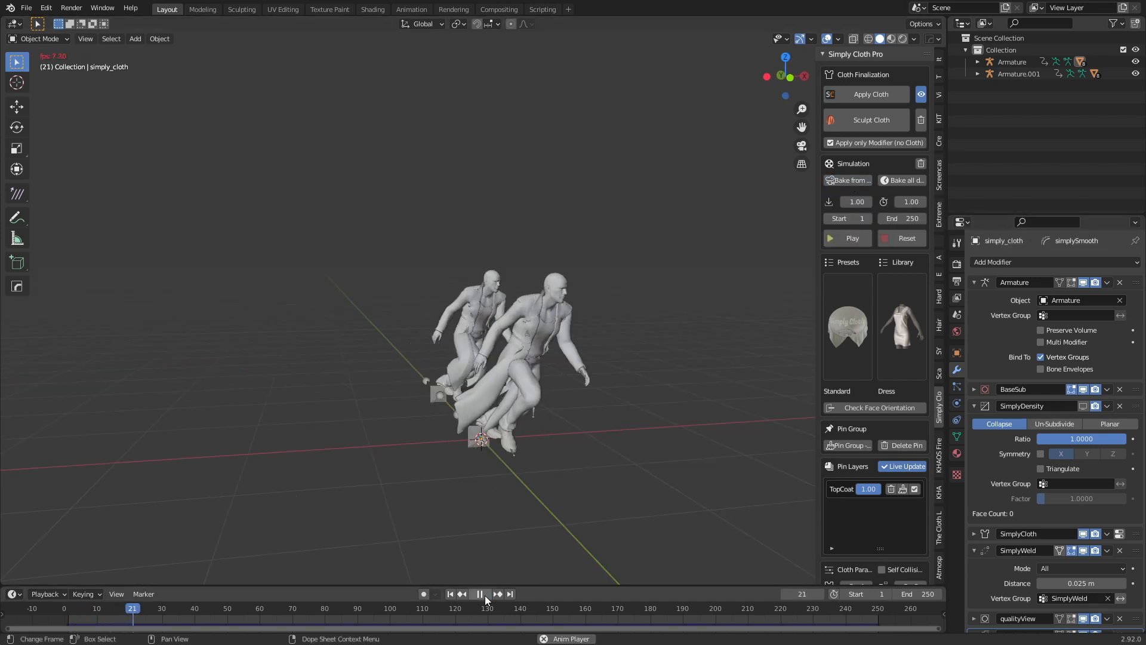
left_click(480, 593)
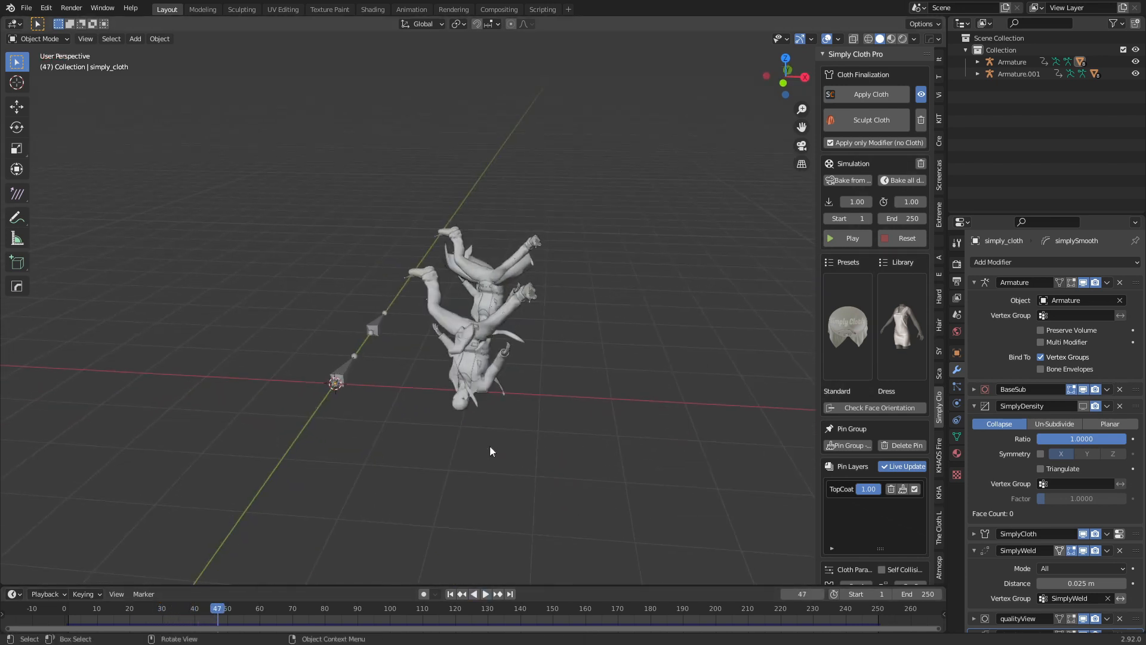
left_click(845, 238)
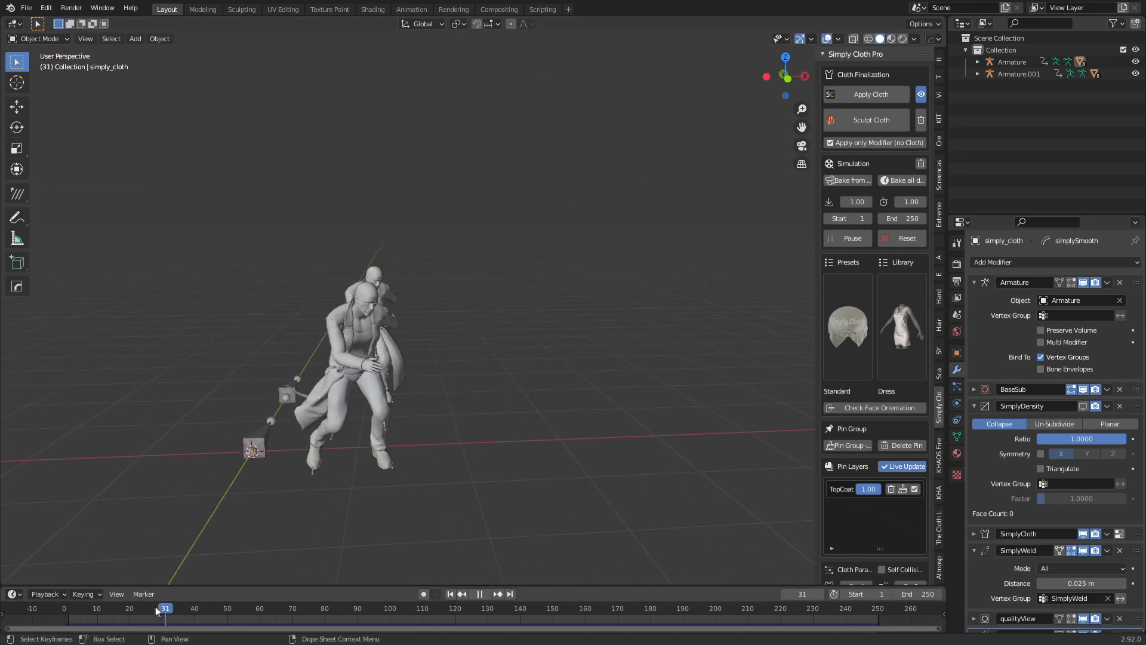
left_click(91, 608)
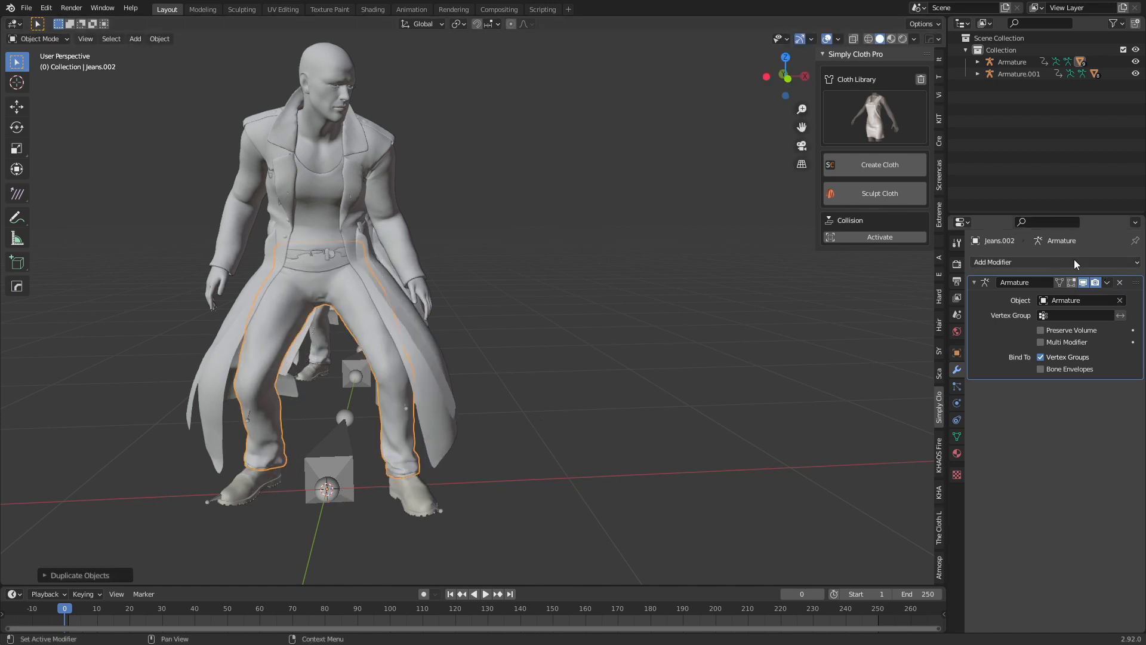
left_click(995, 261)
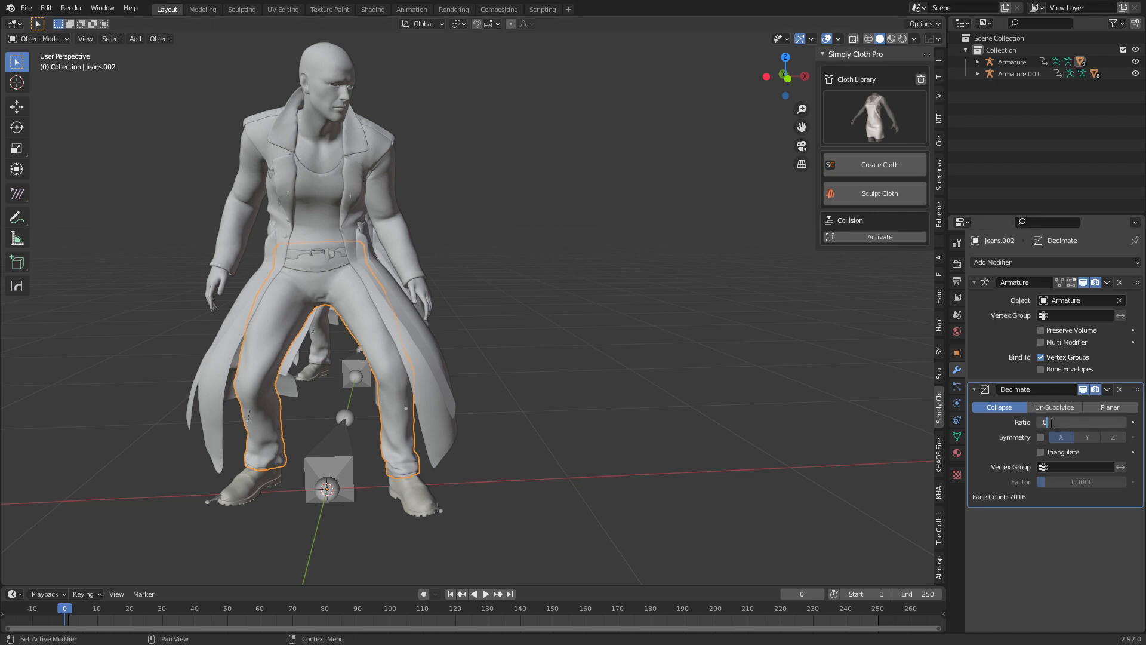
type("0.0500")
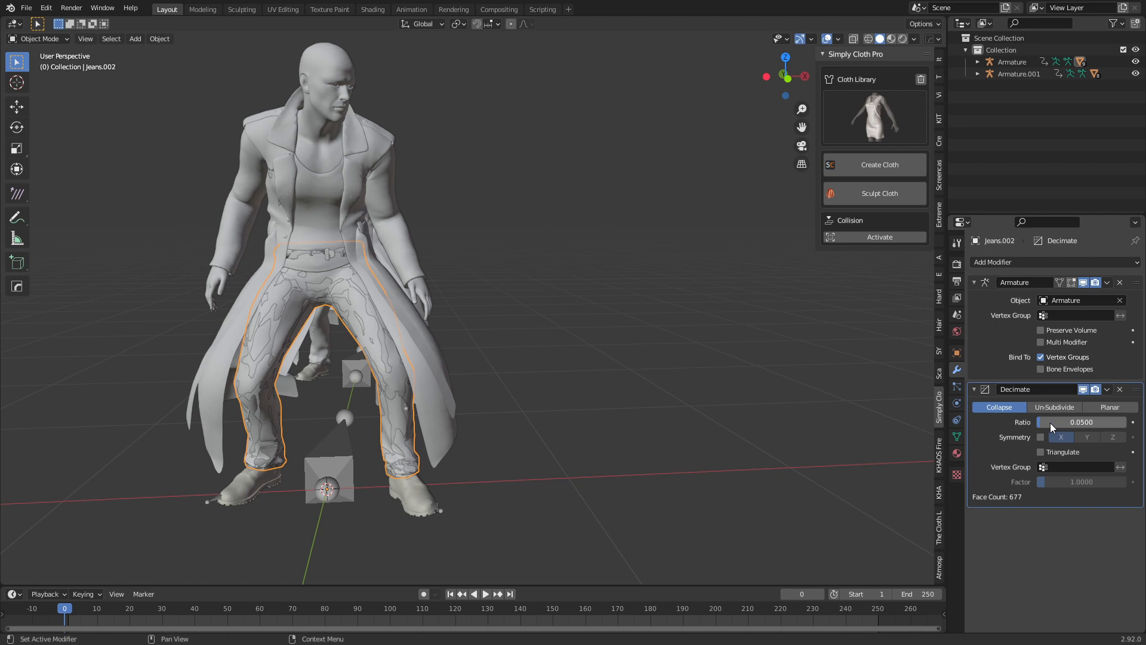
mouse_move(1064, 436)
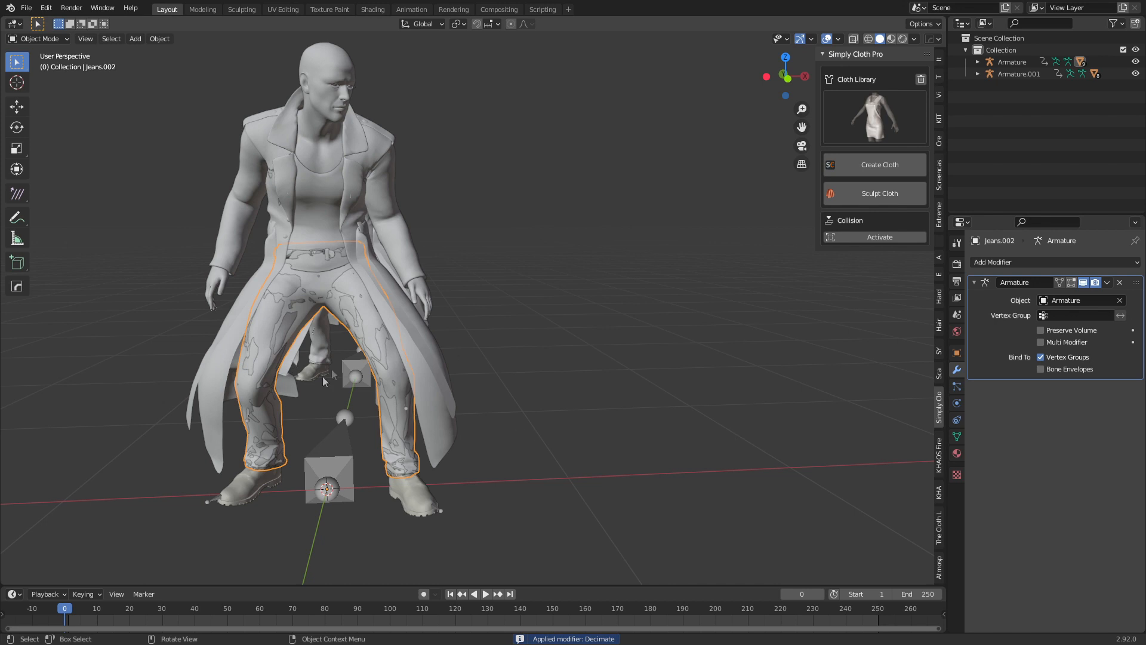
left_click(978, 61)
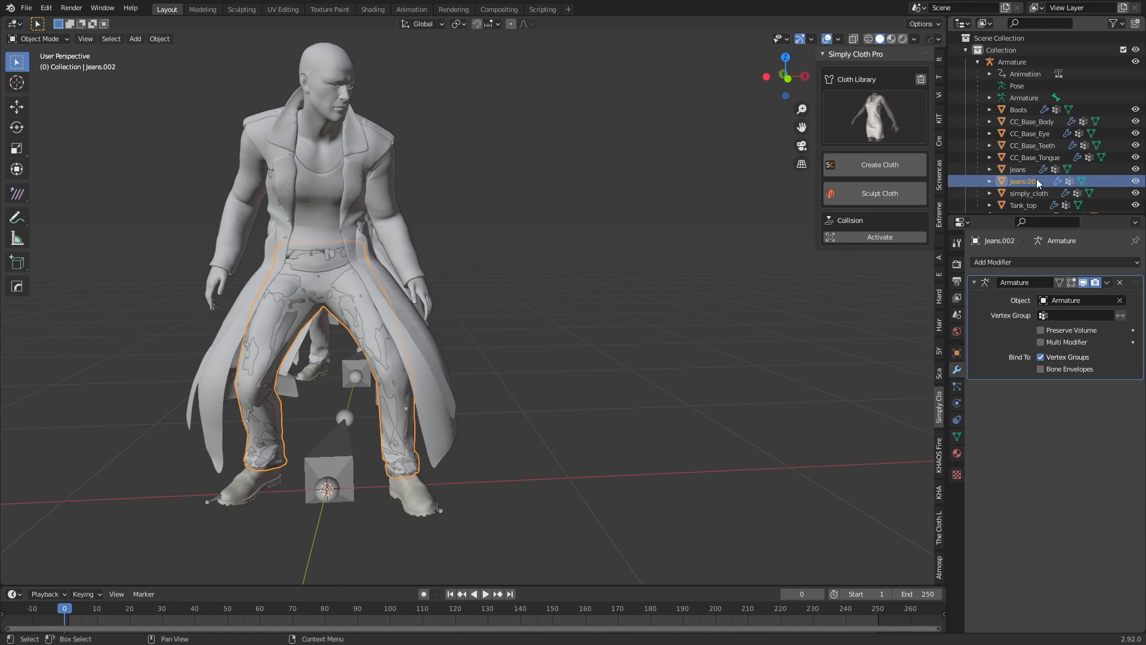
left_click(1118, 24)
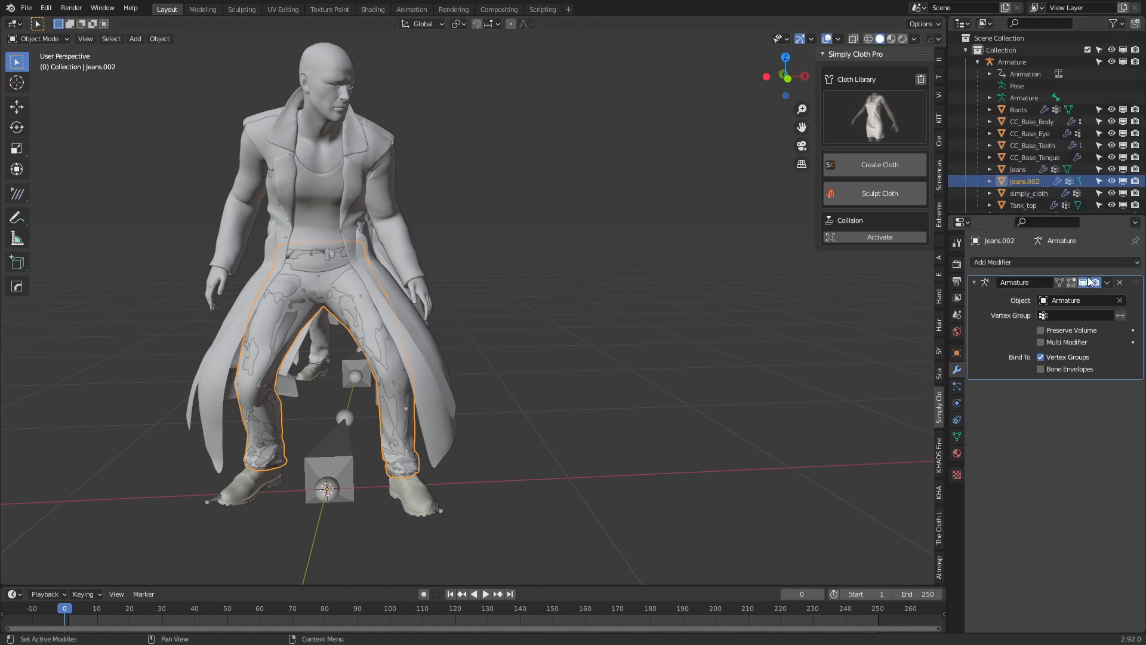
mouse_move(1124, 180)
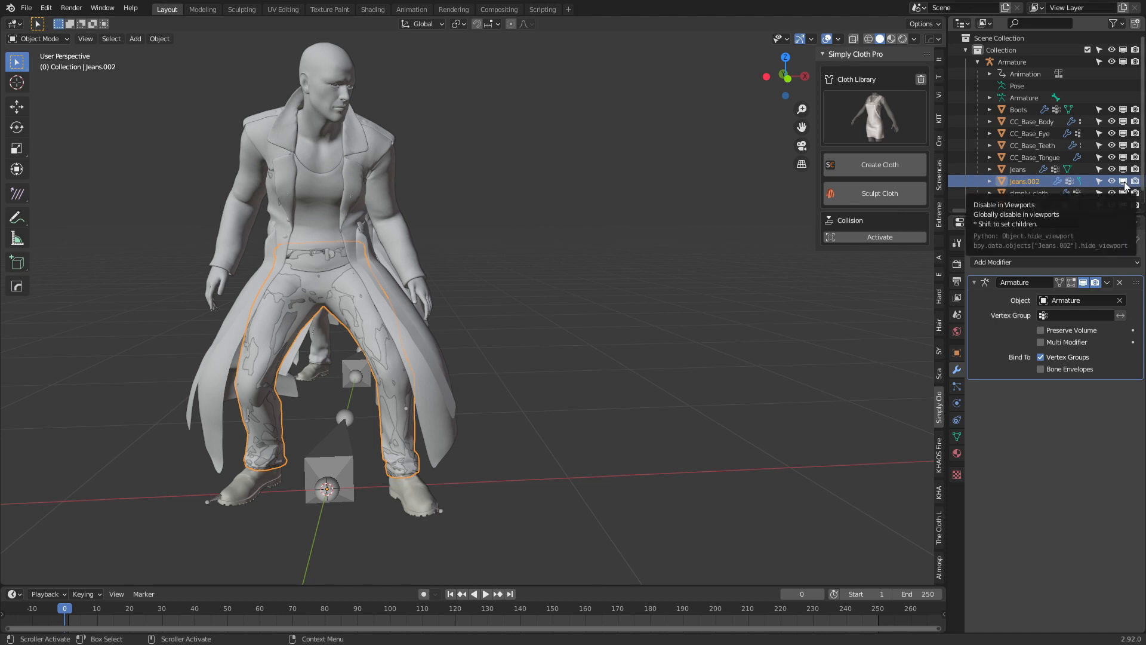
mouse_move(1135, 182)
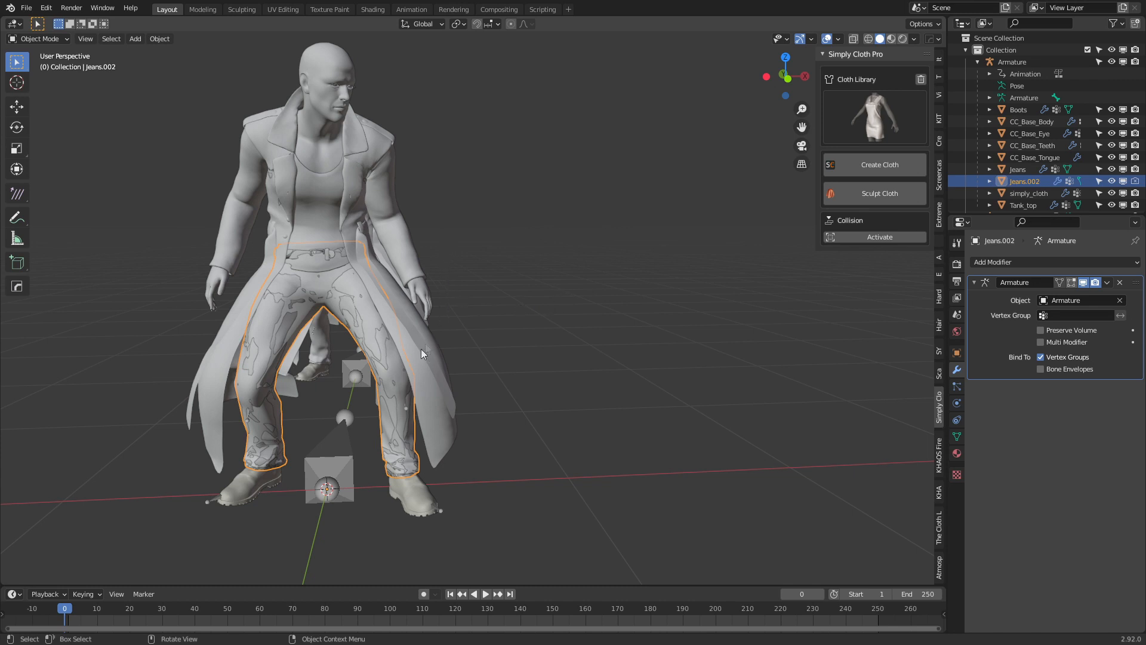
mouse_move(427, 379)
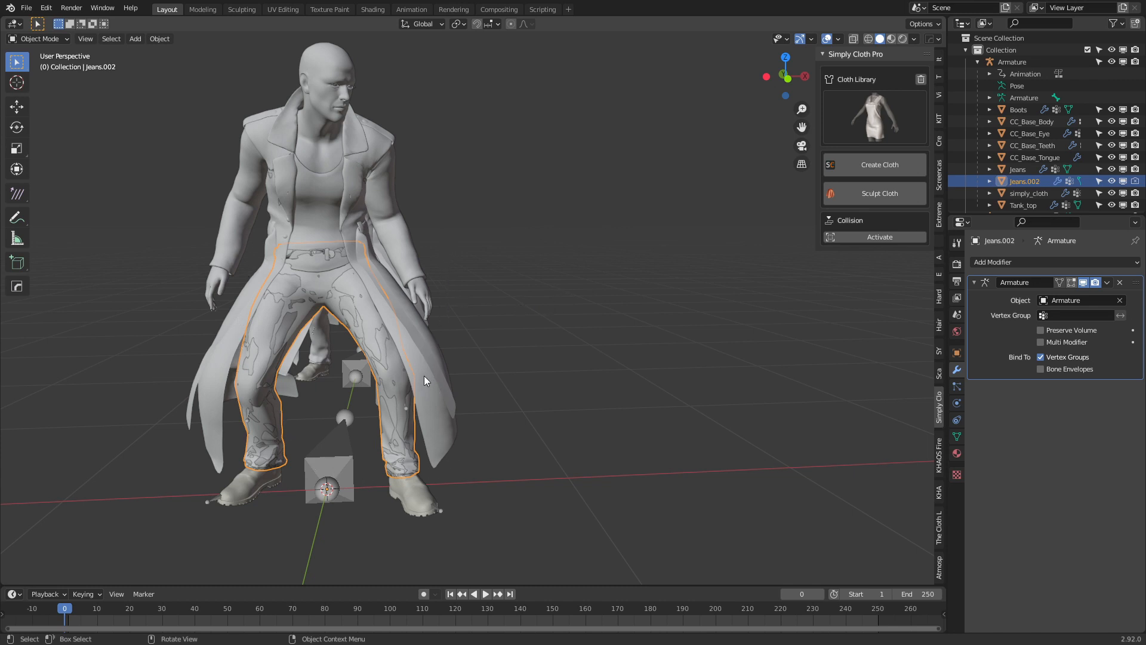
mouse_move(446, 336)
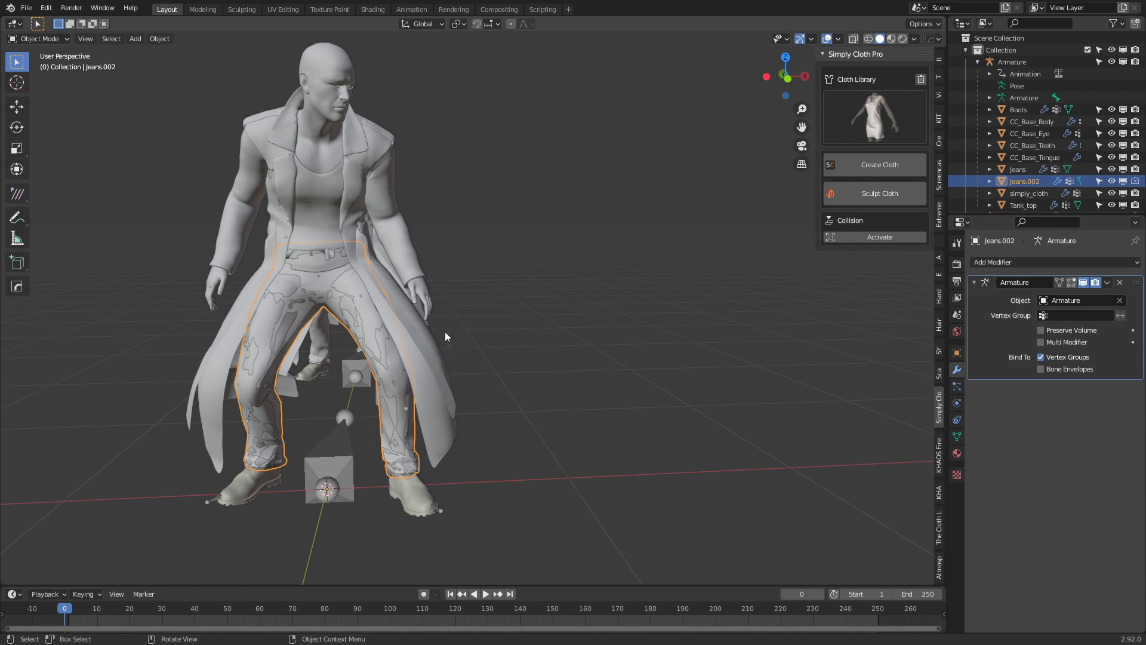
Step: Decimate the CC_Base_Body copy to ratio 0.1, apply it, and reselect the coat cloth
left_click(1031, 122)
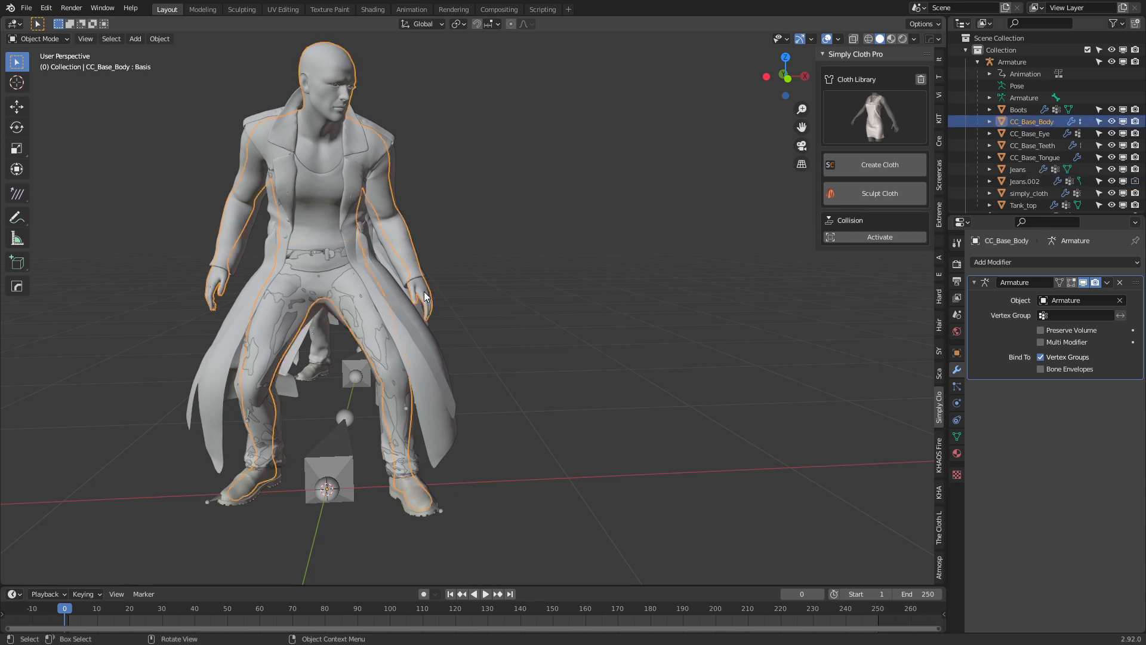
mouse_move(535, 330)
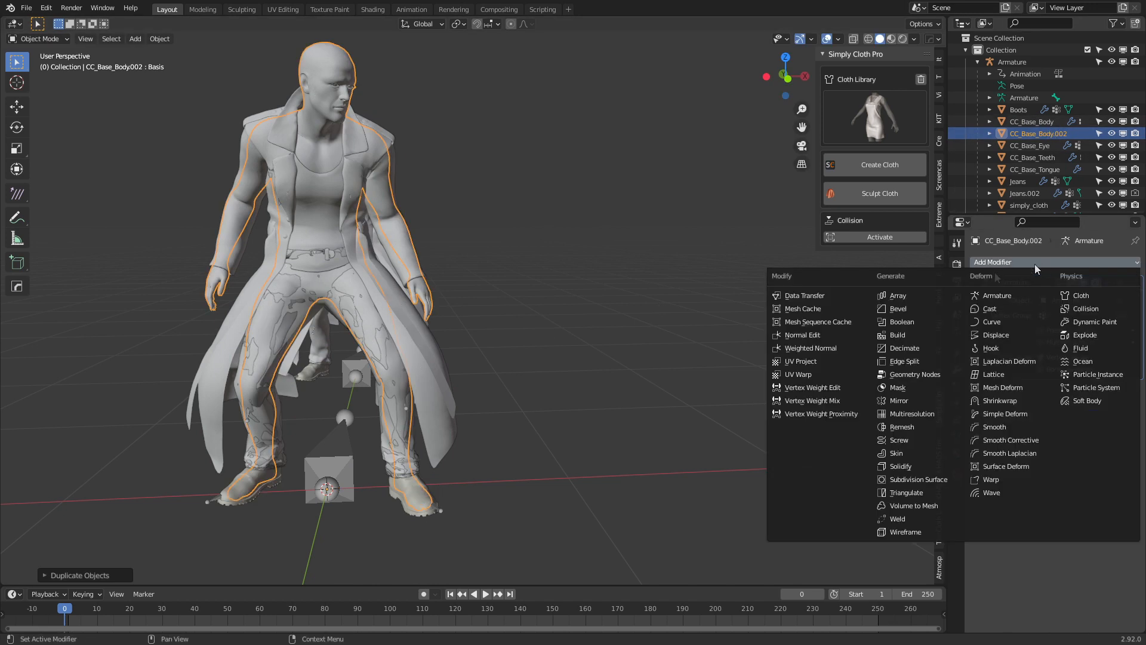
left_click(903, 348)
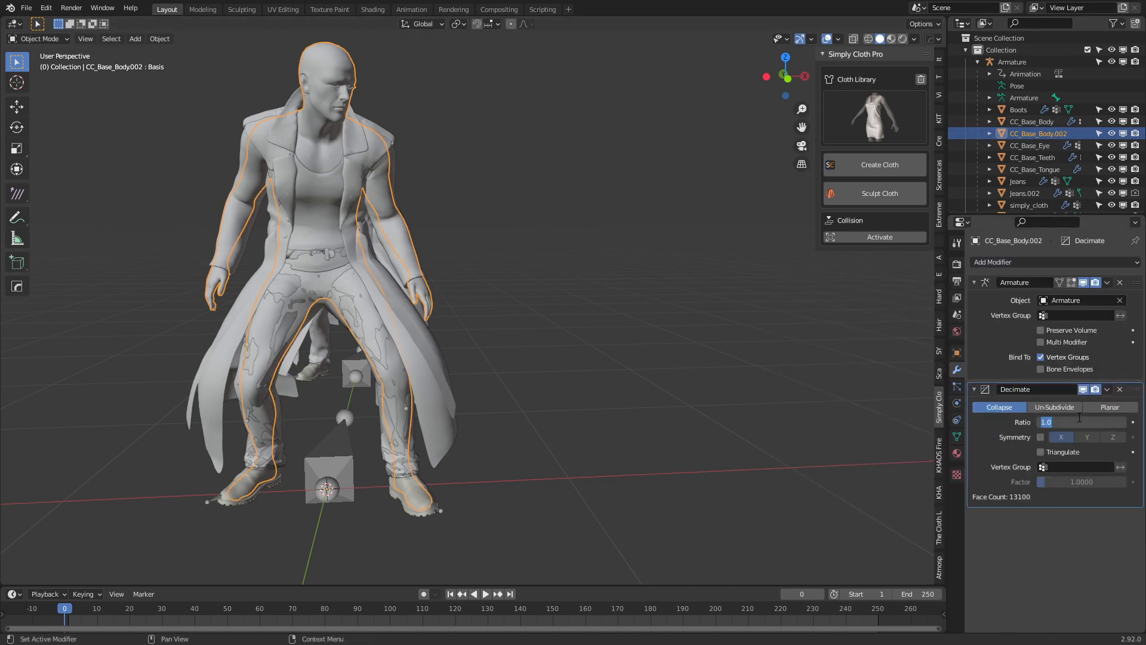
type("0.1")
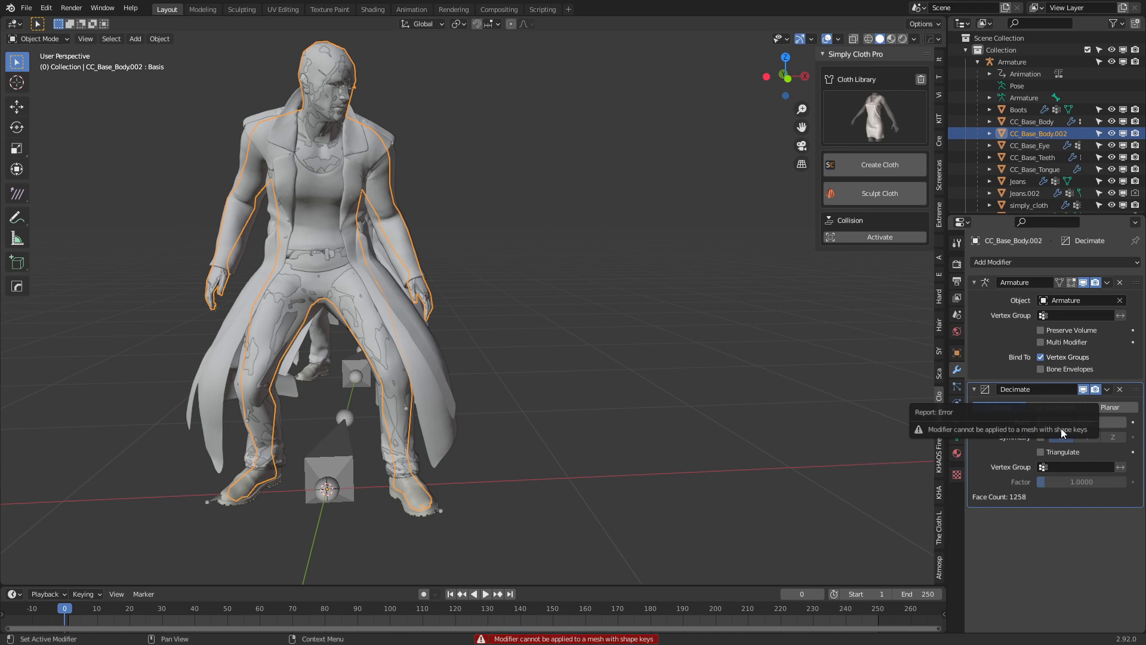
mouse_move(1013, 442)
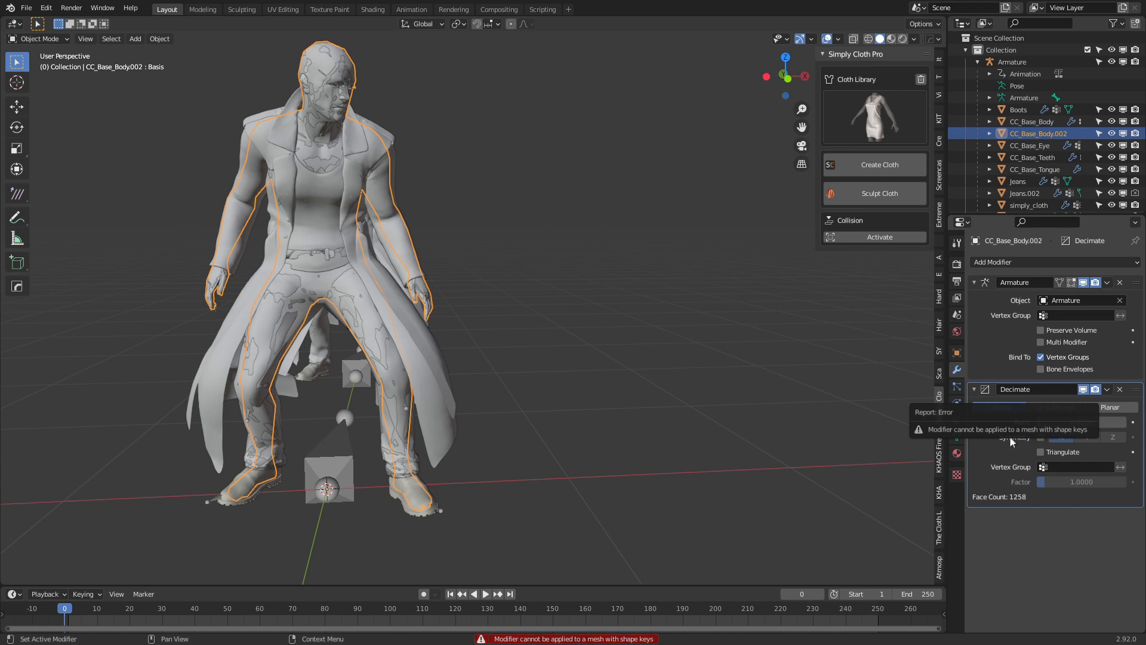
mouse_move(956, 392)
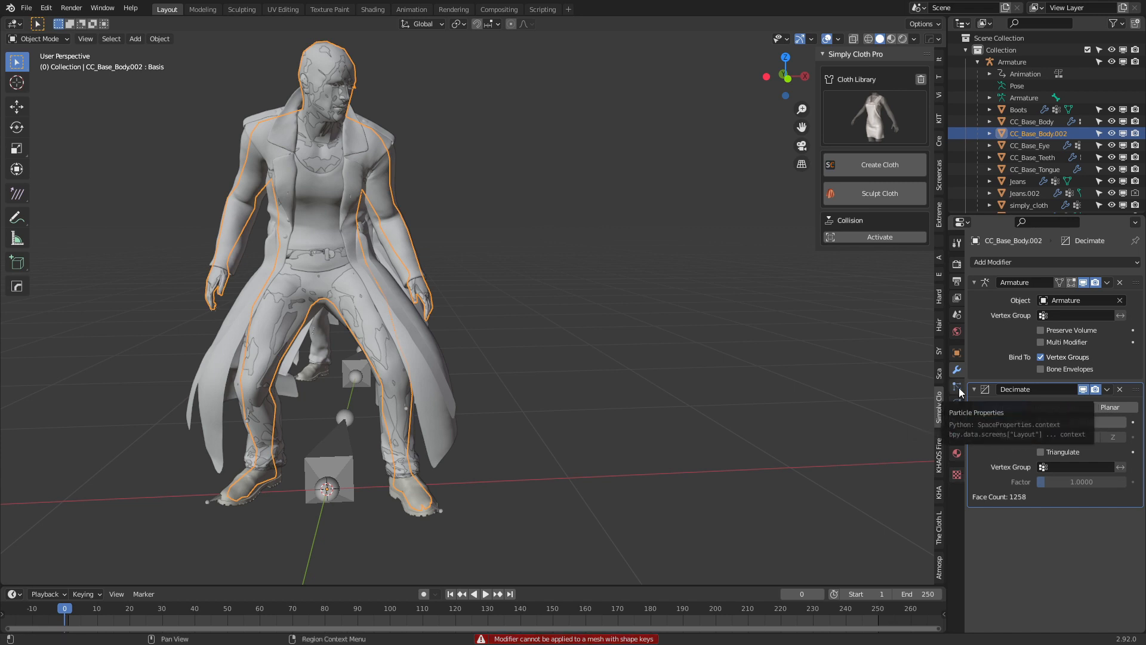
left_click(957, 437)
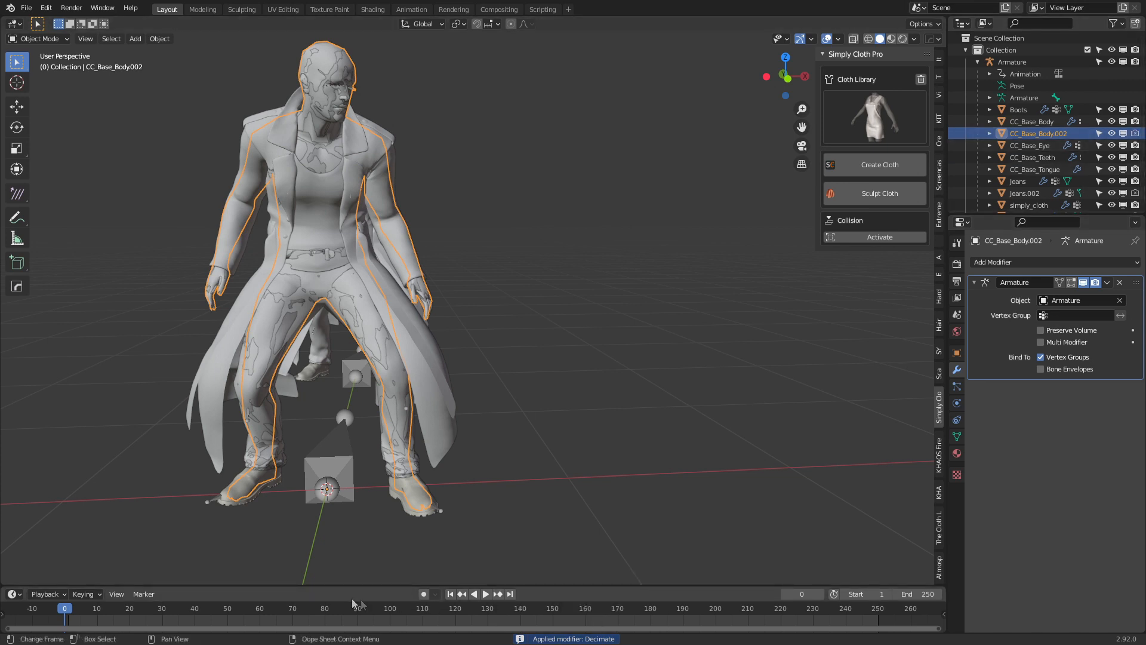
left_click(1028, 204)
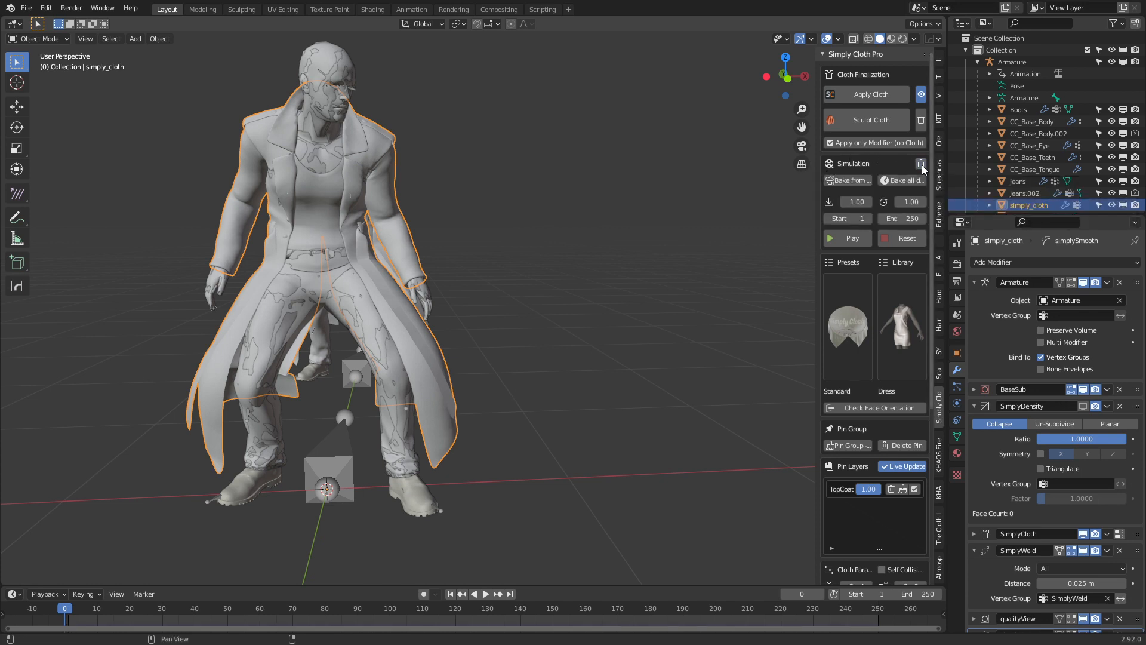
Step: Enable Collision physics on CC_Base_Body.002 and Jeans.002, then return to simply_cloth
left_click(1037, 132)
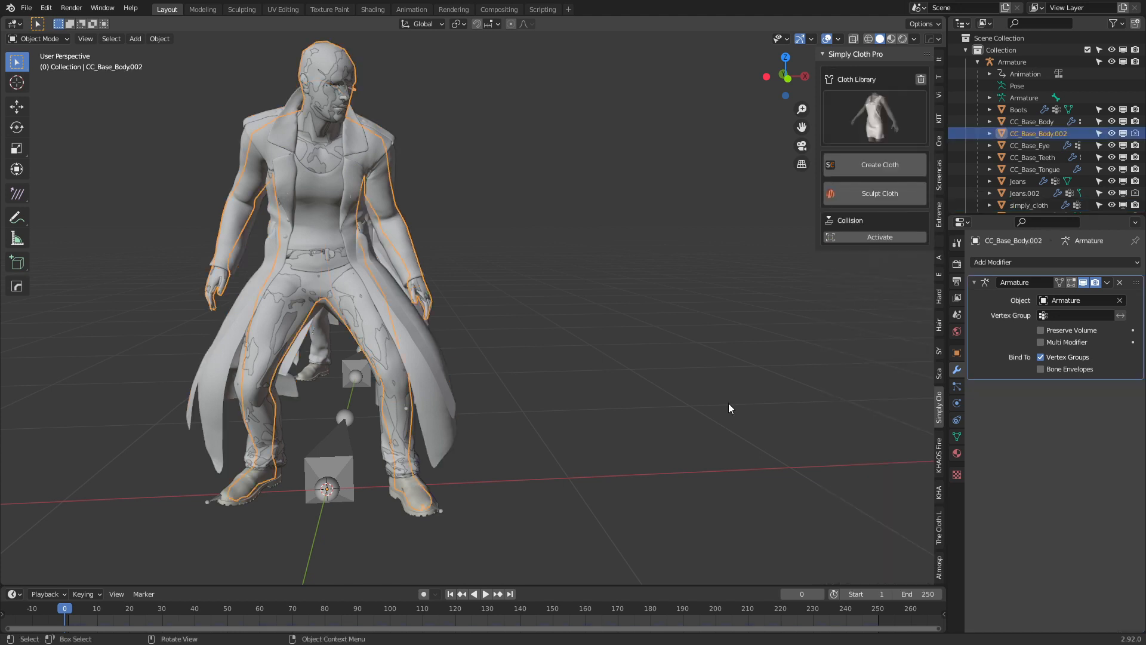
mouse_move(958, 408)
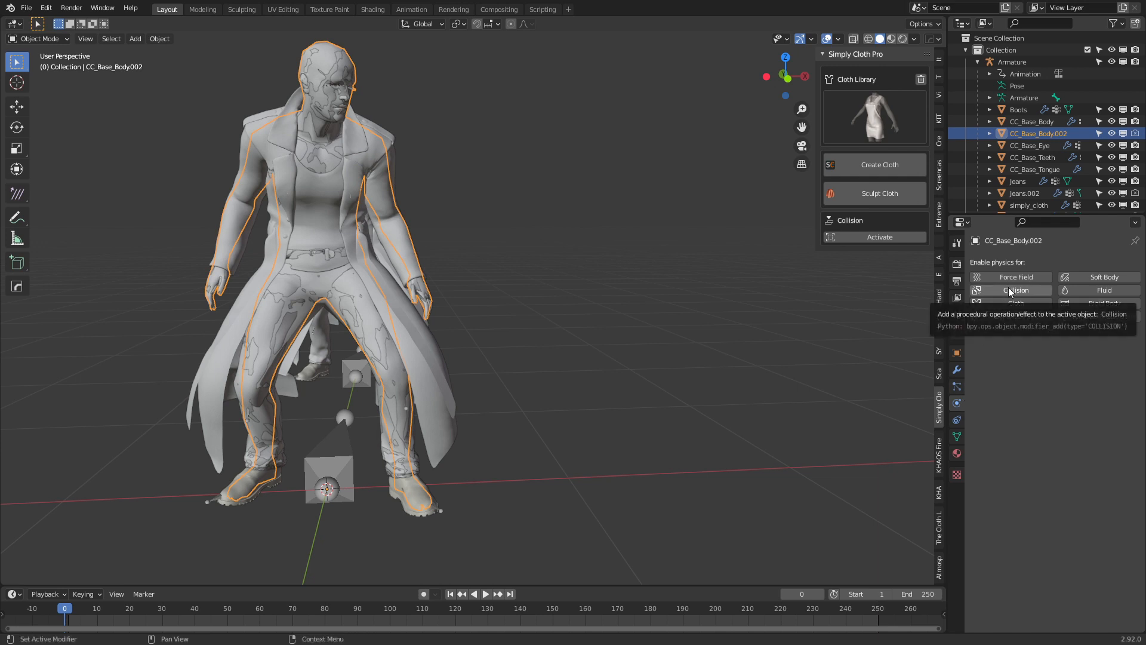
left_click(1023, 193)
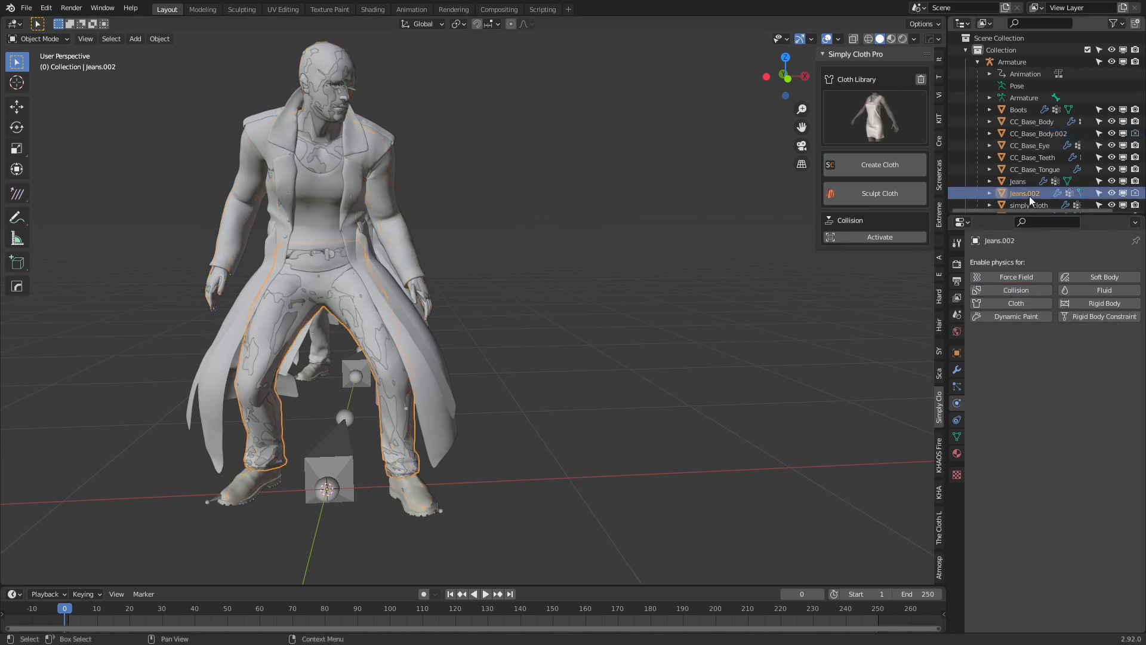
left_click(1015, 289)
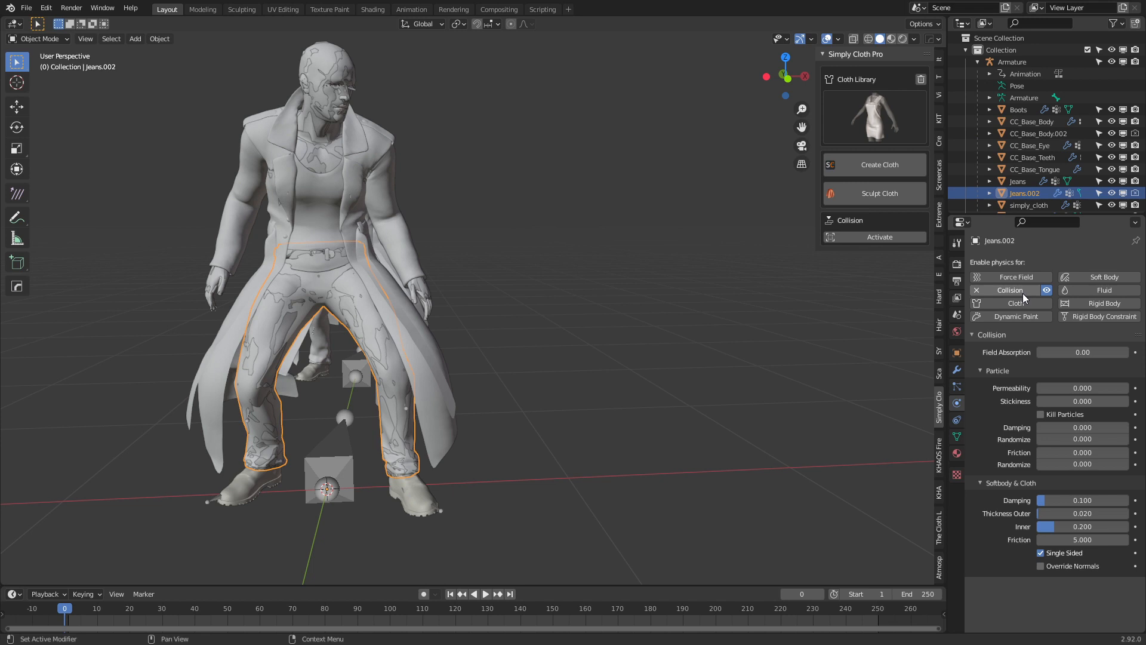
left_click(1029, 204)
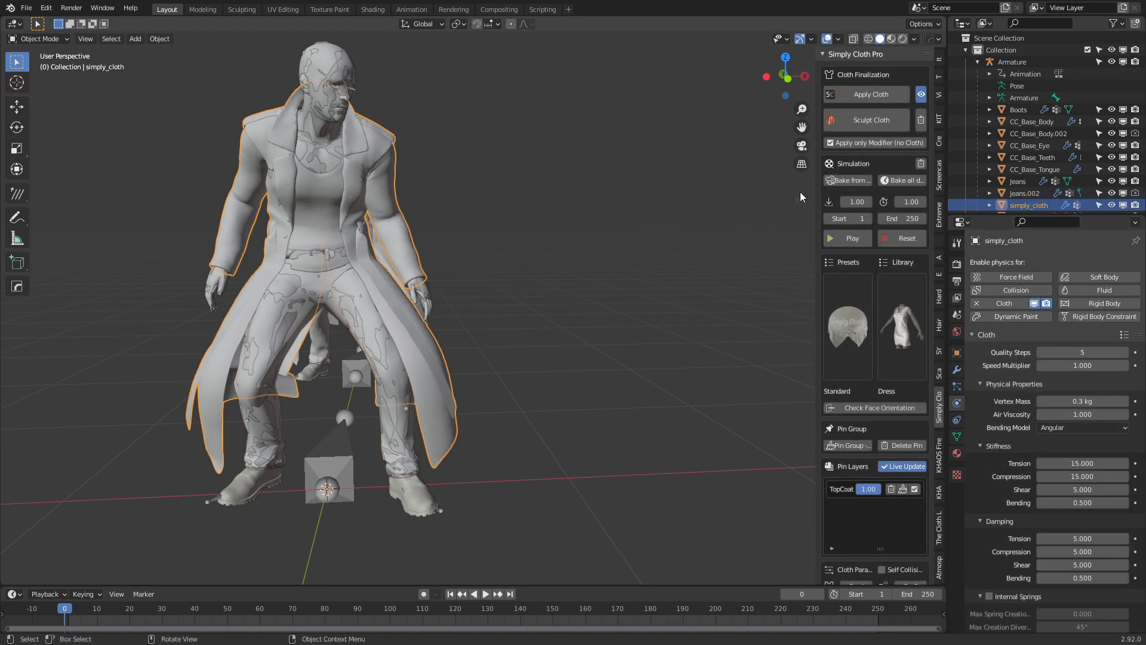
mouse_move(903, 180)
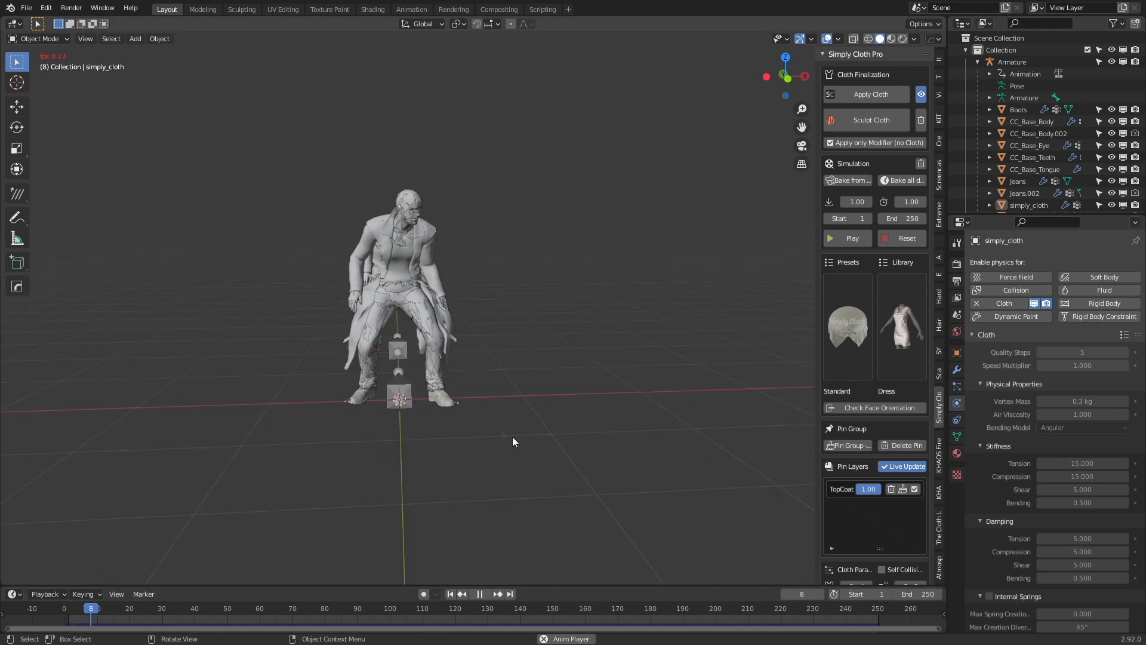
Step: Play the simulation until the mesh explodes, then return playback to frame 1
left_click(828, 237)
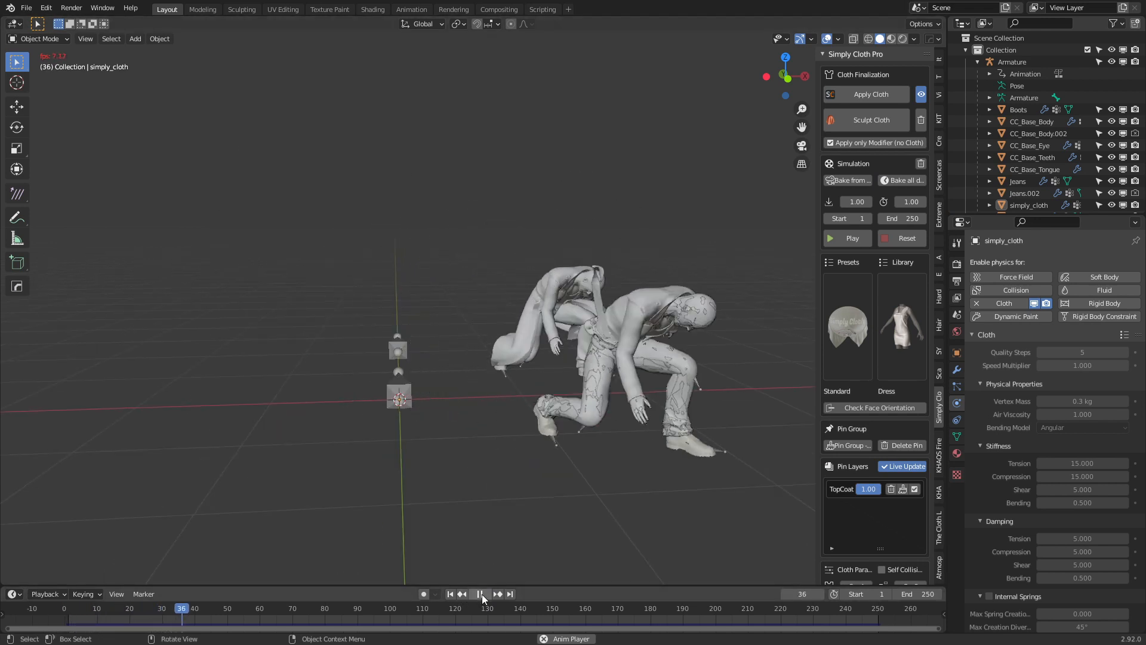
left_click(485, 593)
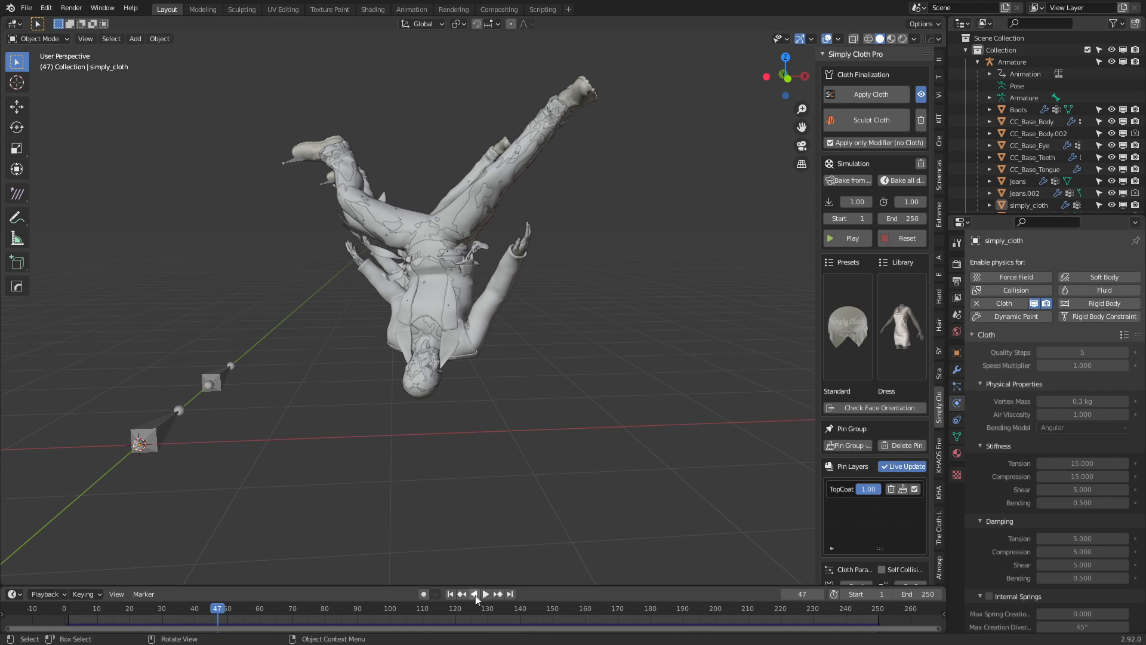
left_click(450, 593)
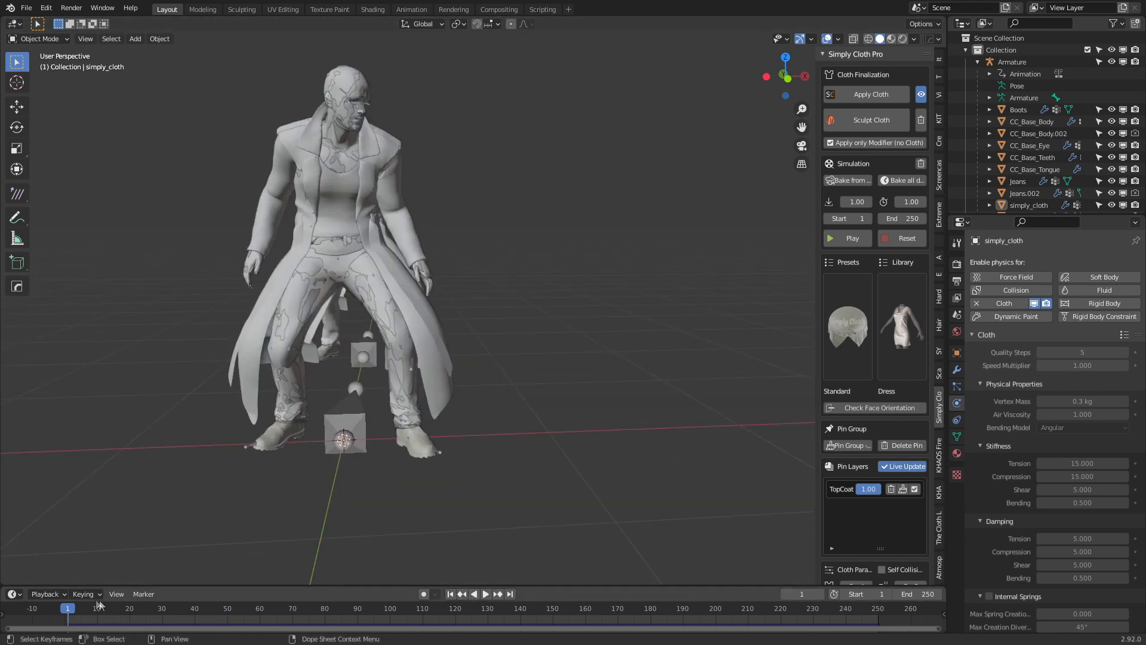
left_click(846, 237)
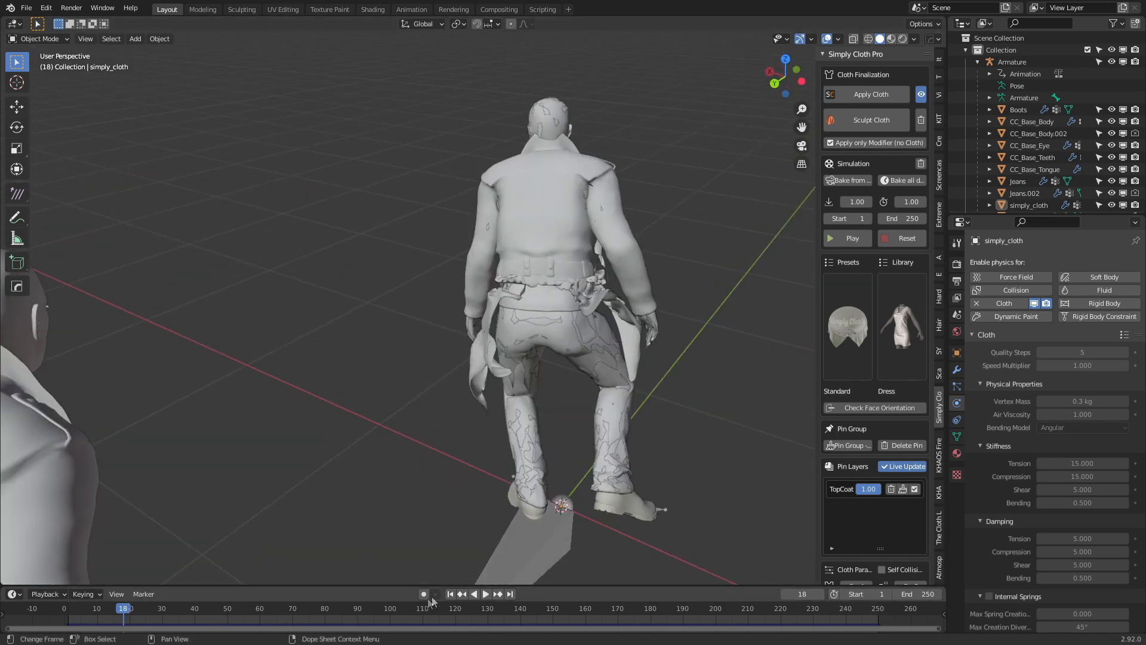
left_click(67, 608)
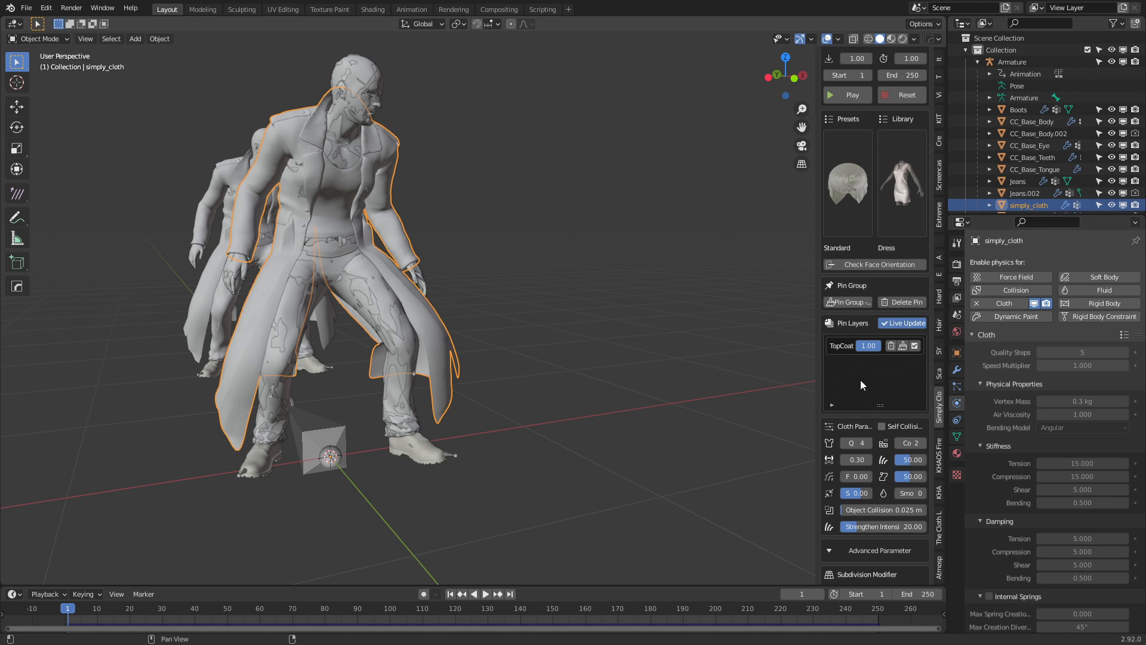
Step: Set collision thickness outer 0.002 and inner 0.05 on the body and jeans copies
scroll("down", 3)
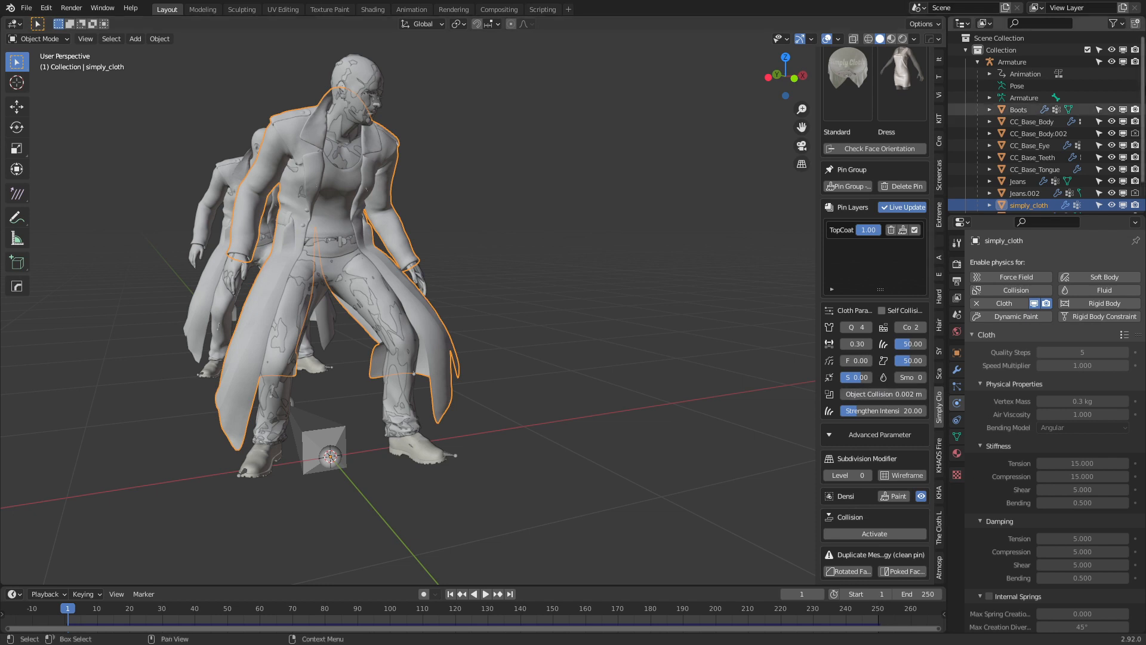
left_click(1038, 132)
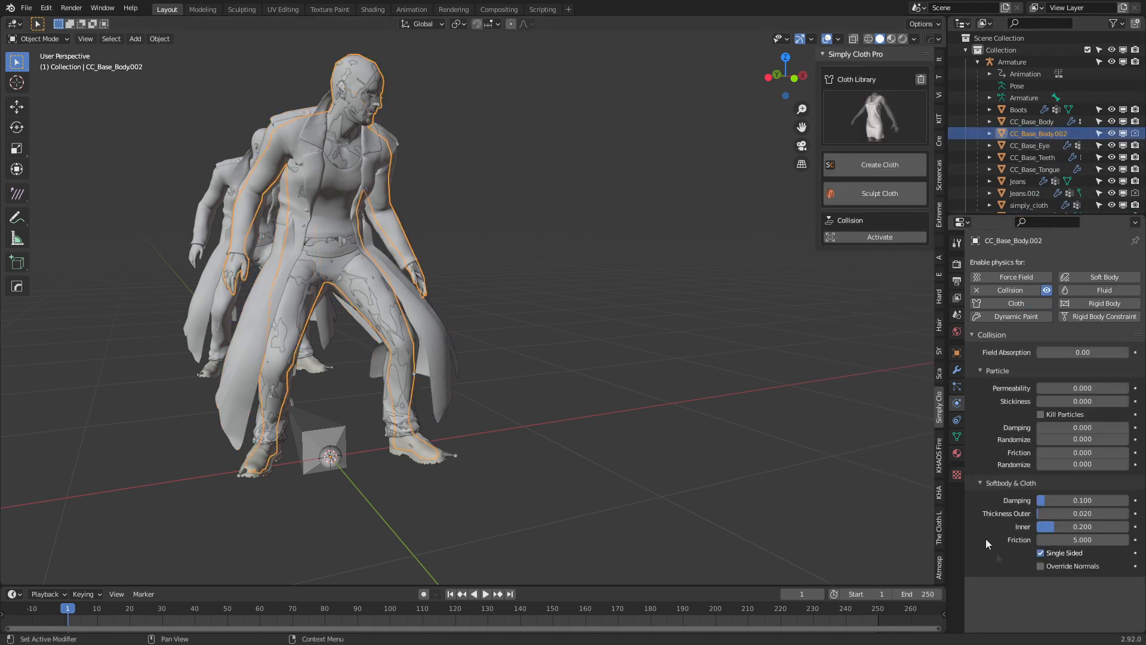
mouse_move(1035, 517)
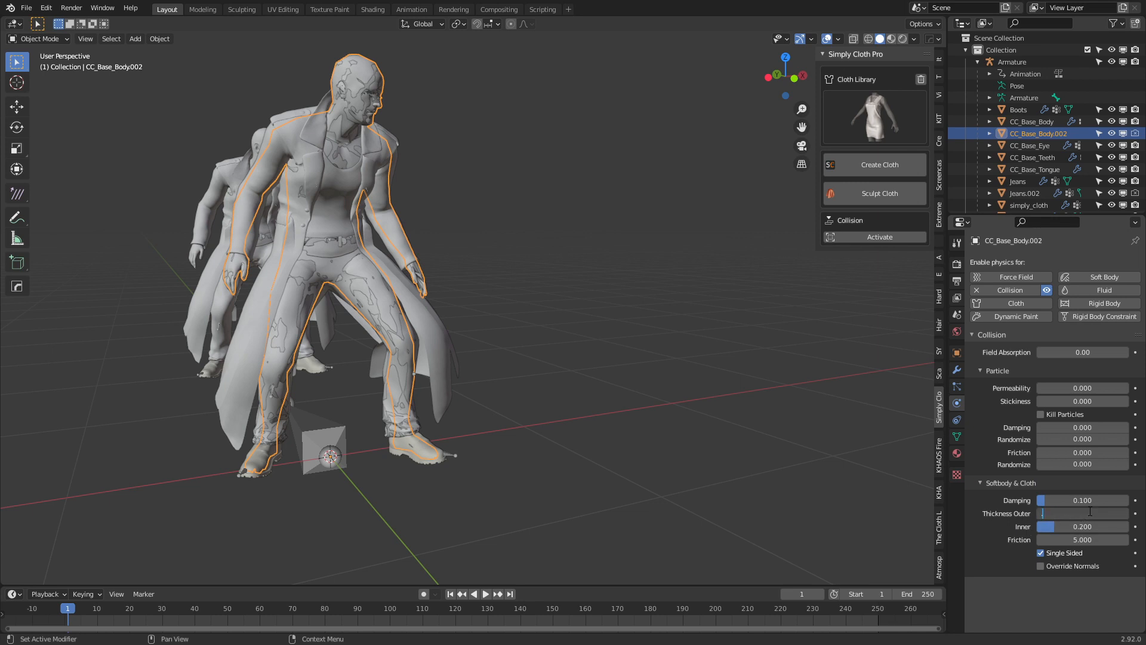
left_click(1084, 525)
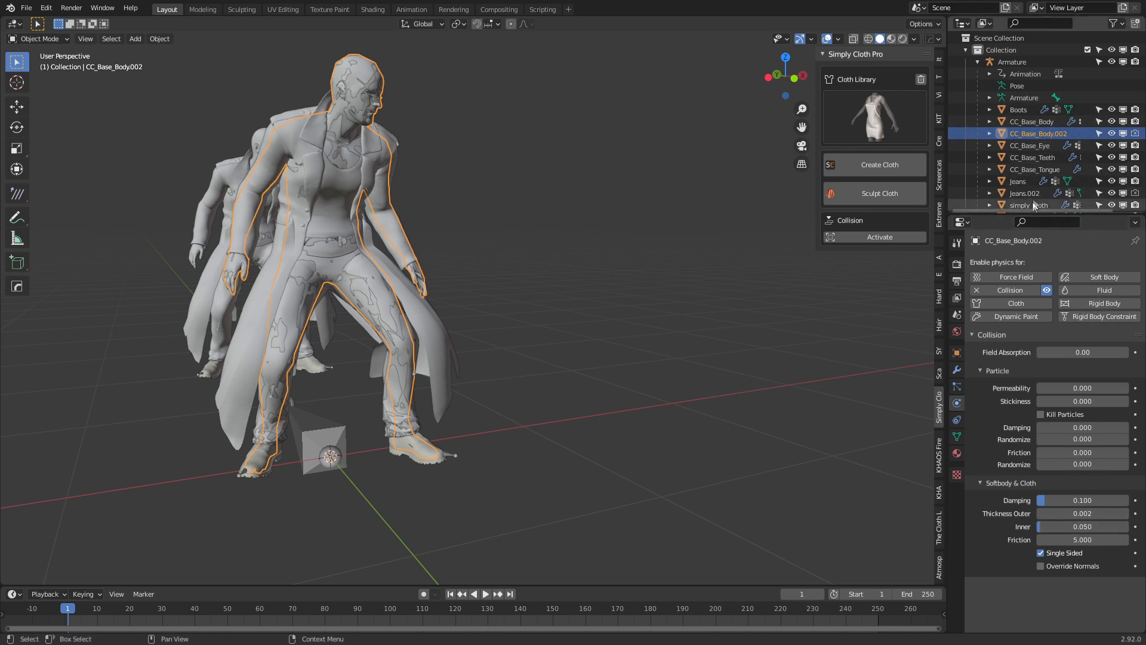
left_click(1024, 193)
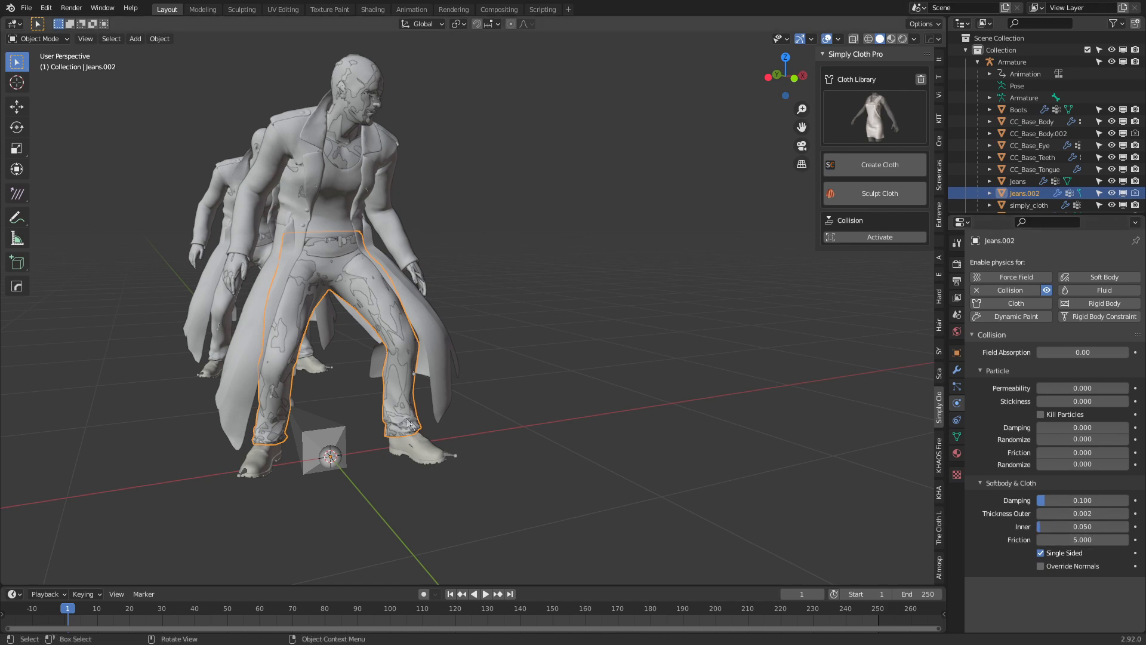
left_click(1028, 204)
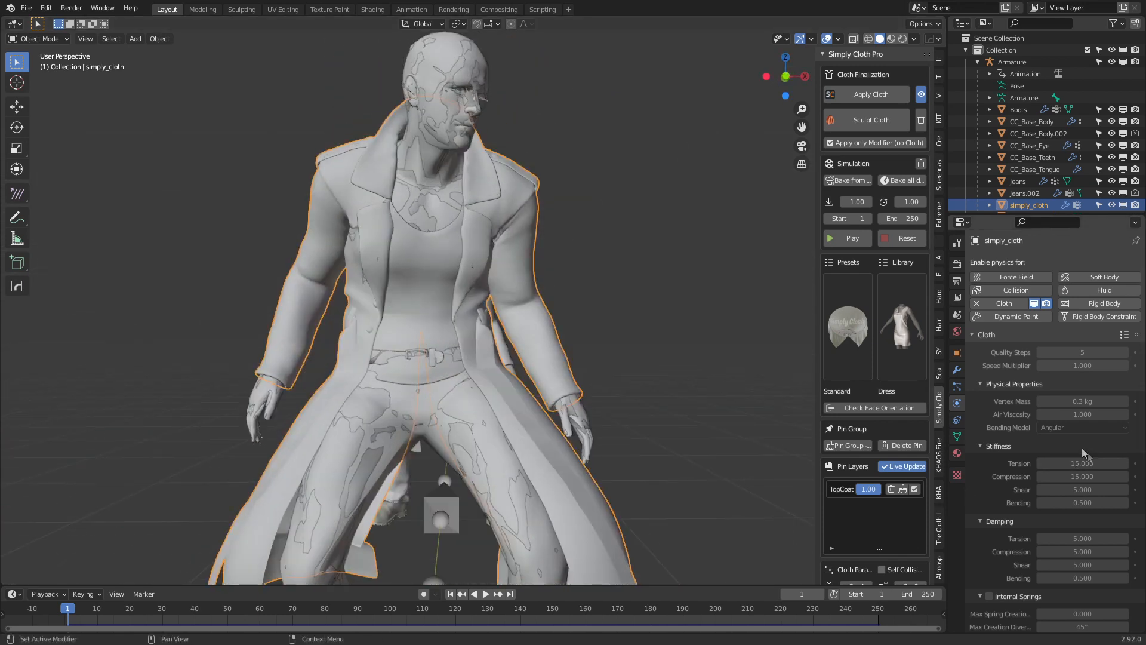
left_click(956, 436)
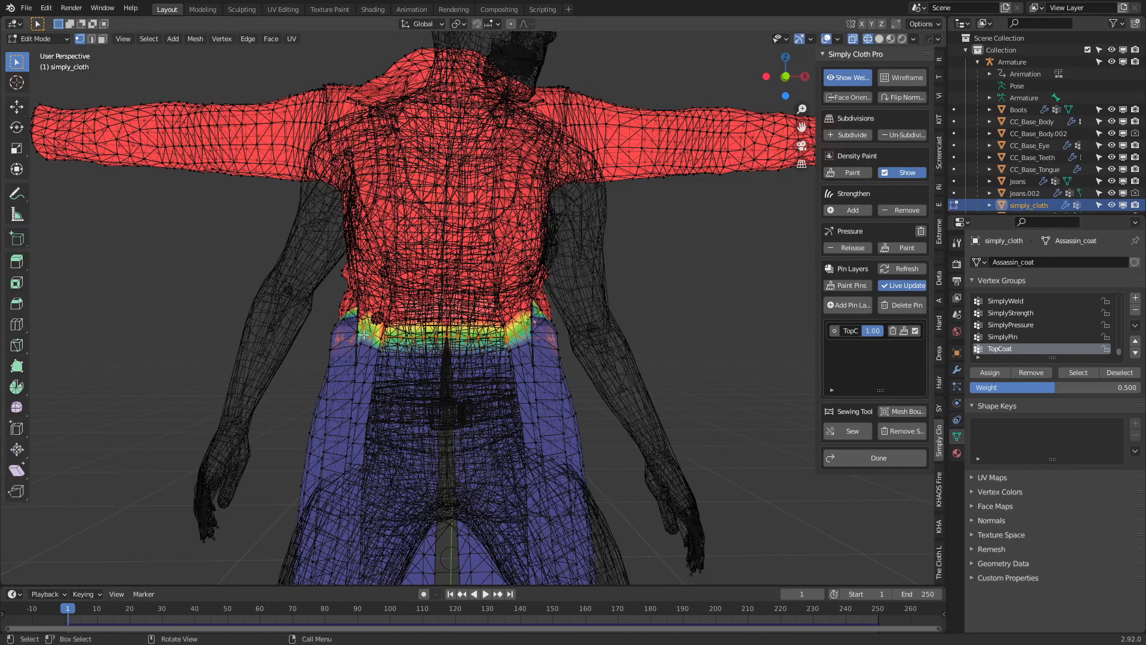
mouse_move(484, 380)
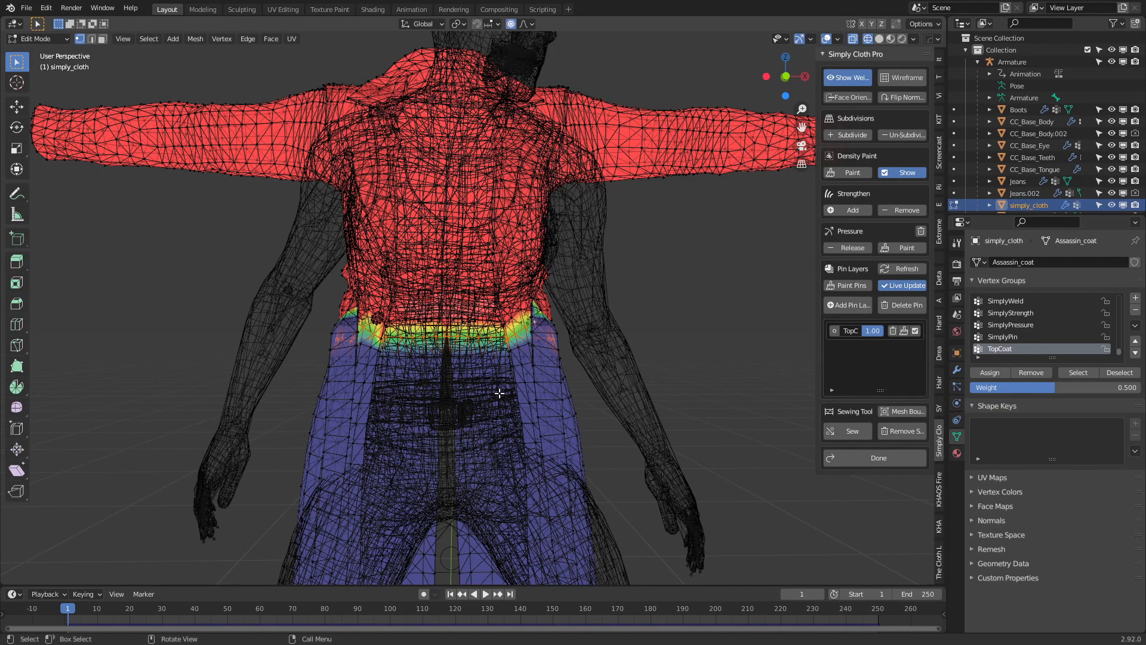
Step: Leave mesh editing back to the full posed character in Object Mode
key("s")
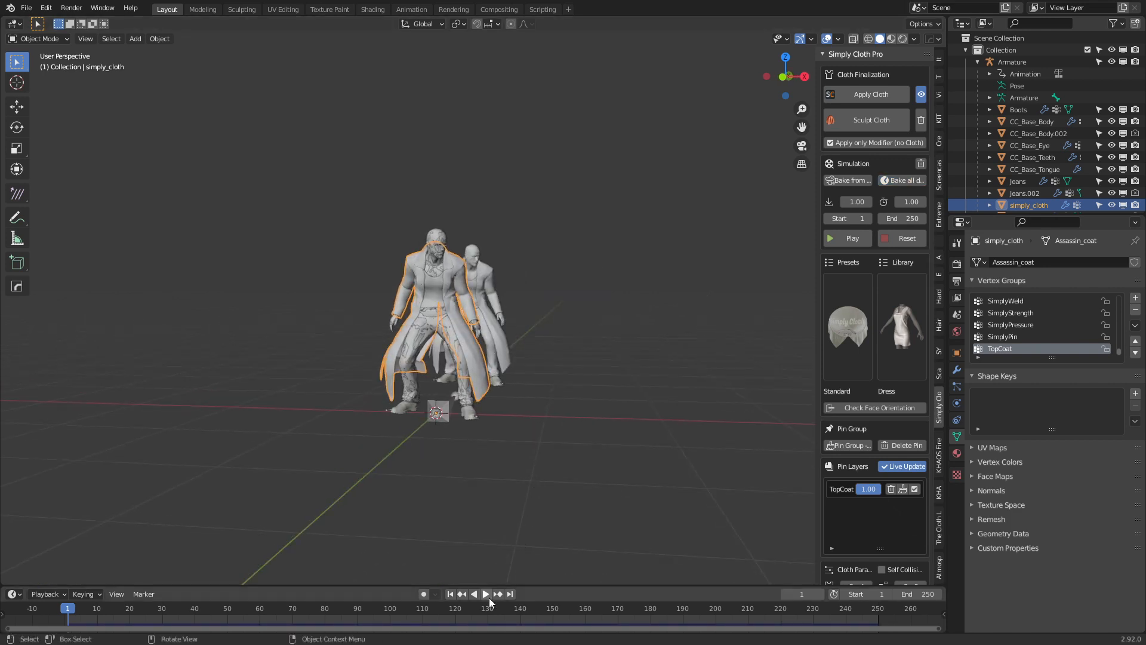
Step: Play the animation so the coat simulation runs to around frame 68
left_click(473, 594)
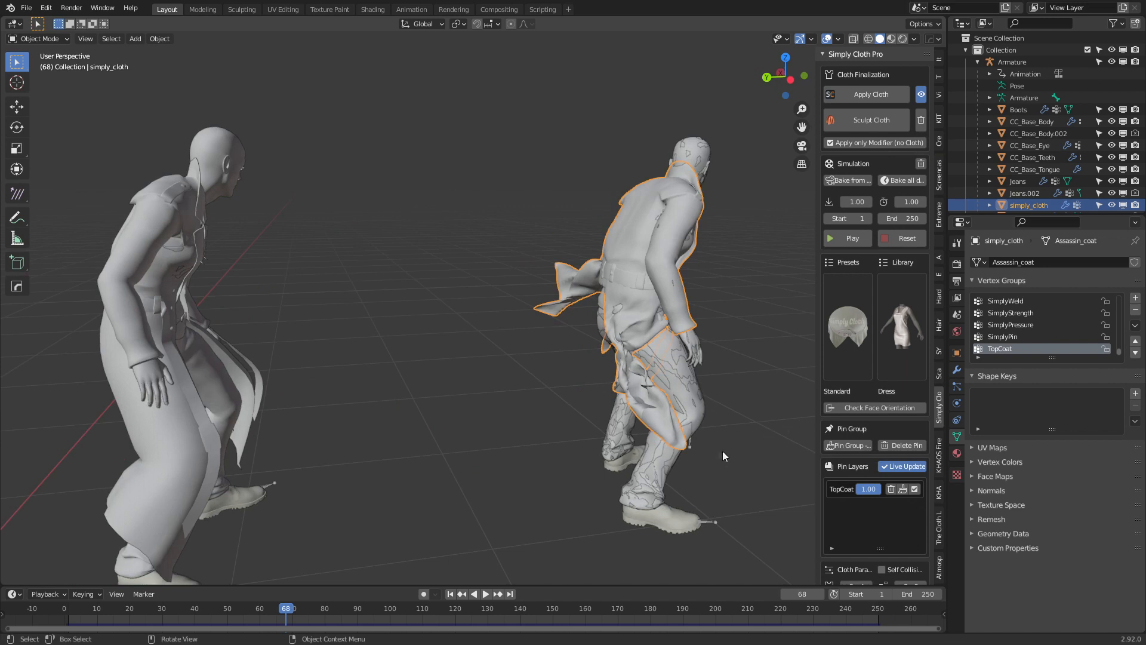
mouse_move(720, 454)
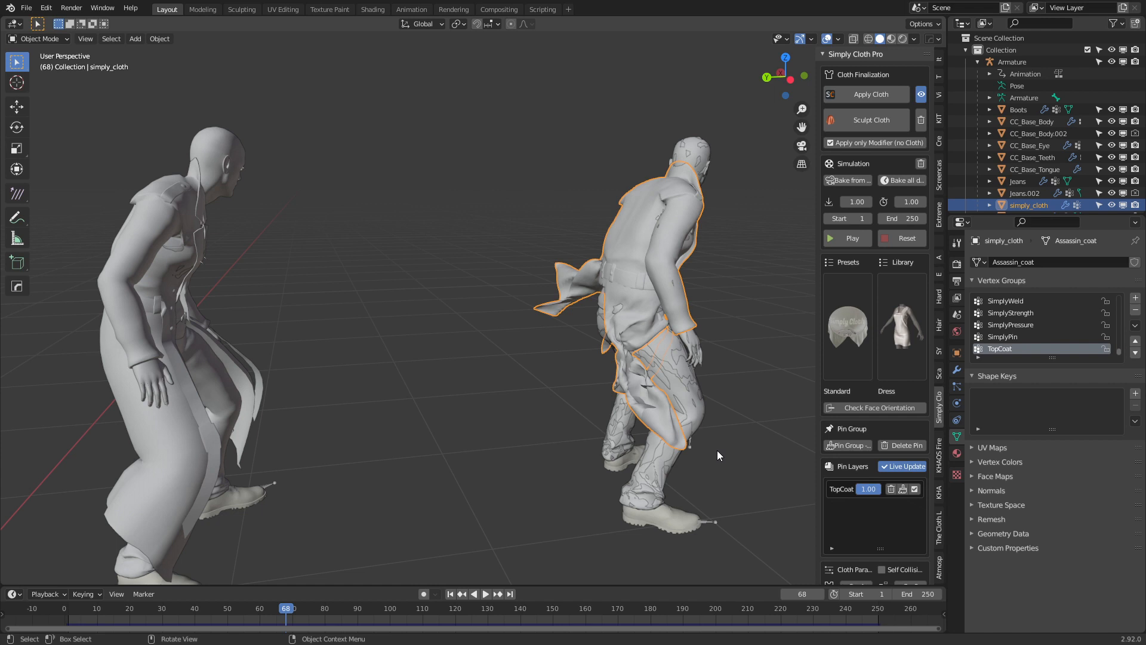
mouse_move(758, 502)
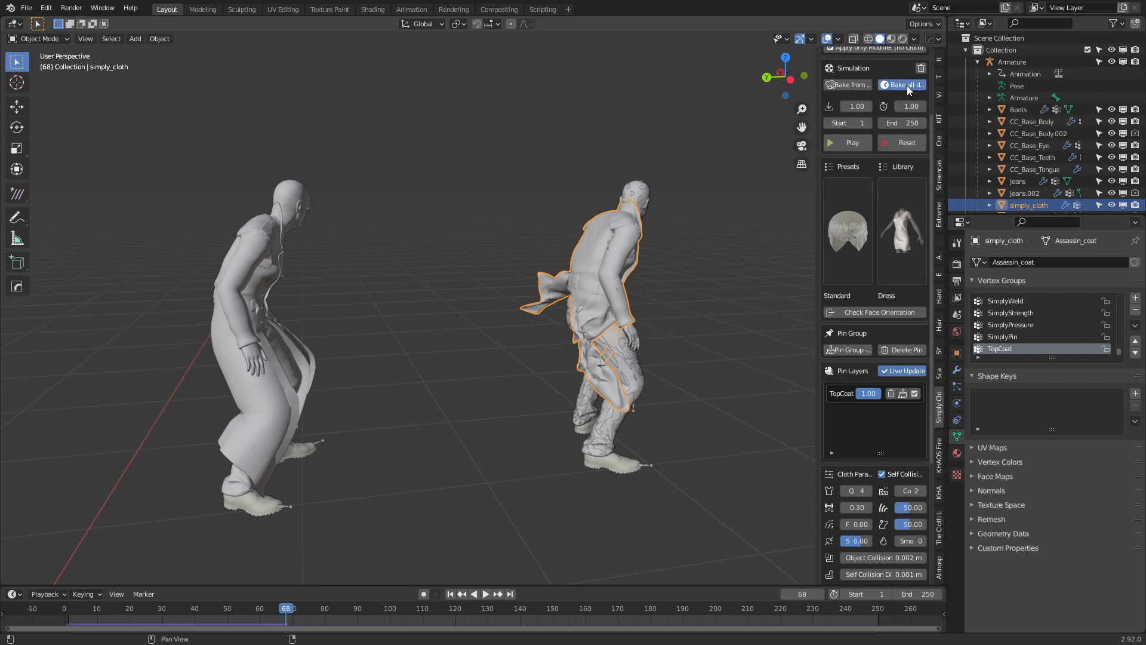
Step: Scrub through frames 33, 66 and 78 to review the flowing coat during playback
left_click(847, 142)
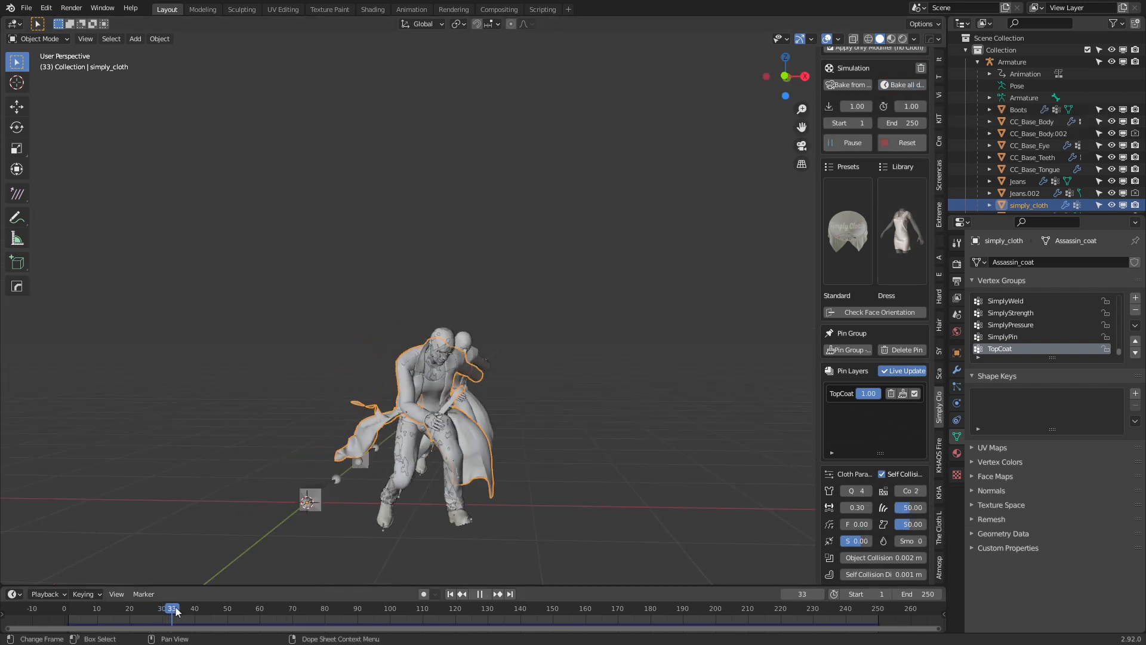
left_click(208, 608)
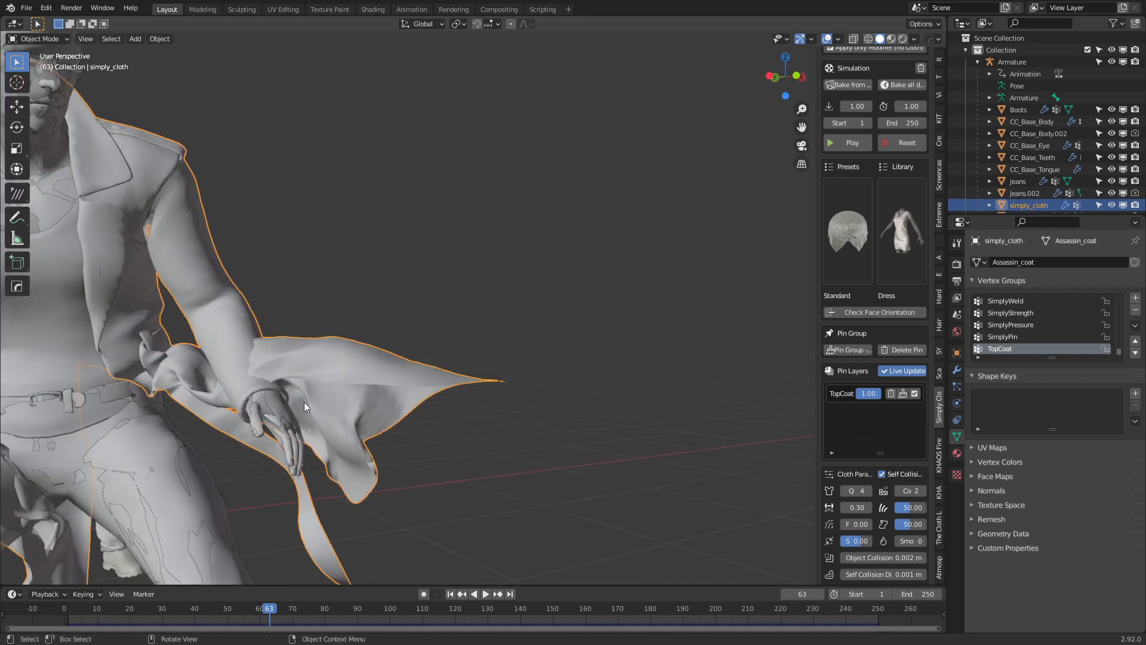
left_click(847, 142)
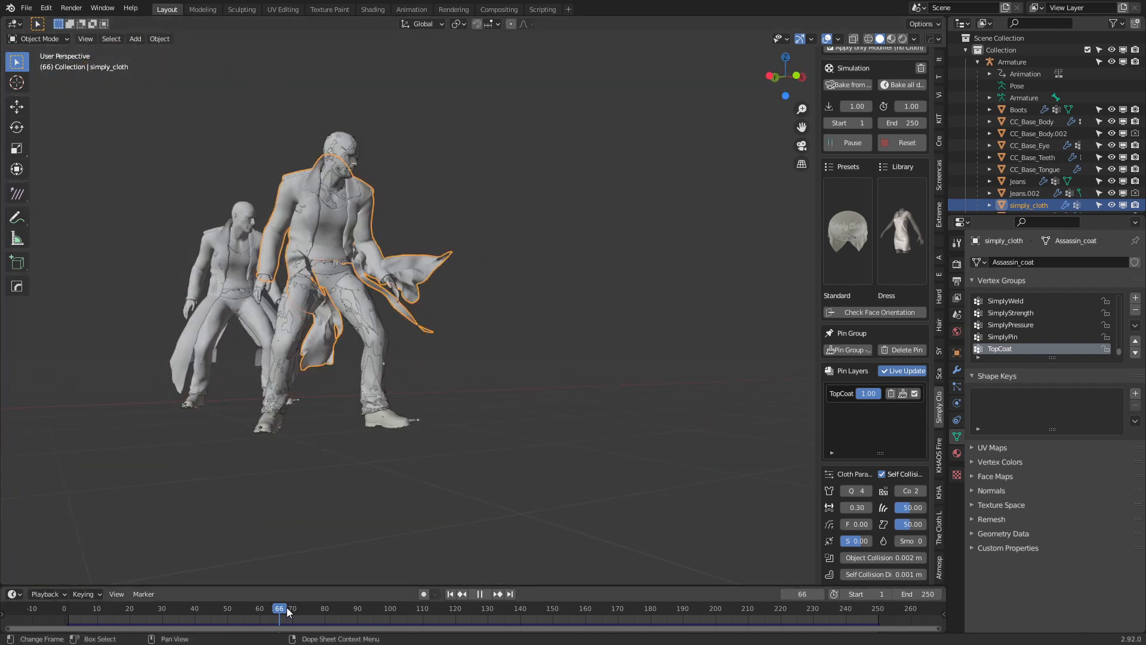
left_click(317, 608)
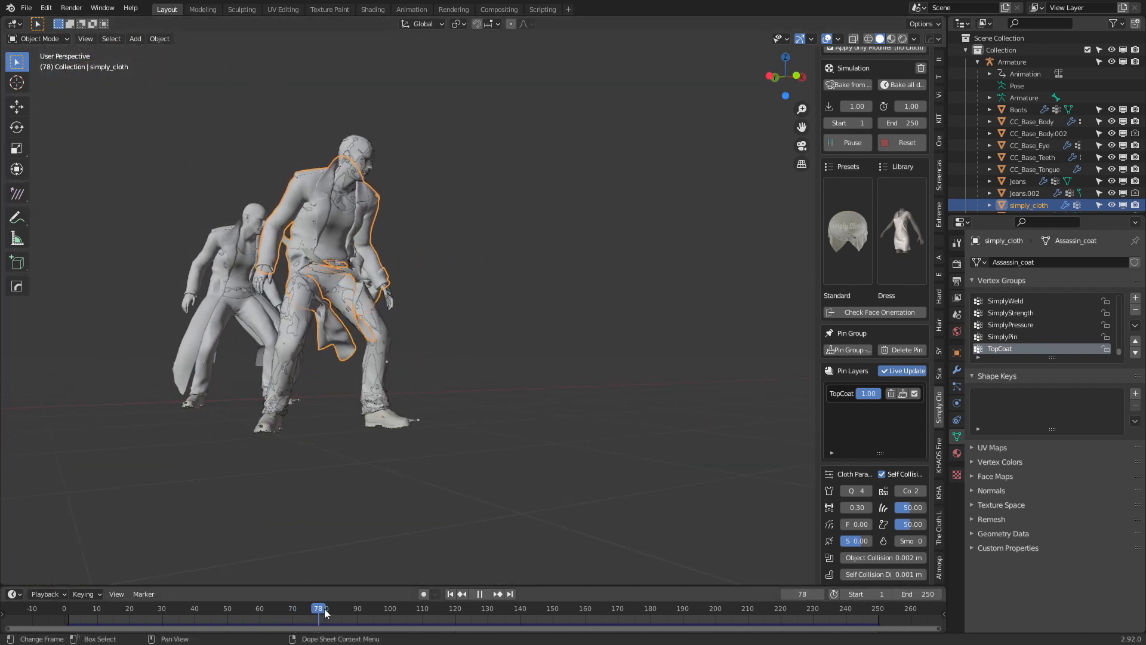
left_click(448, 608)
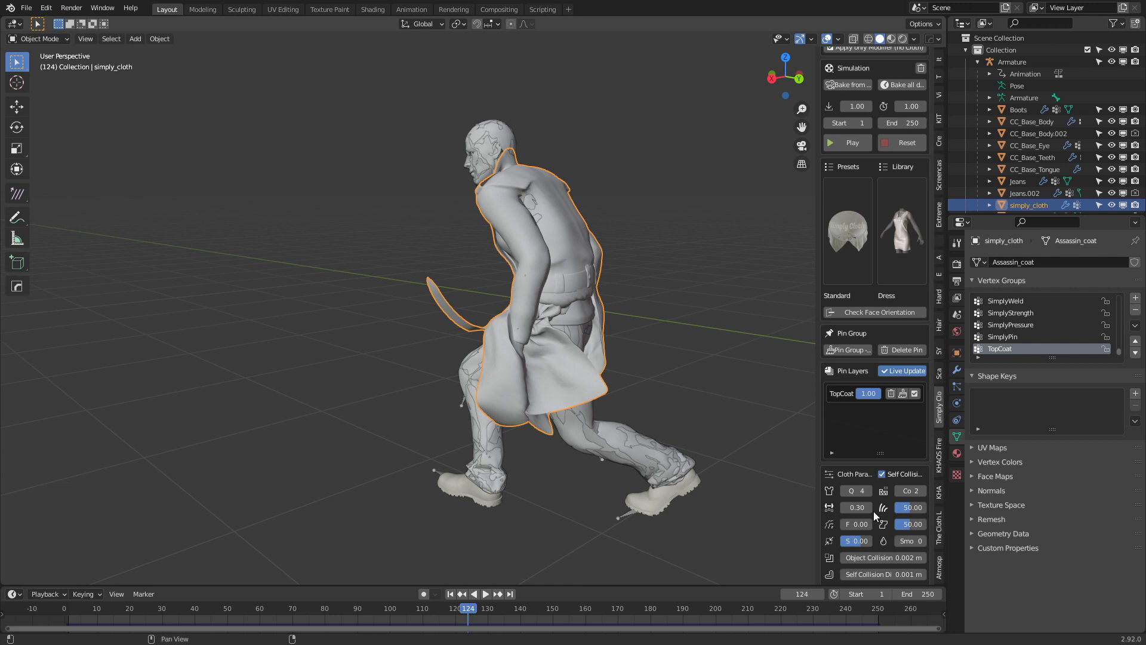
mouse_move(858, 508)
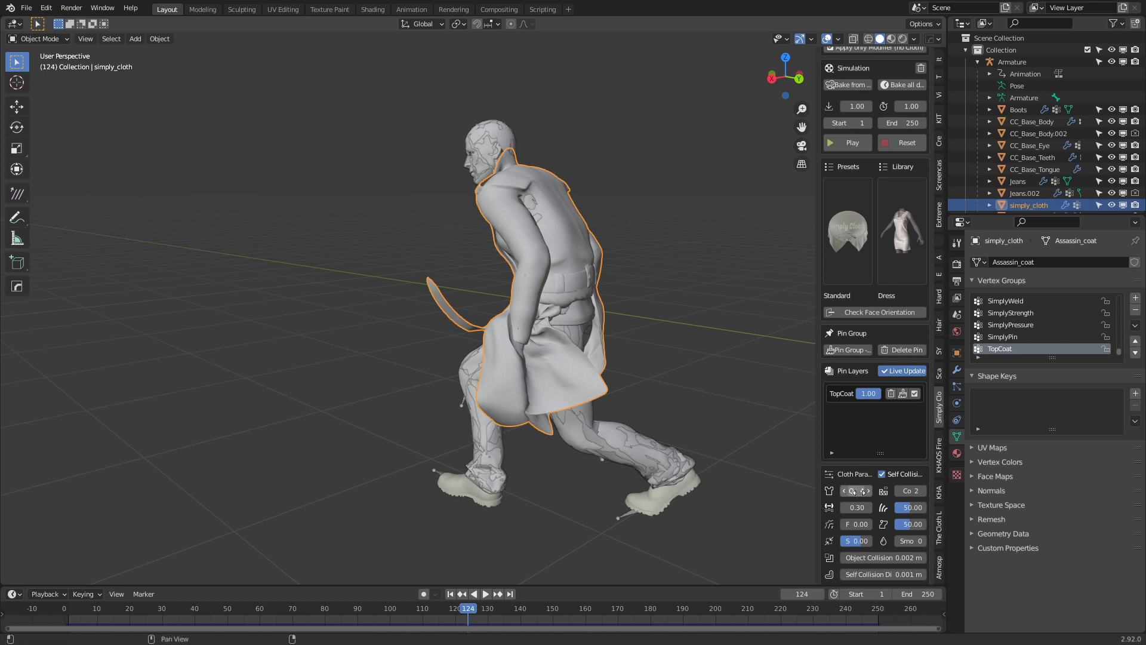
mouse_move(855, 490)
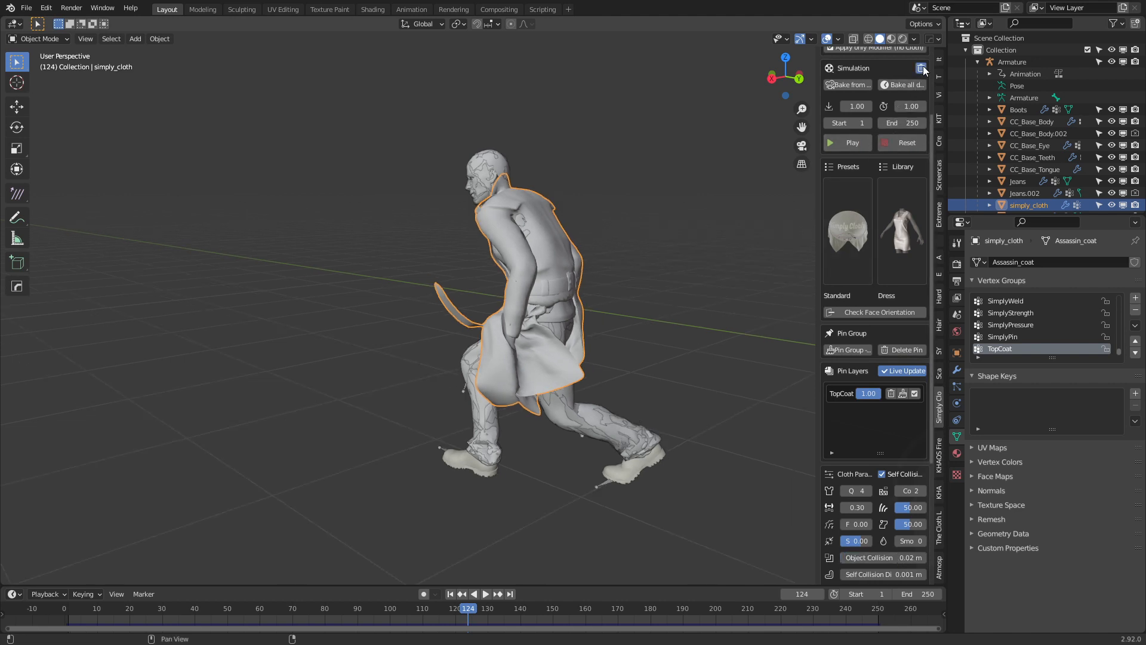
mouse_move(906, 85)
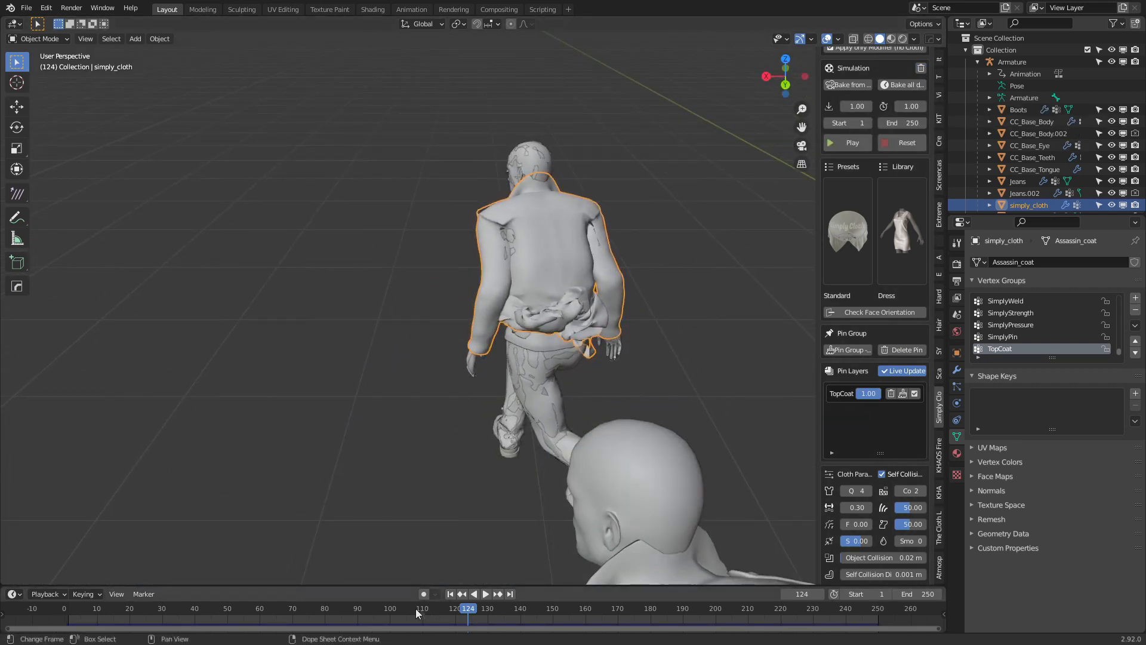
Step: Scrub back through the early frames and set the object collision distance back to 0.002 m
left_click(284, 608)
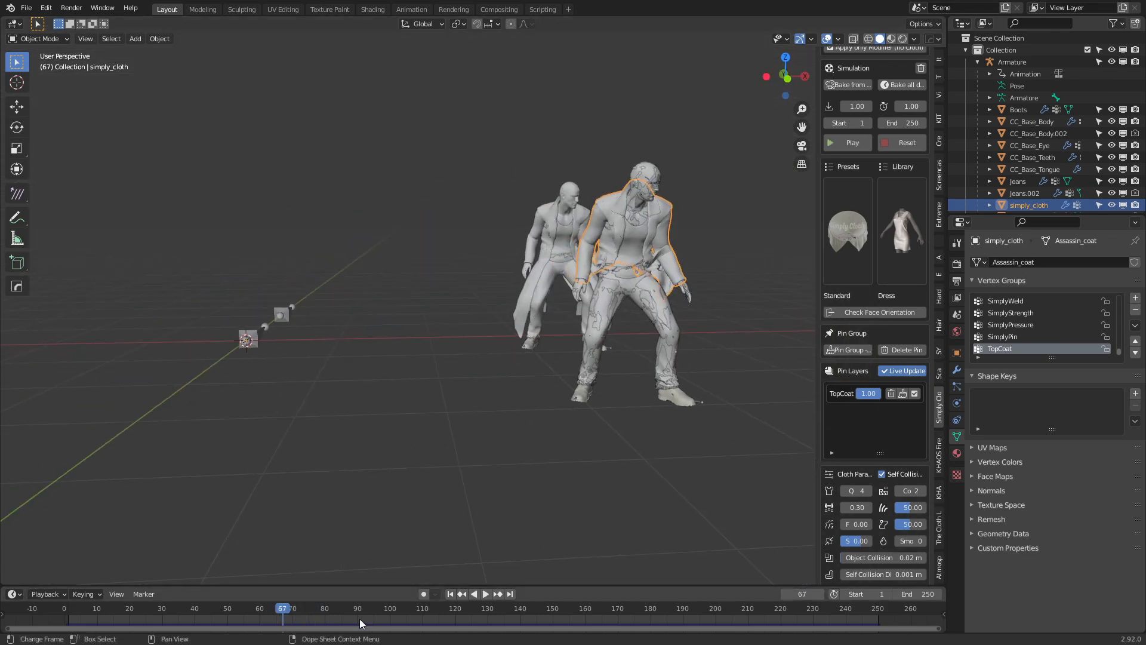
left_click(149, 608)
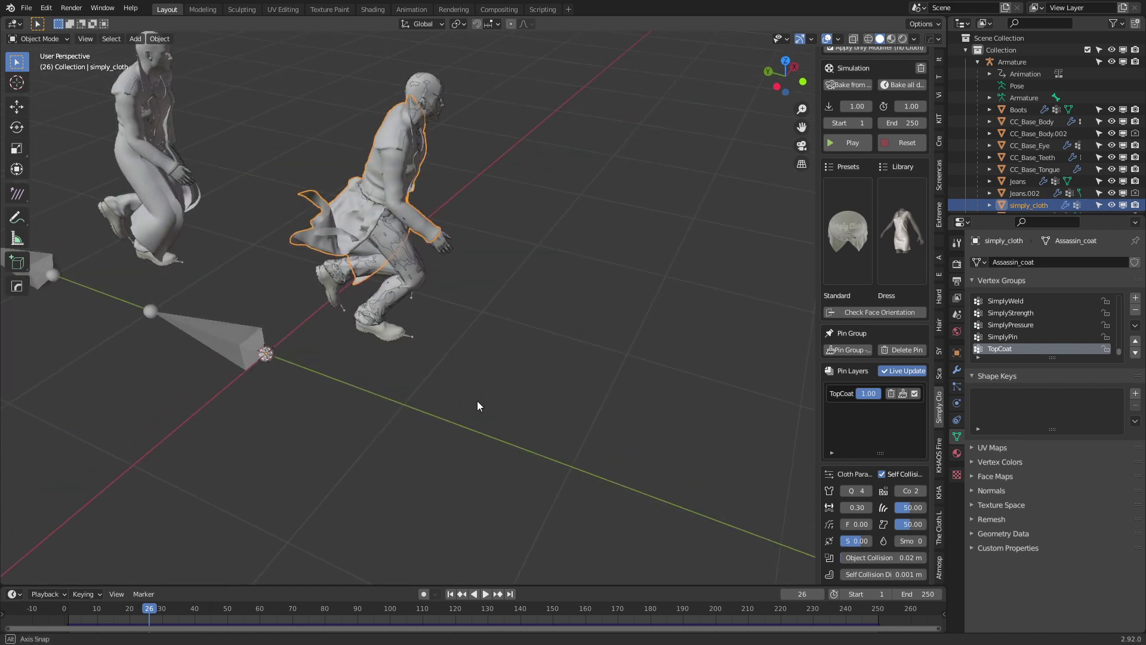
left_click(847, 142)
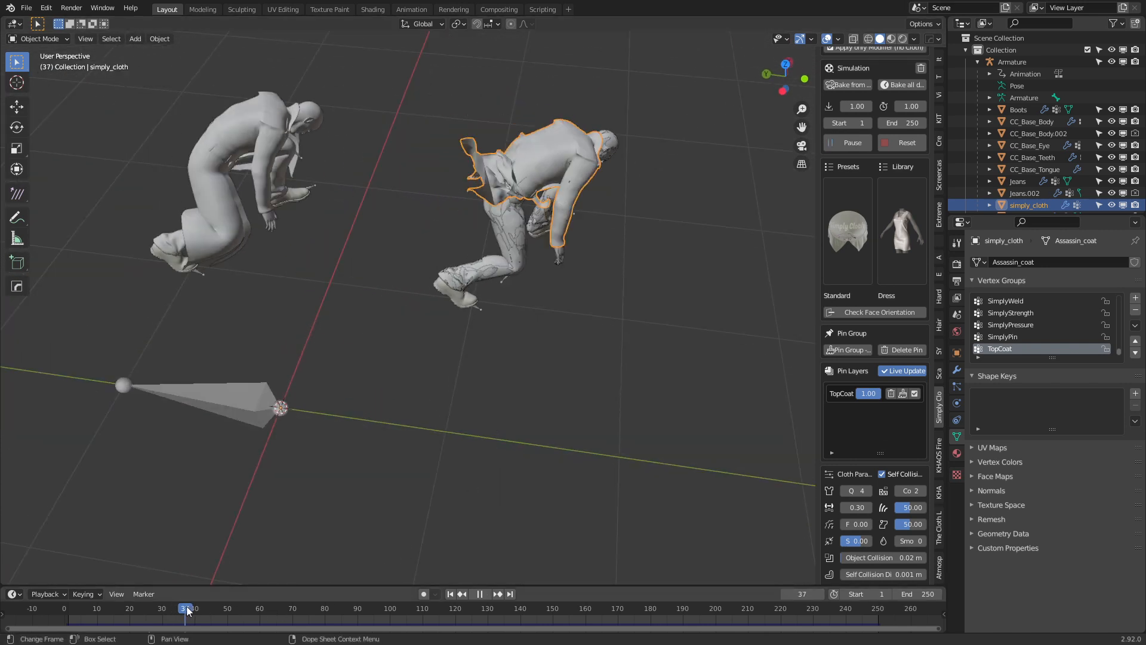
left_click(210, 608)
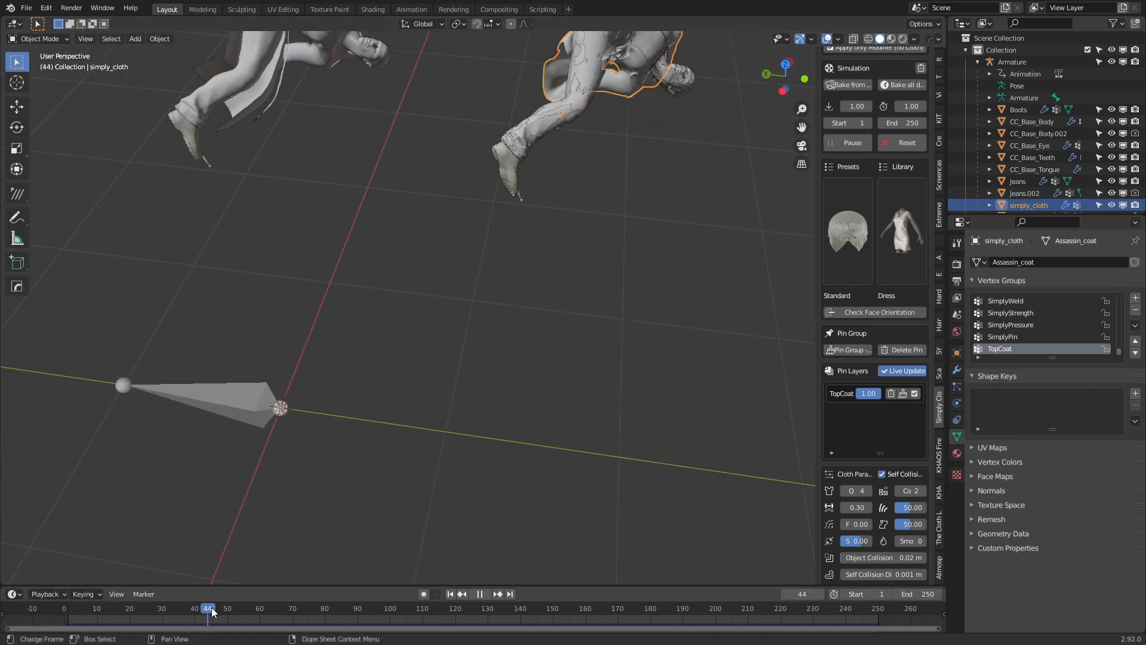
left_click(498, 593)
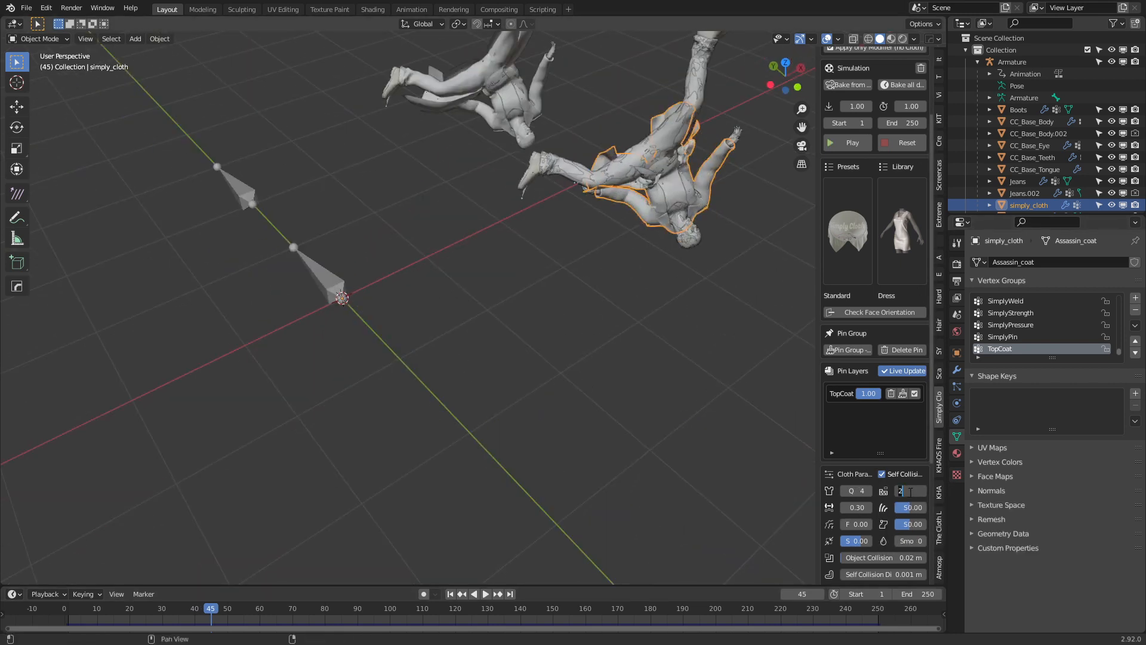
left_click(855, 557)
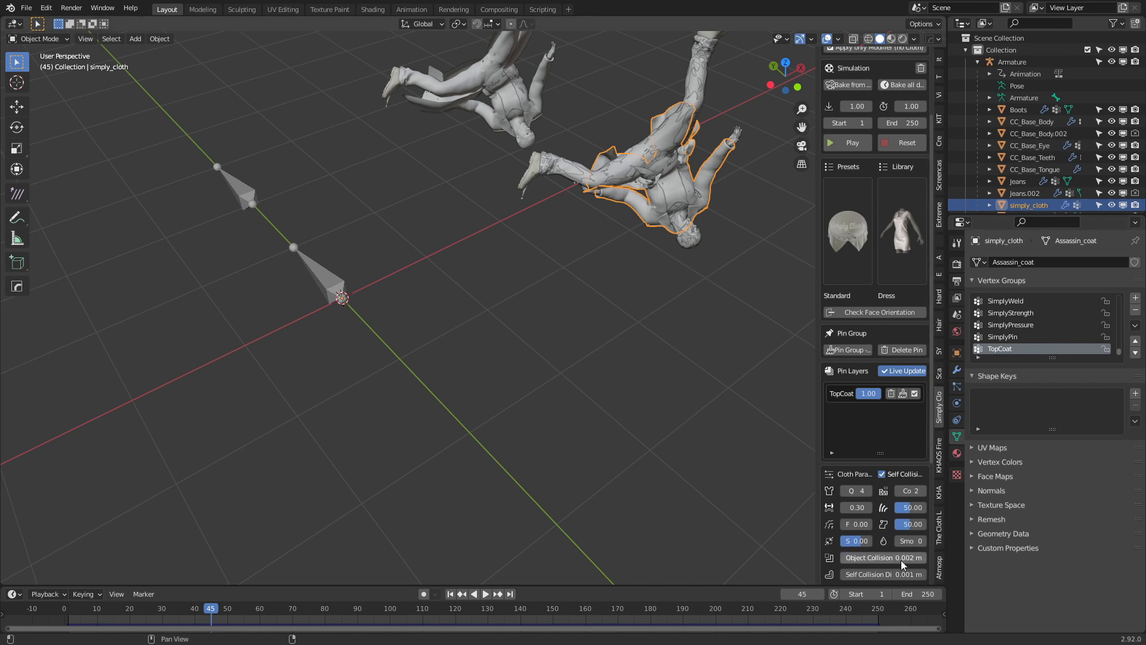
mouse_move(724, 502)
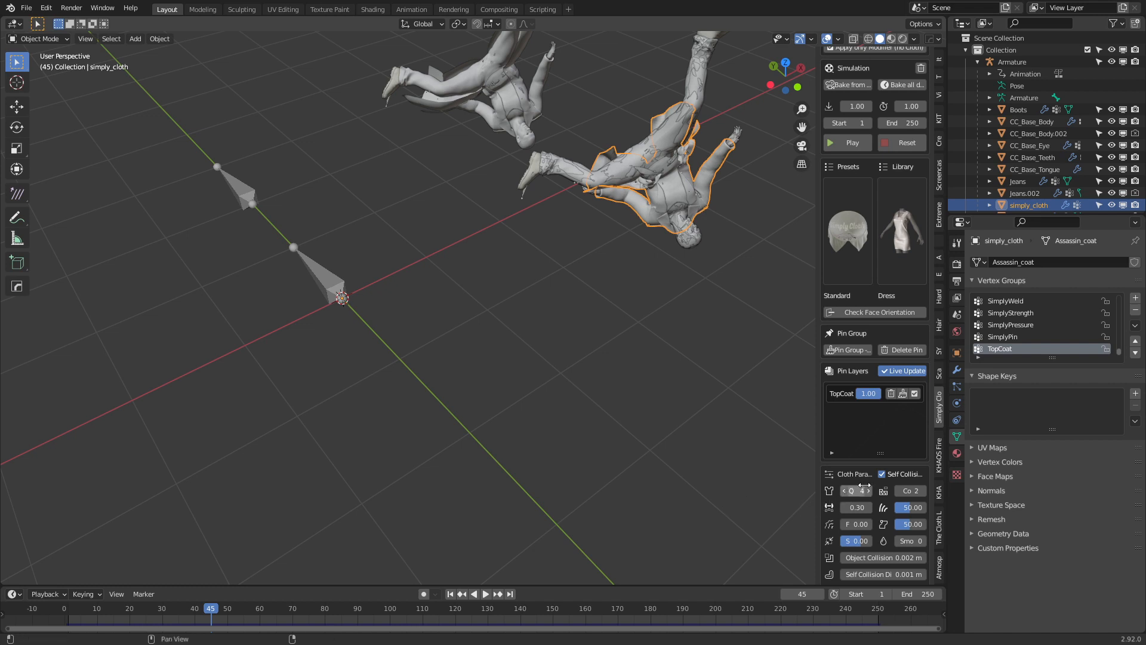
mouse_move(854, 491)
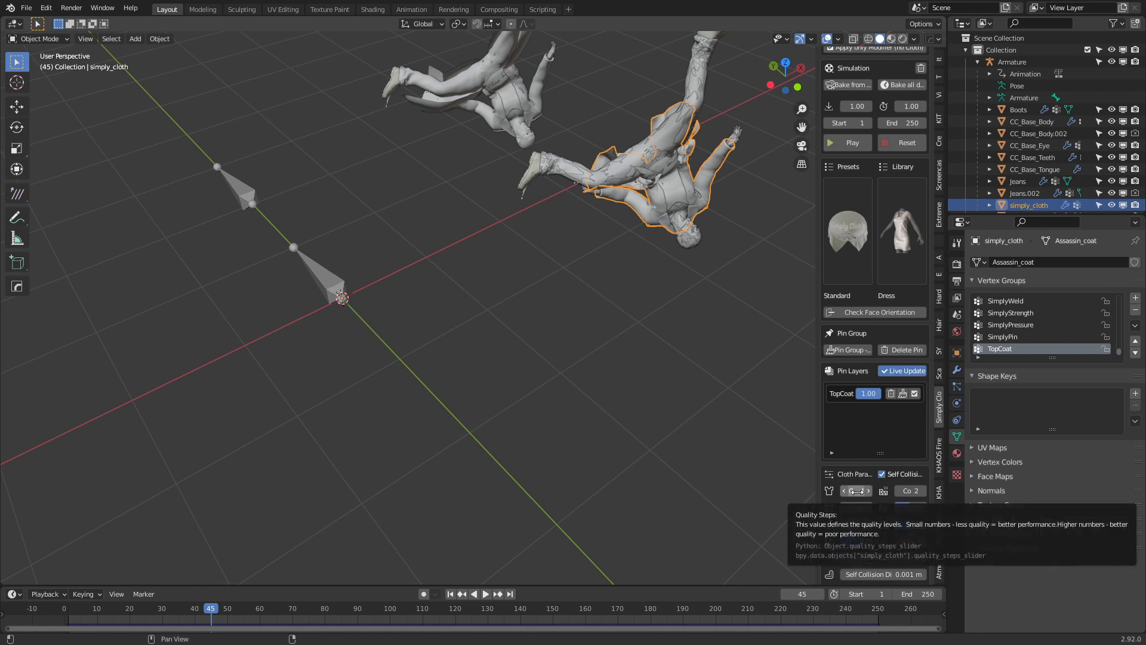
Step: Raise the simulation quality steps to 12 and replay the coat from near the start
left_click(855, 491)
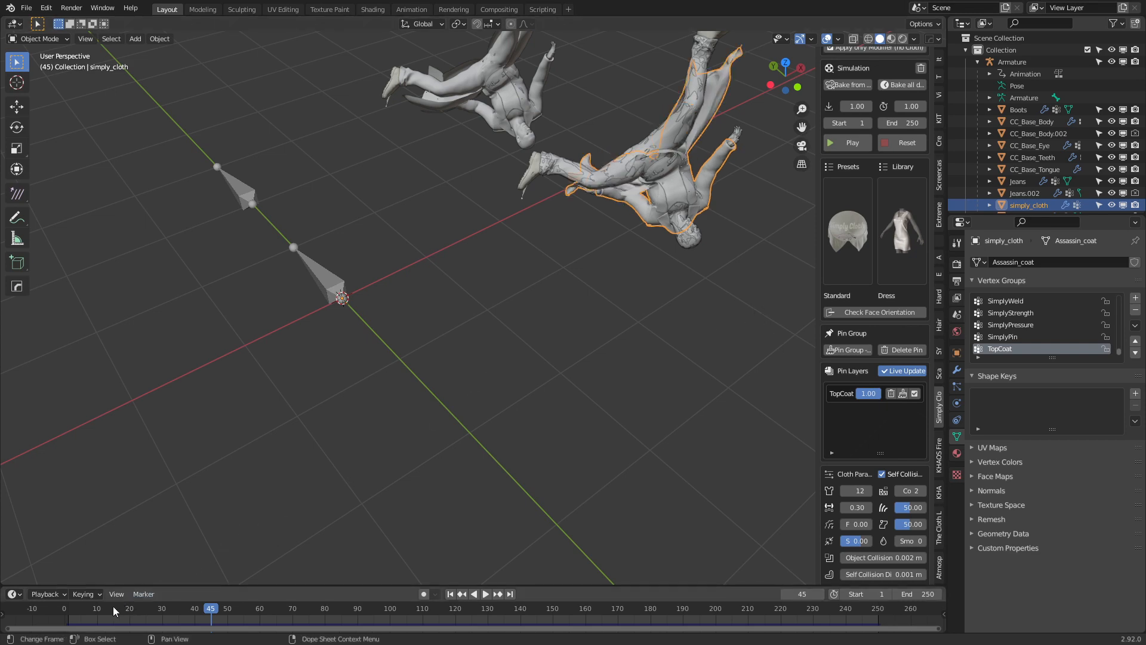
left_click(169, 608)
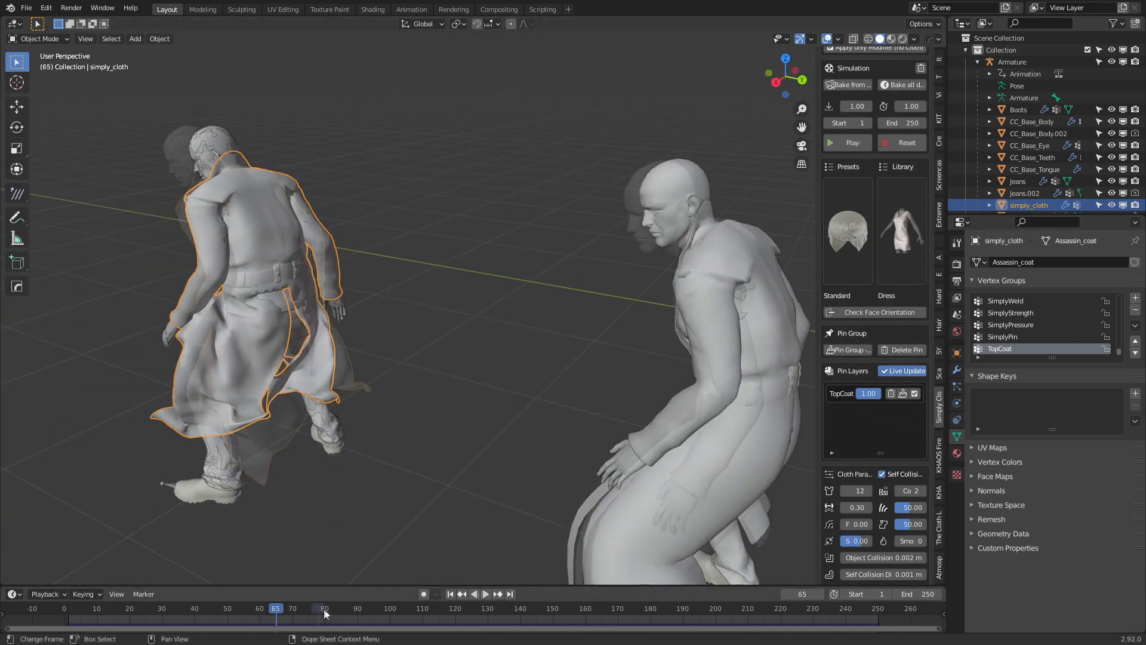
left_click(357, 608)
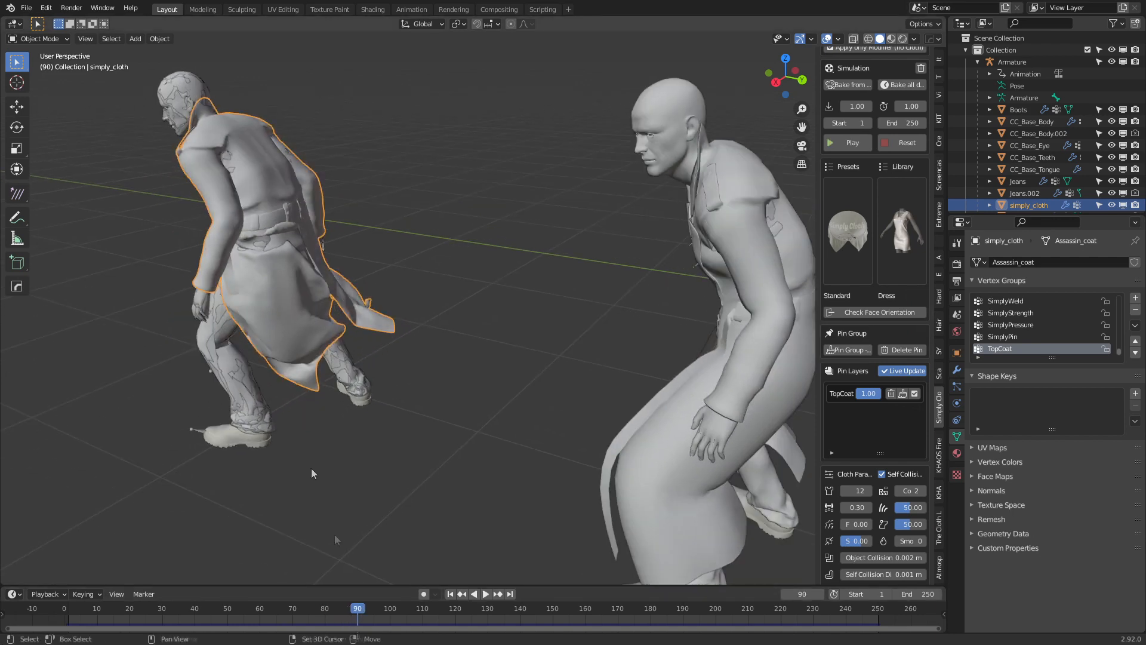
left_click(847, 142)
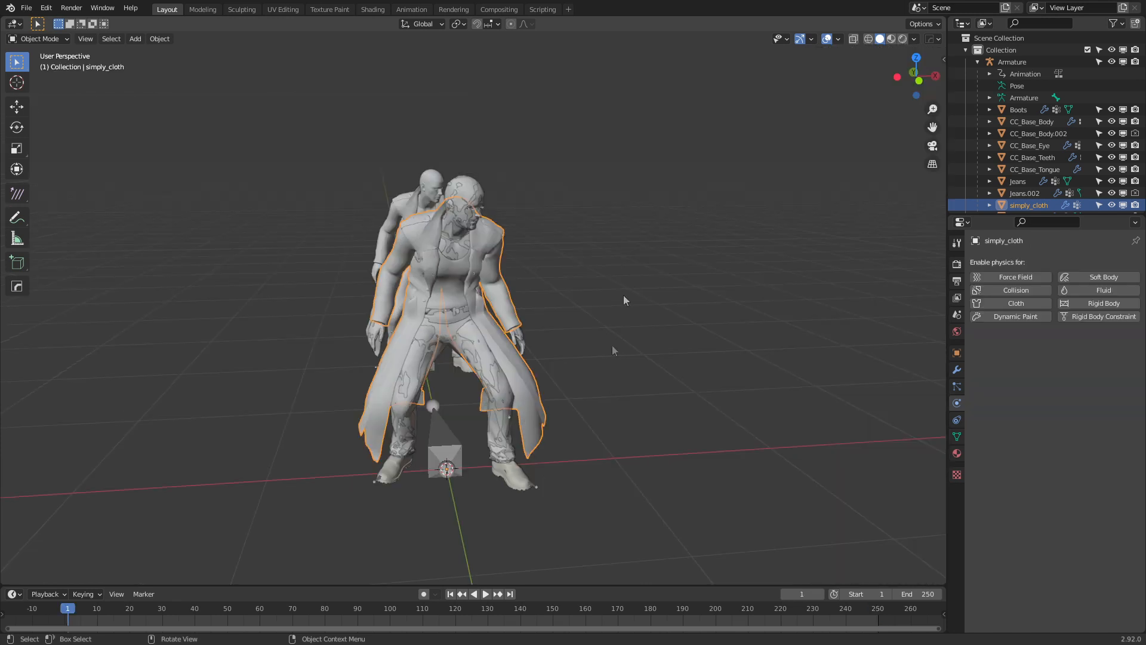
mouse_move(631, 406)
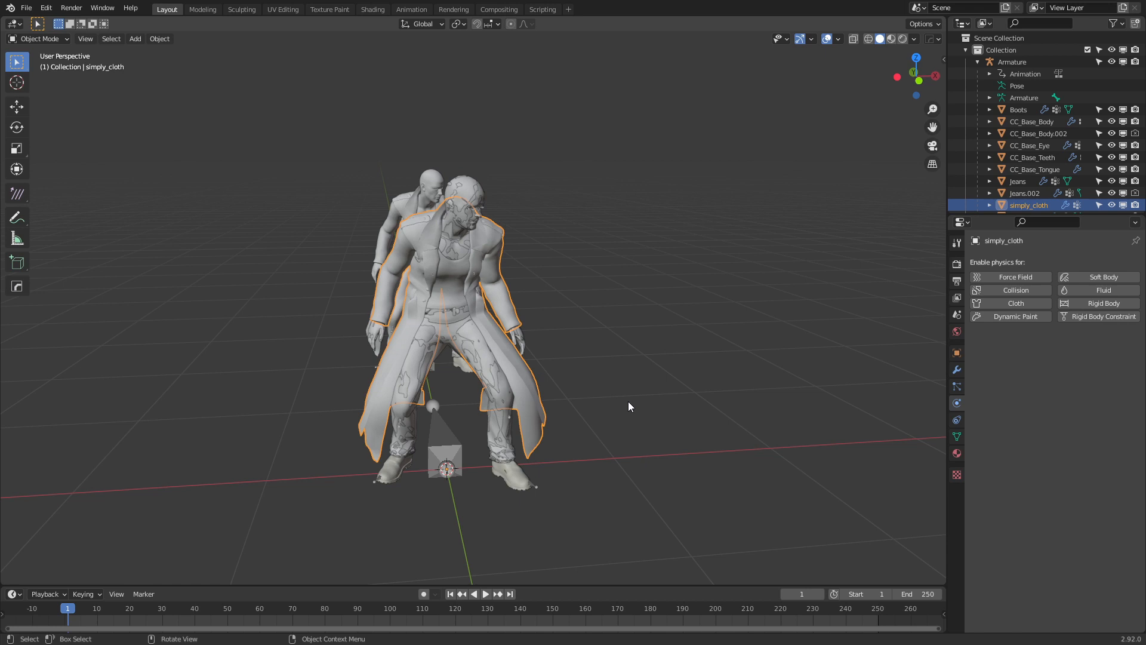
mouse_move(552, 481)
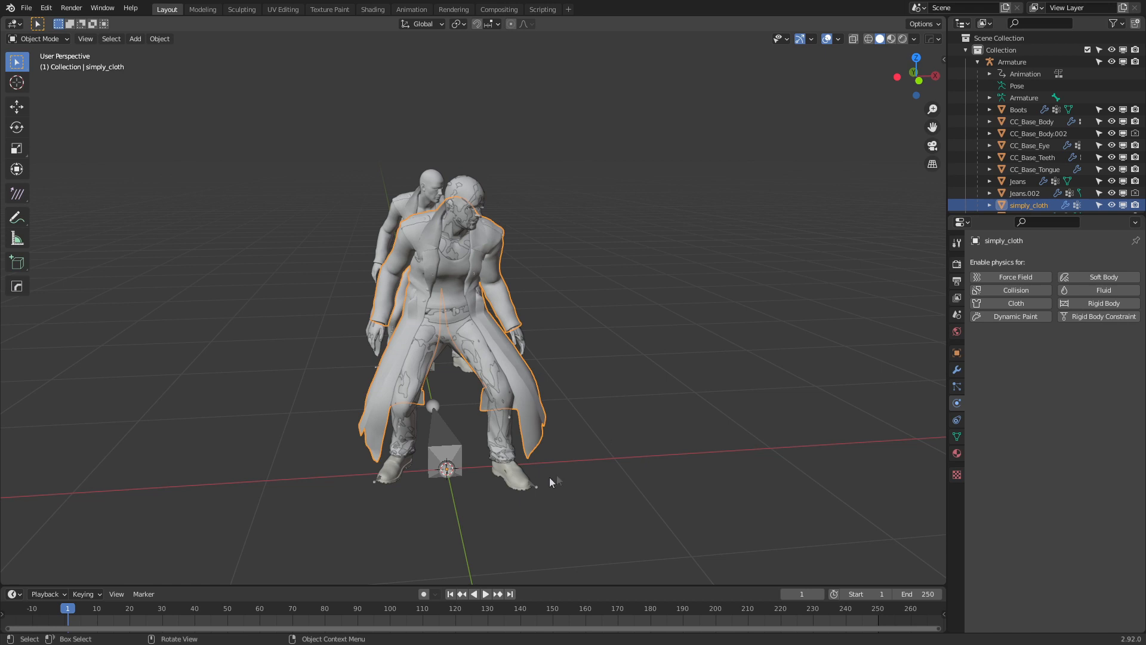
mouse_move(496, 388)
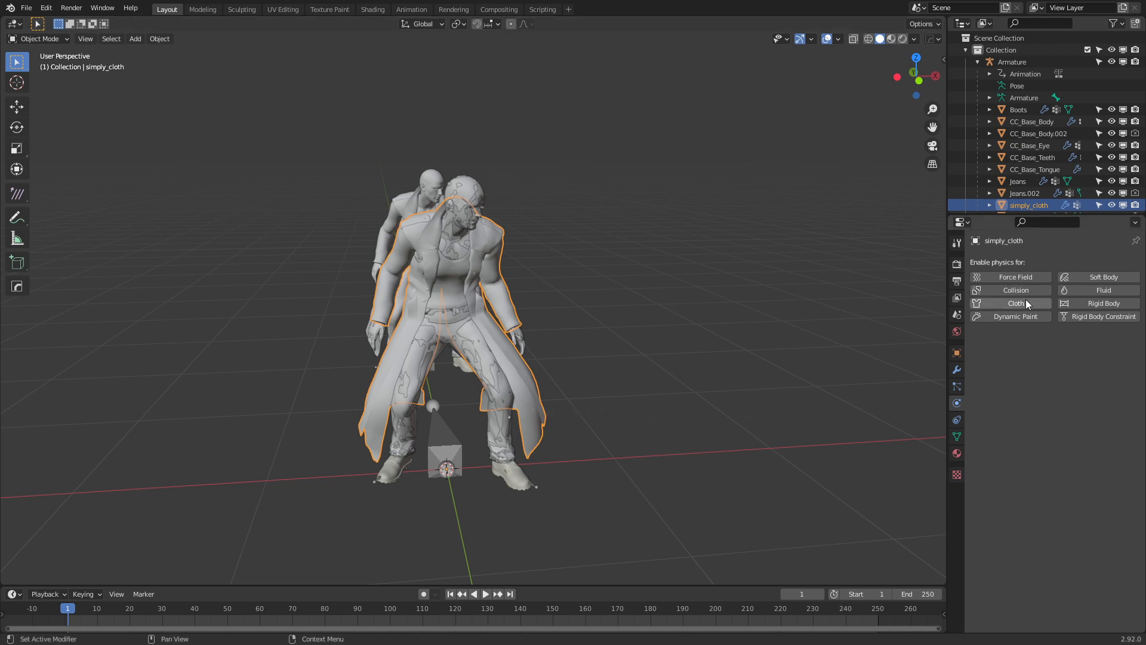
Step: Enable cloth physics on the coat and pin it to the TopCoat vertex group
left_click(1015, 302)
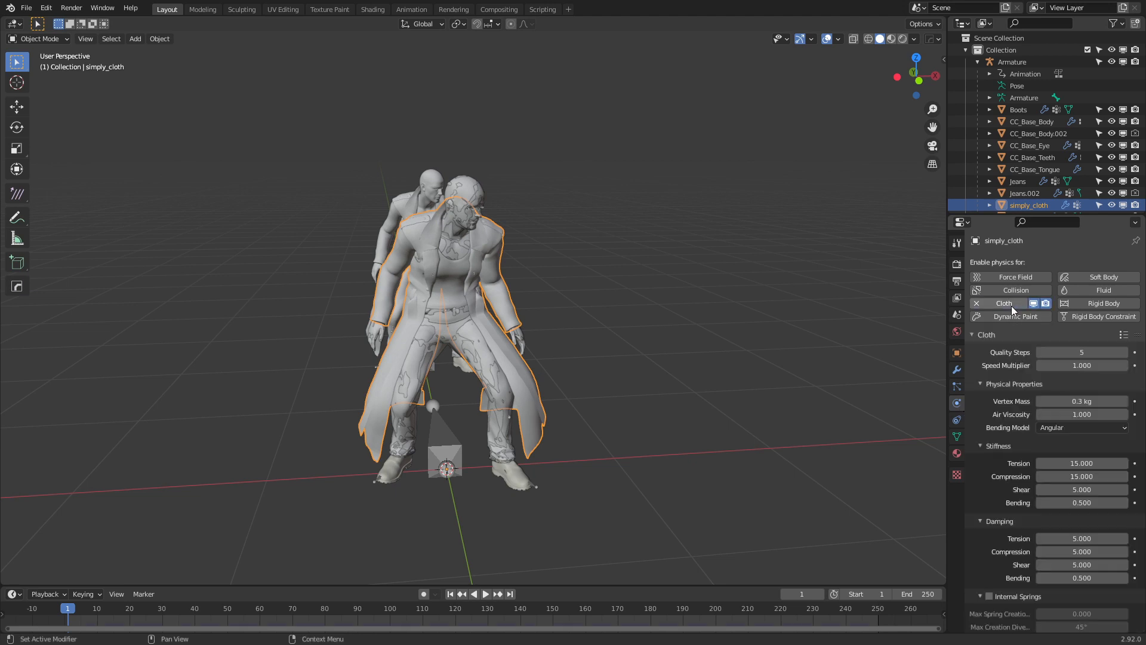
scroll("down", 3)
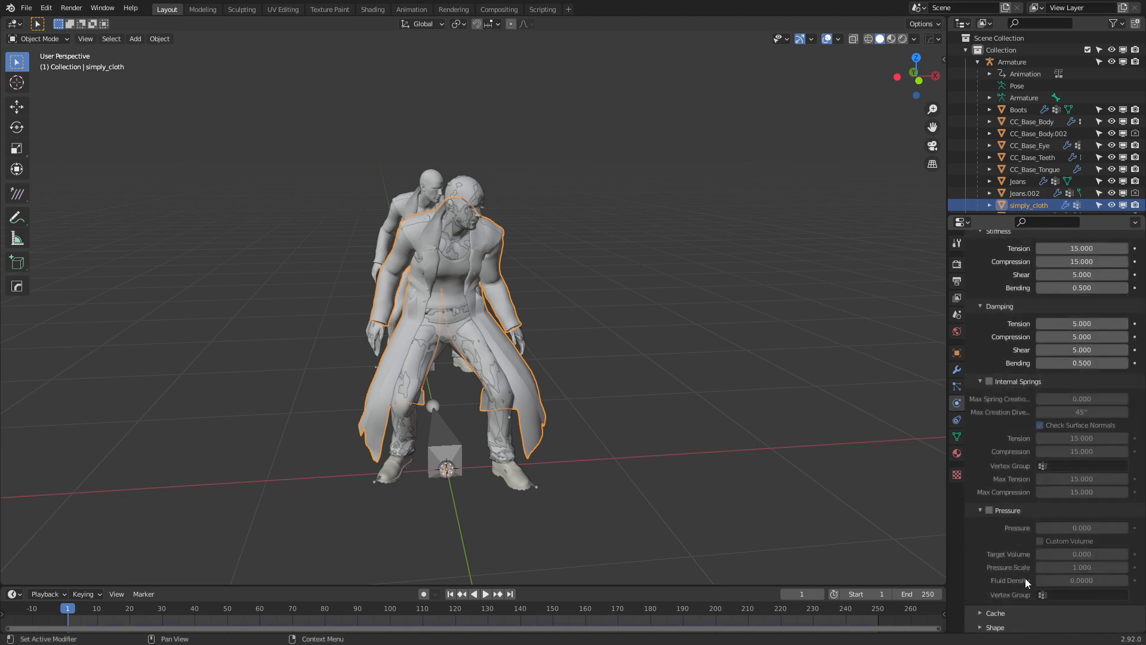
scroll("down", 3)
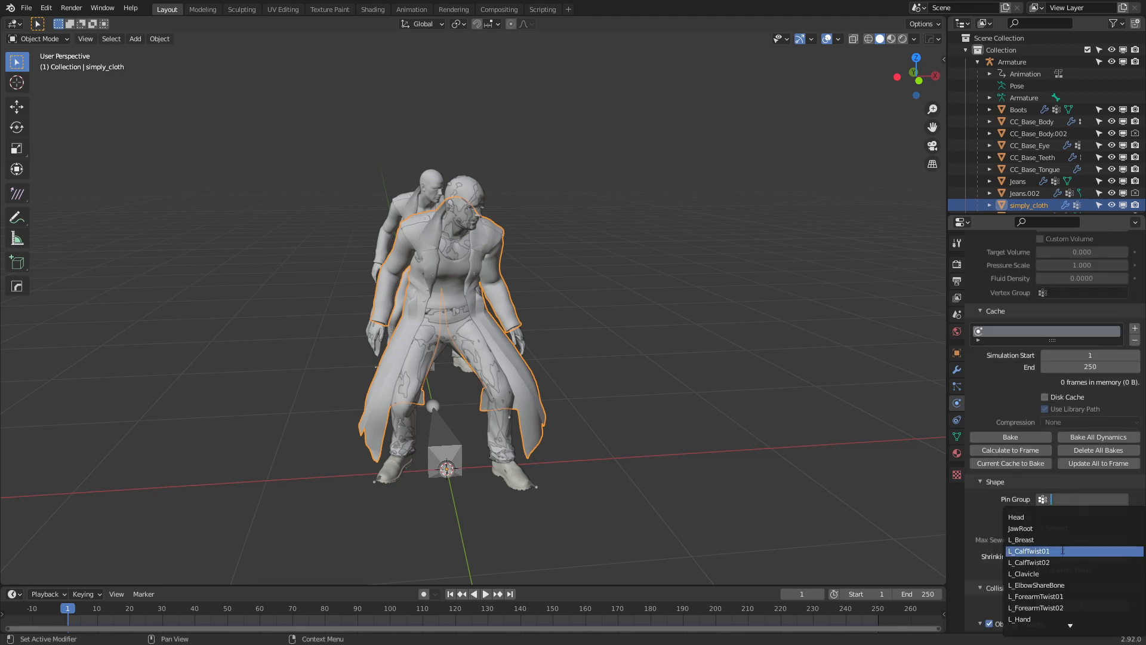
scroll("down", 3)
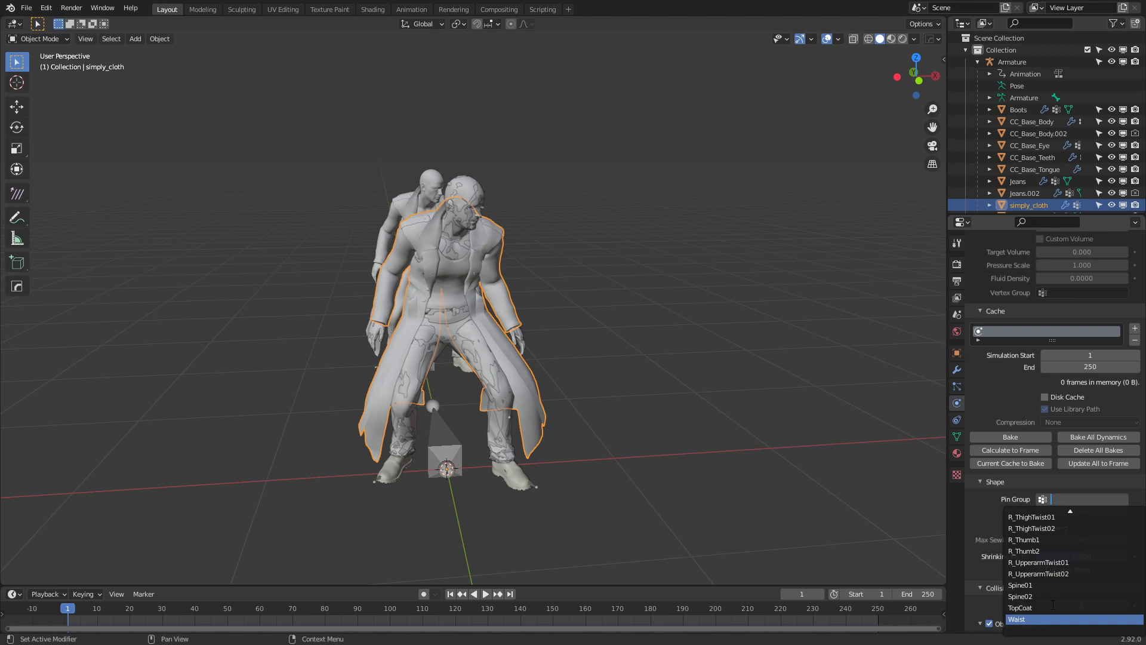
left_click(1020, 608)
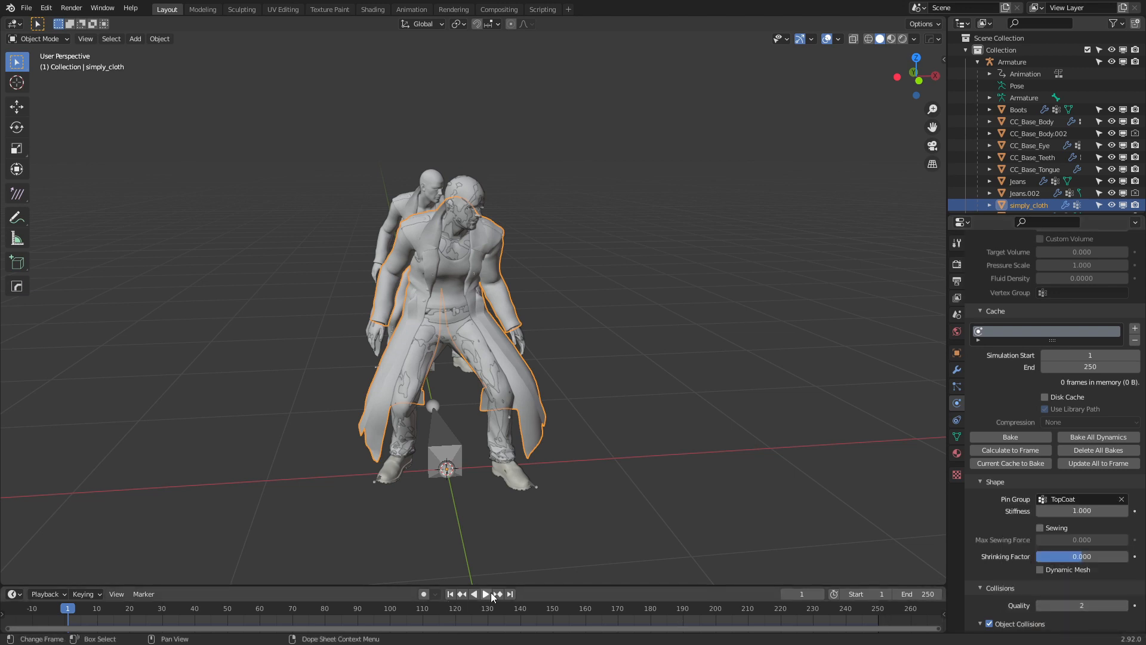
Step: Play a short test of the pinned coat, pause, and return to frame 1
left_click(485, 594)
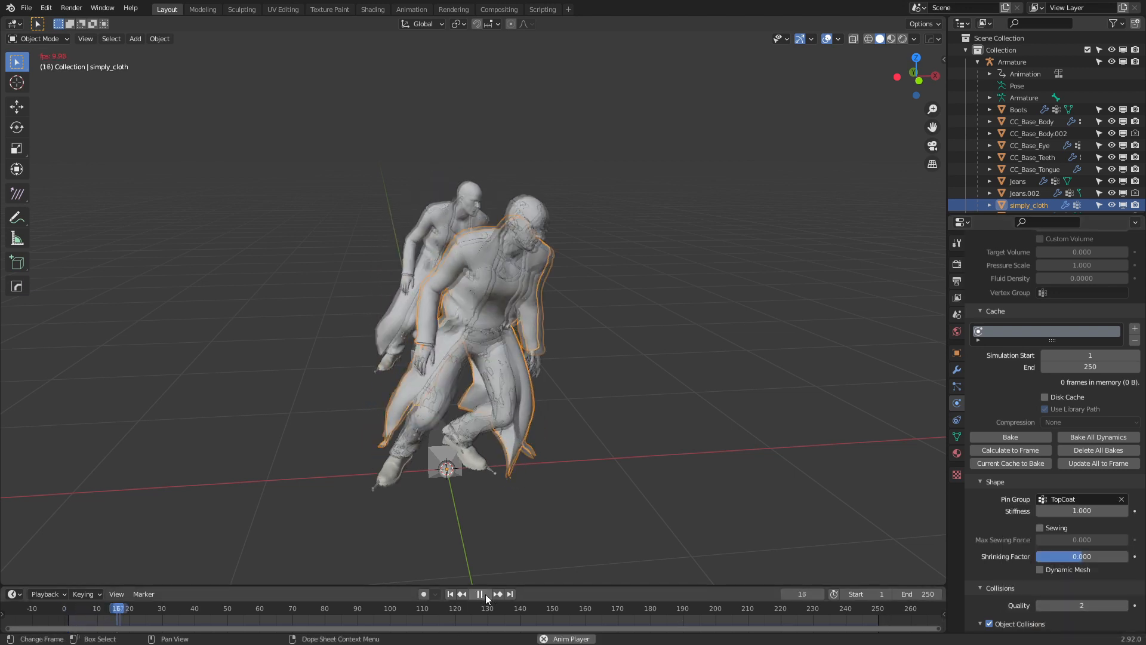
left_click(480, 593)
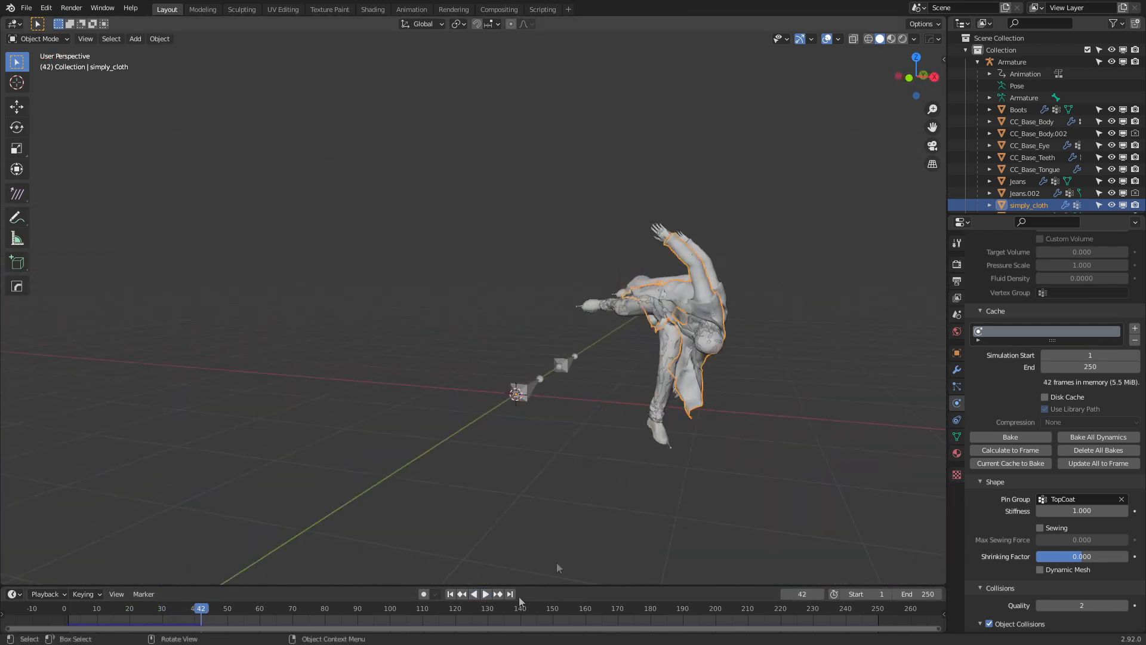
left_click(450, 594)
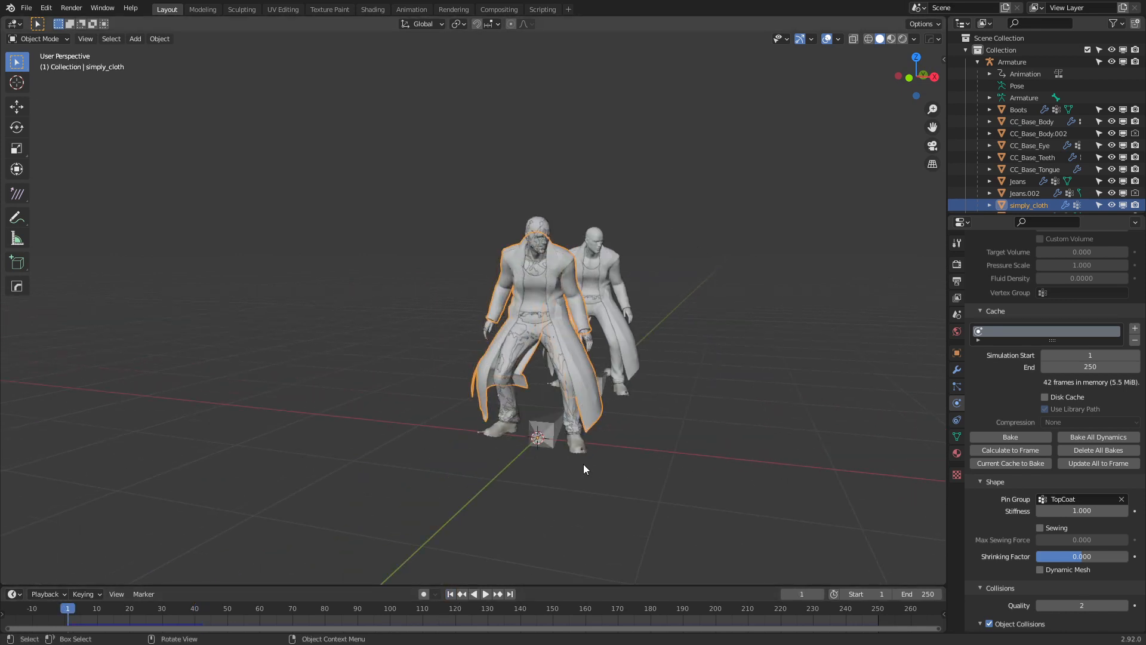
Step: Turn on self collisions for the coat and bring collision quality and quality steps to 12
scroll("down", 3)
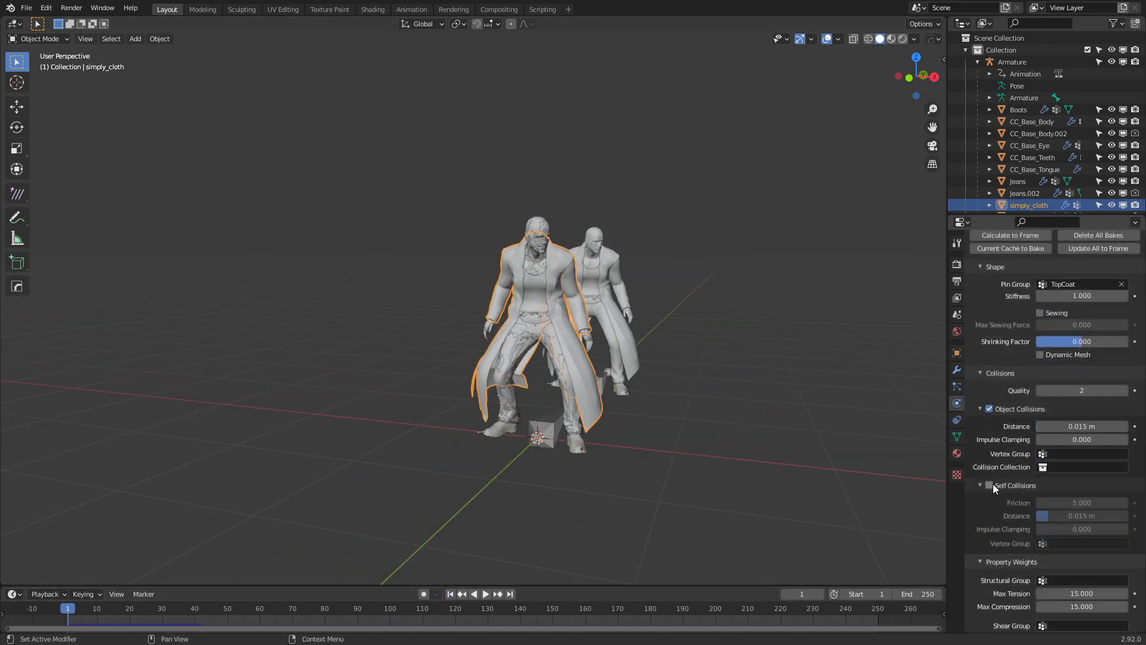
left_click(990, 485)
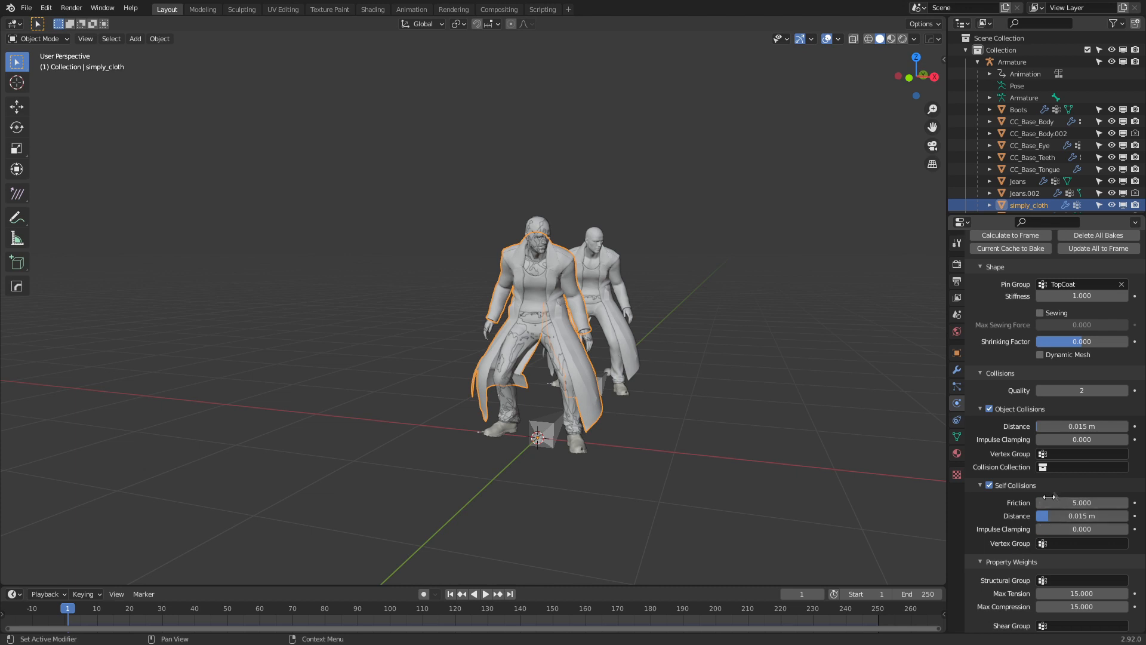
scroll("down", 3)
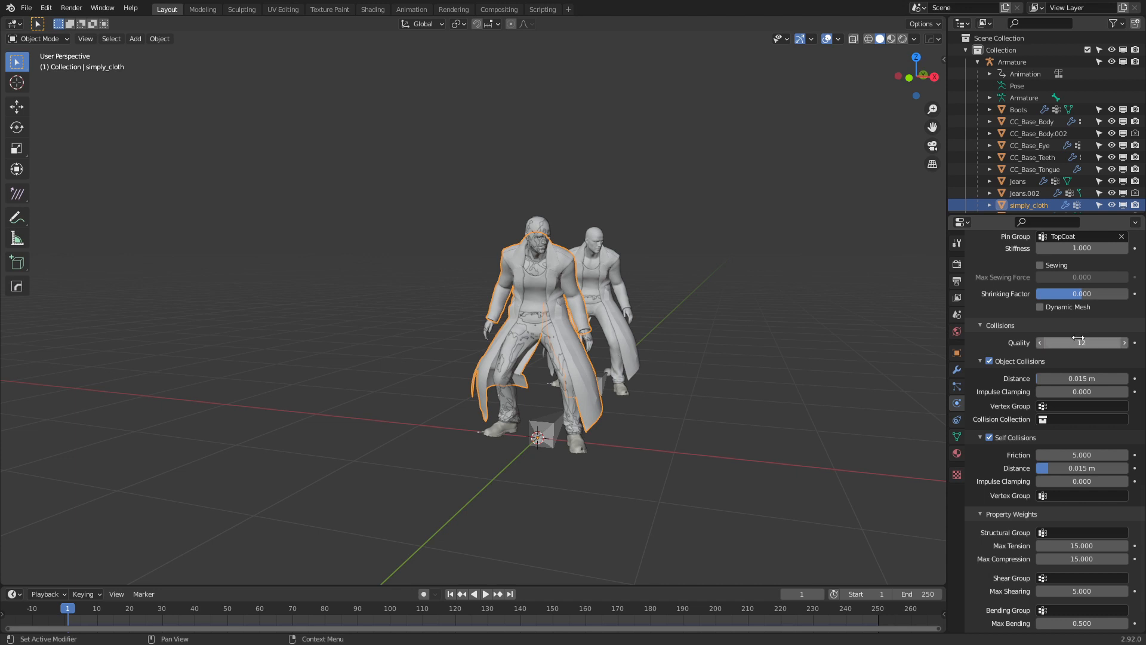
scroll("up", 3)
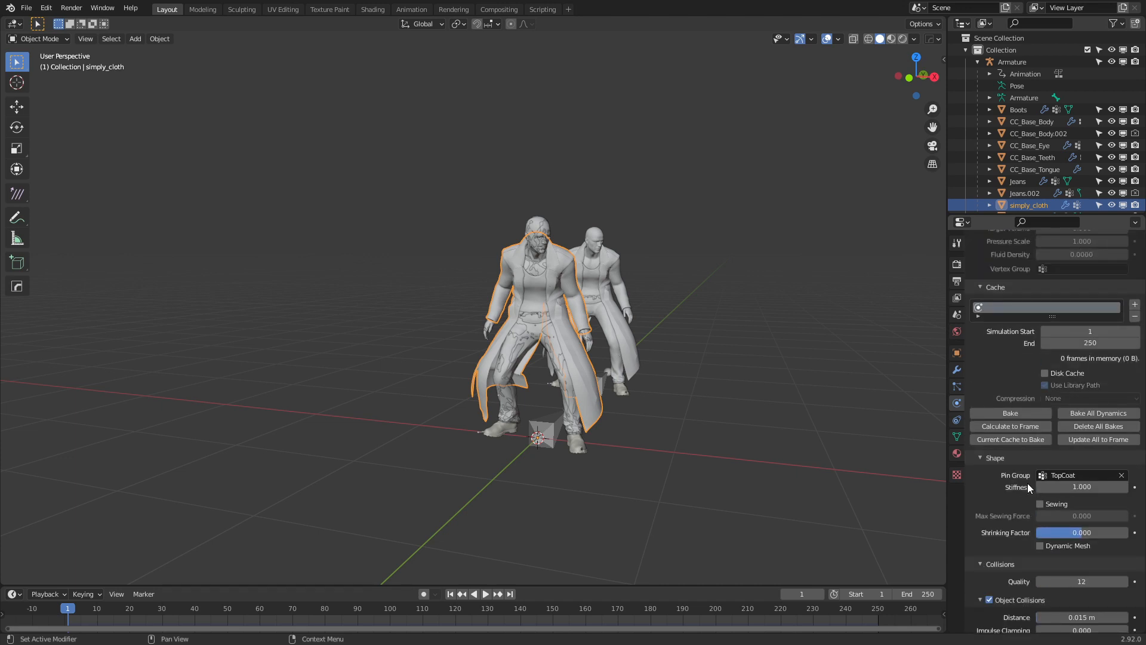
scroll("up", 3)
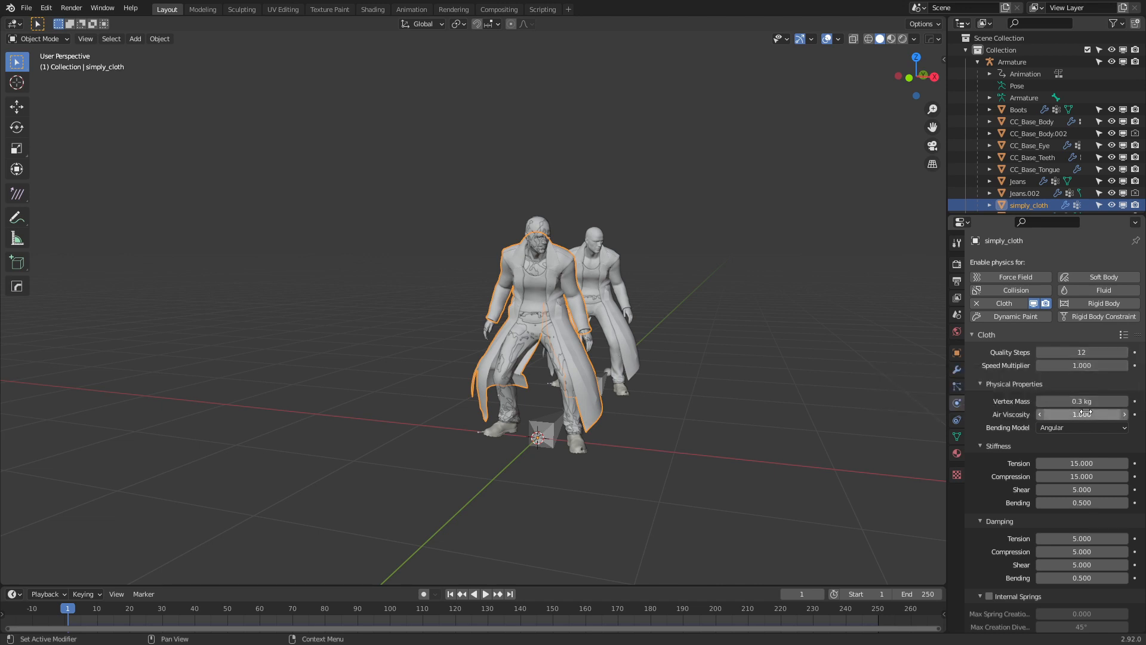
scroll("down", 3)
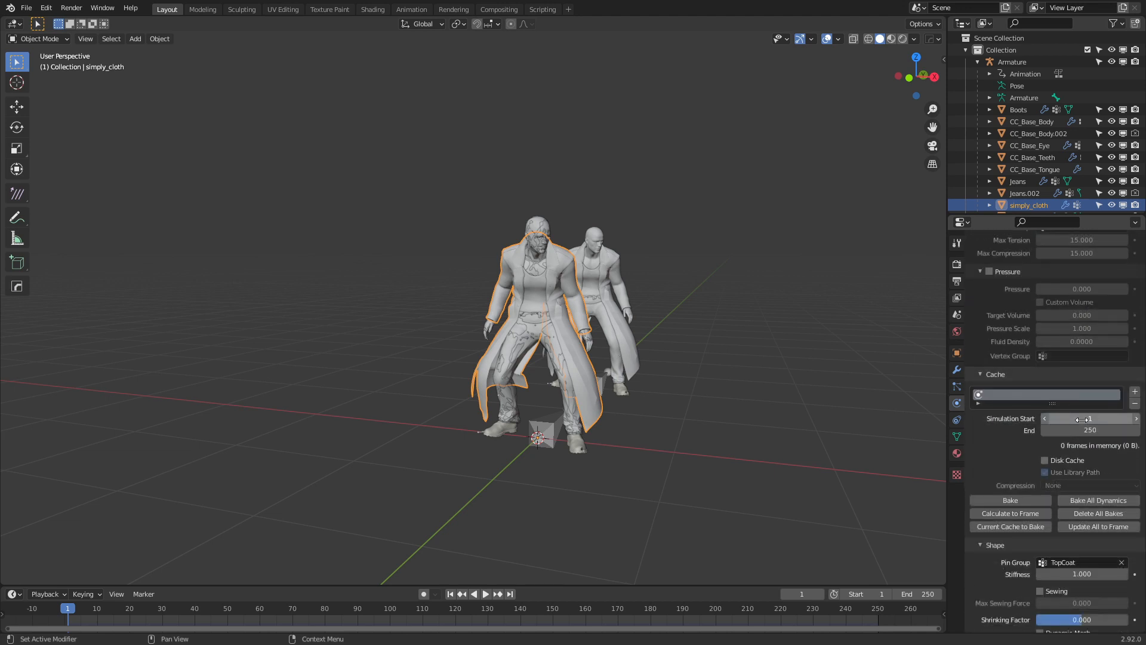
scroll("down", 3)
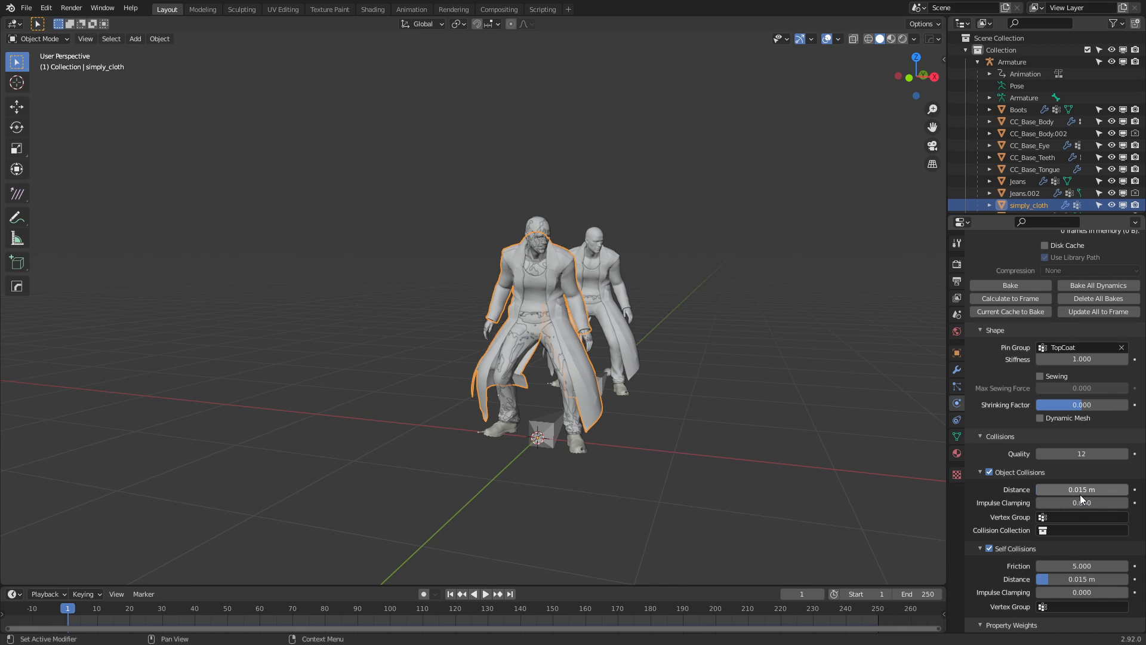
mouse_move(1082, 490)
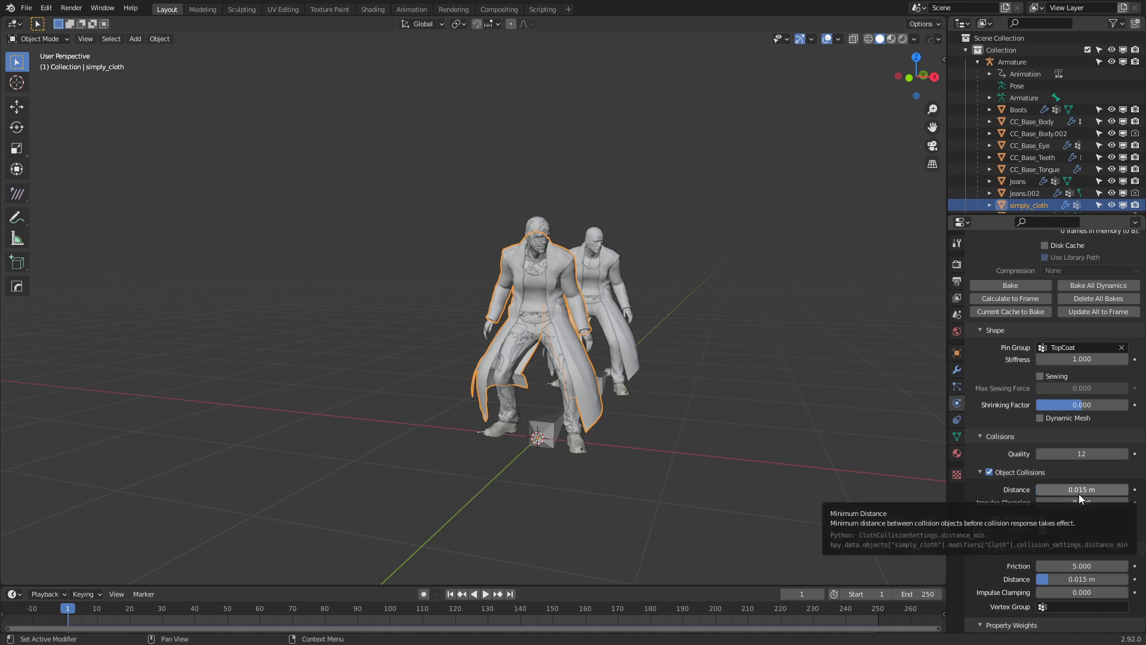
scroll("up", 3)
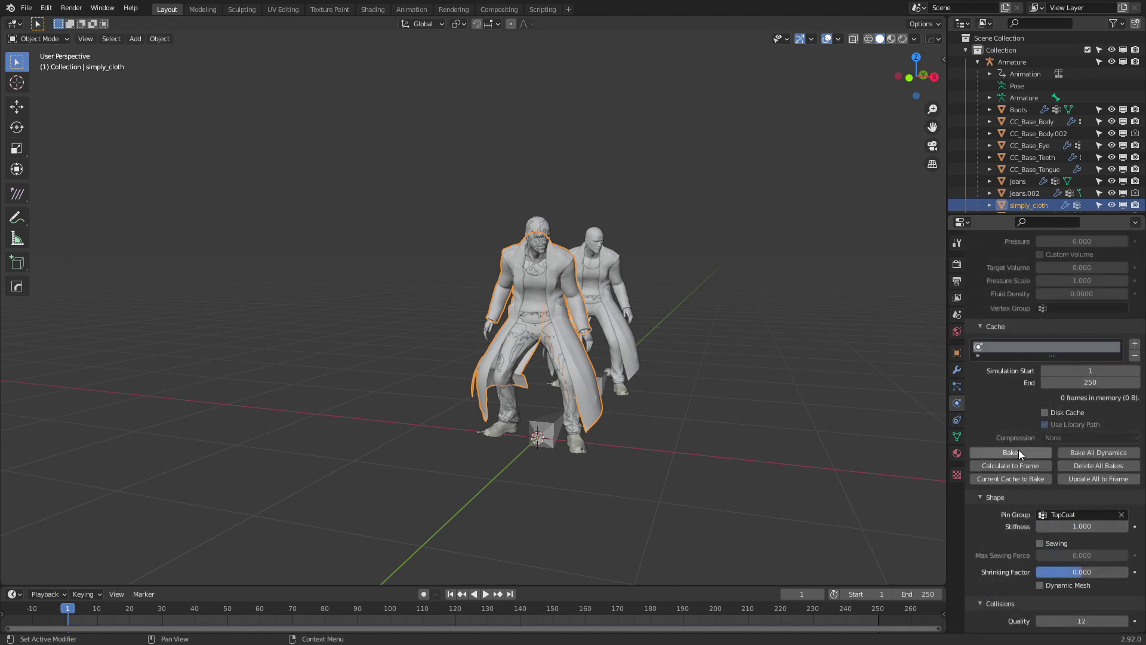
Step: Bake all 250 frames of the cloth cache and check the coat at frames around 75, 137 and 193
left_click(1010, 453)
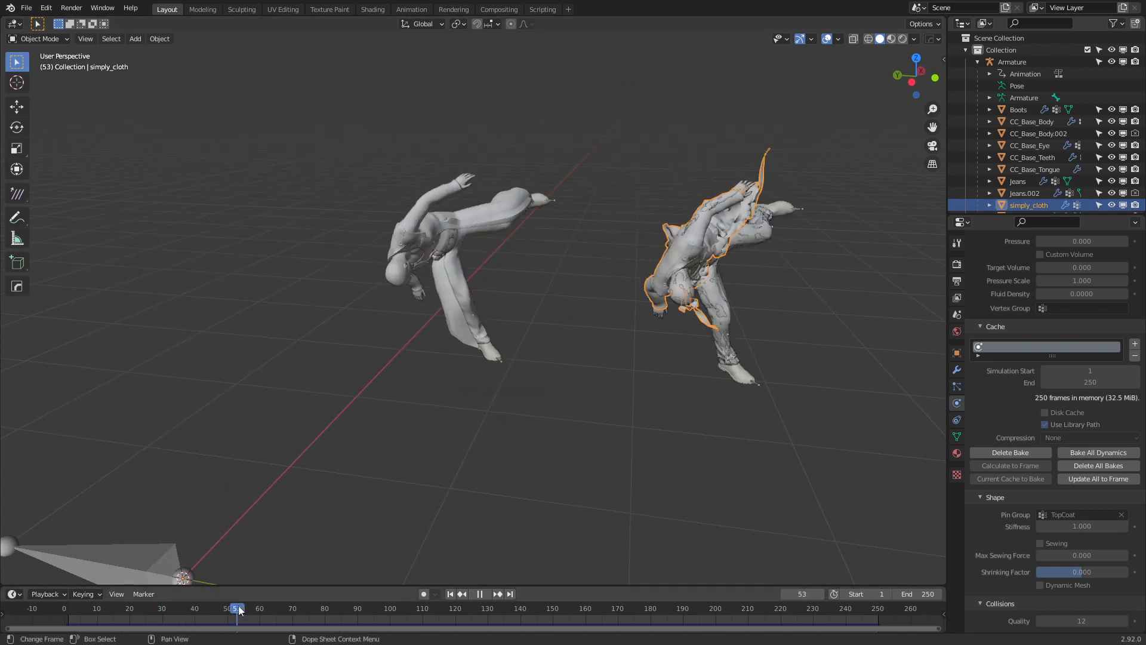
left_click(308, 608)
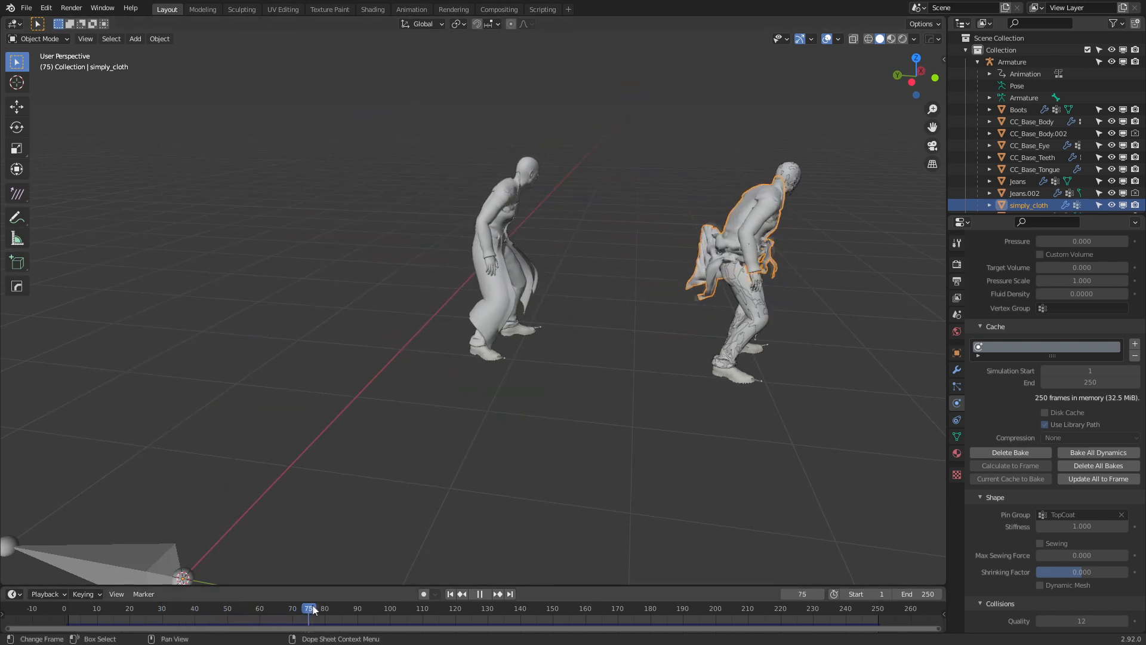
left_click(420, 608)
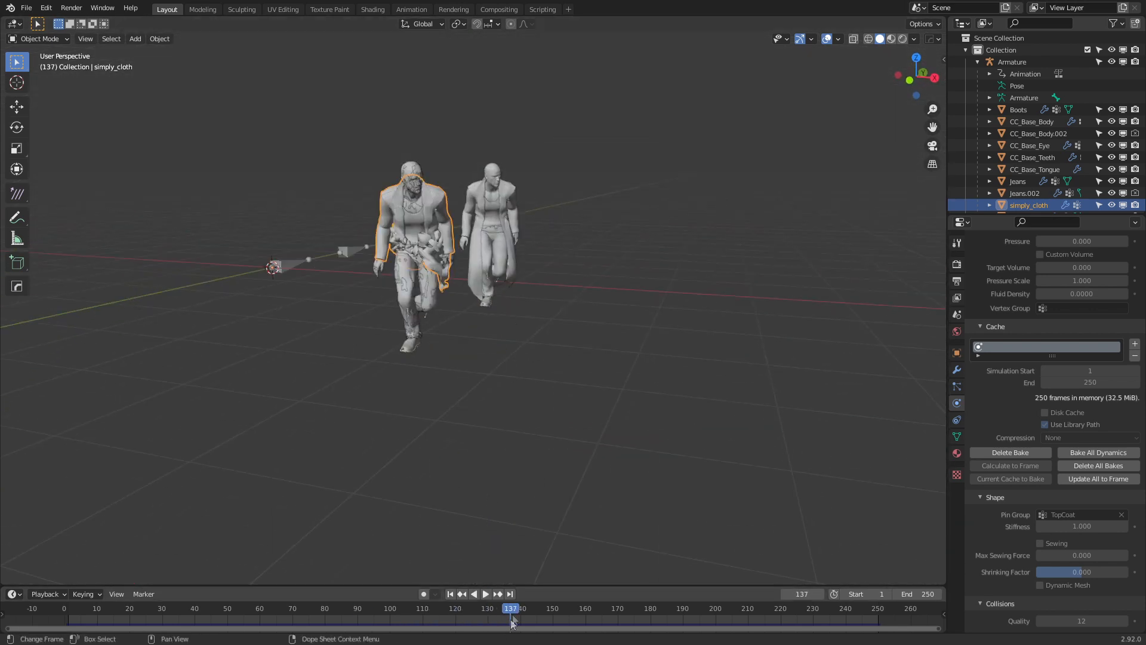
left_click(486, 593)
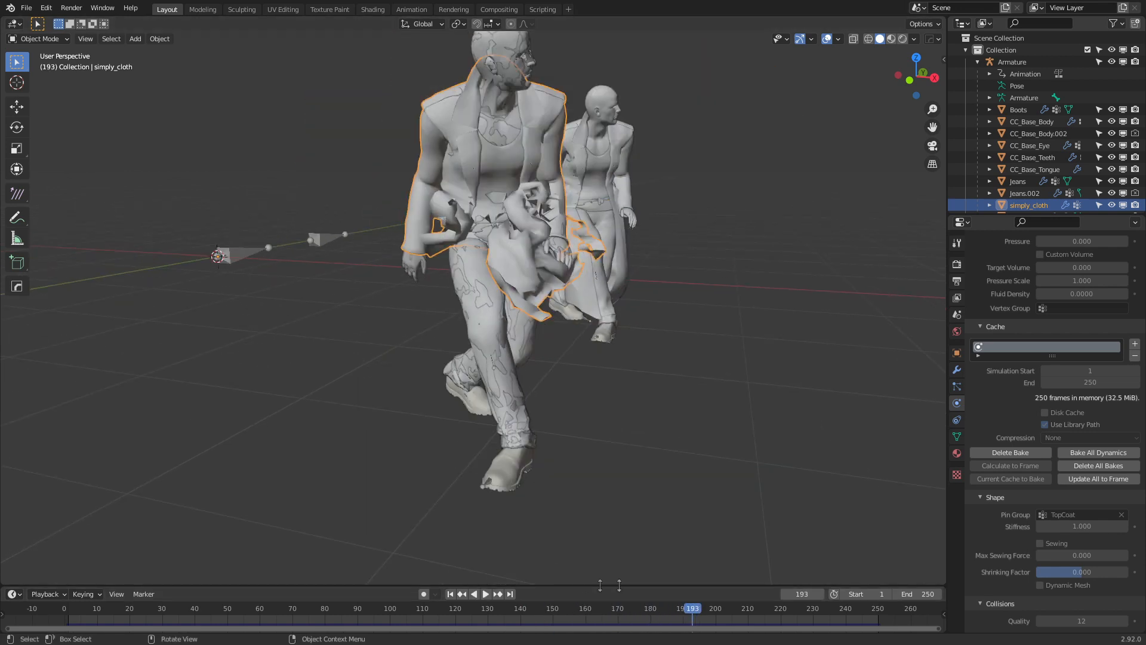
scroll("down", 3)
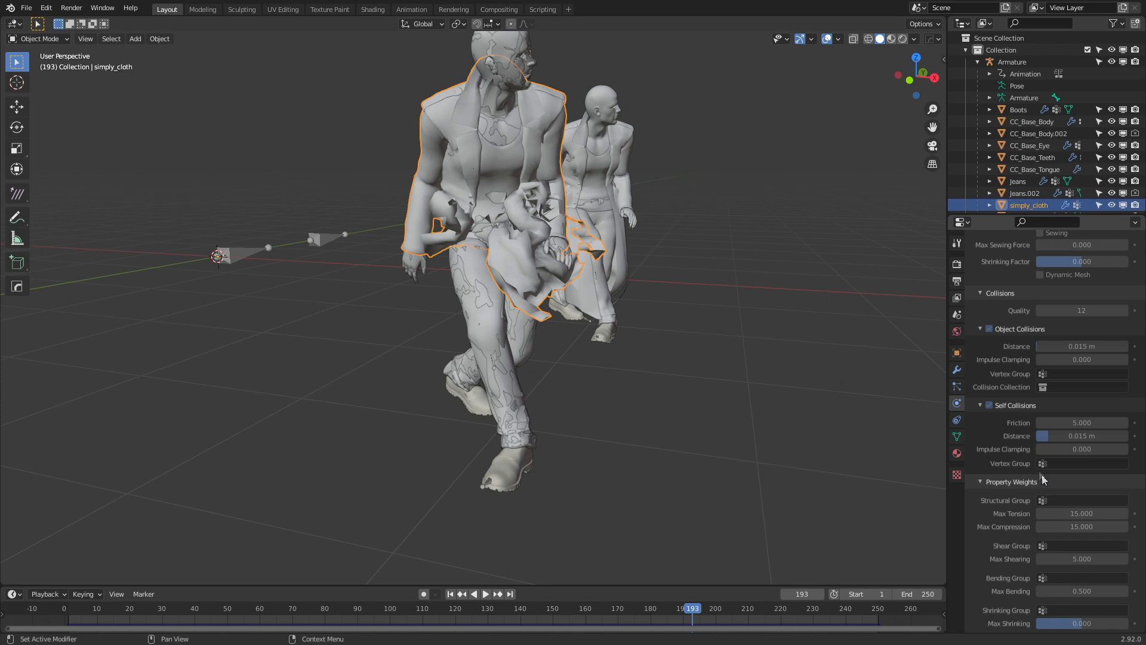
mouse_move(1046, 374)
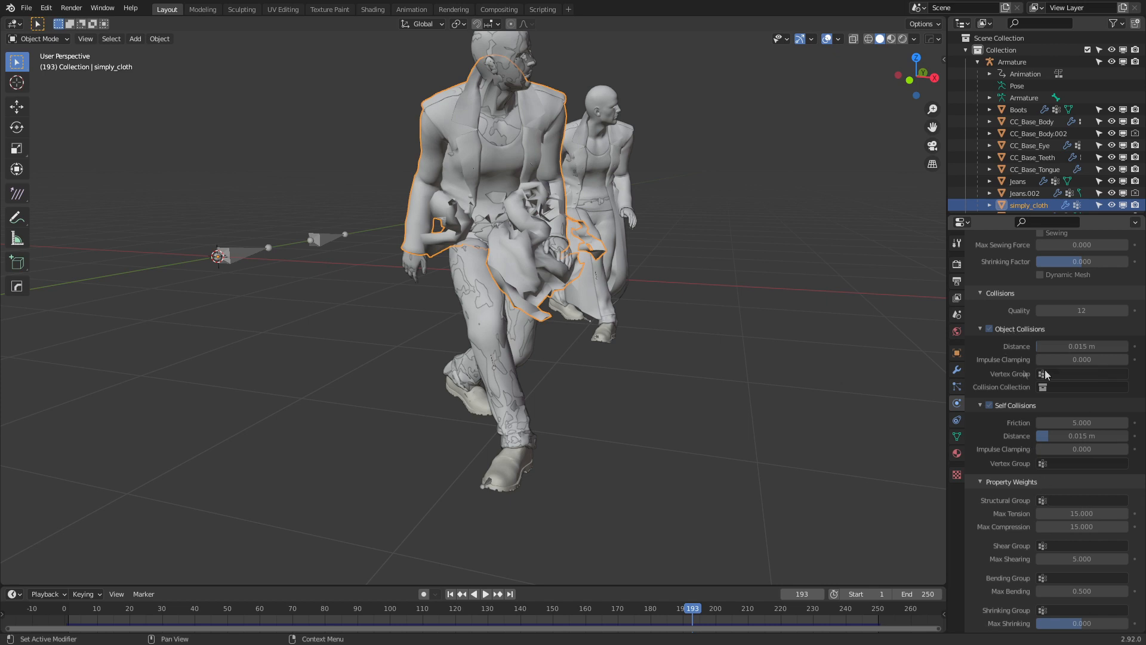
mouse_move(1089, 338)
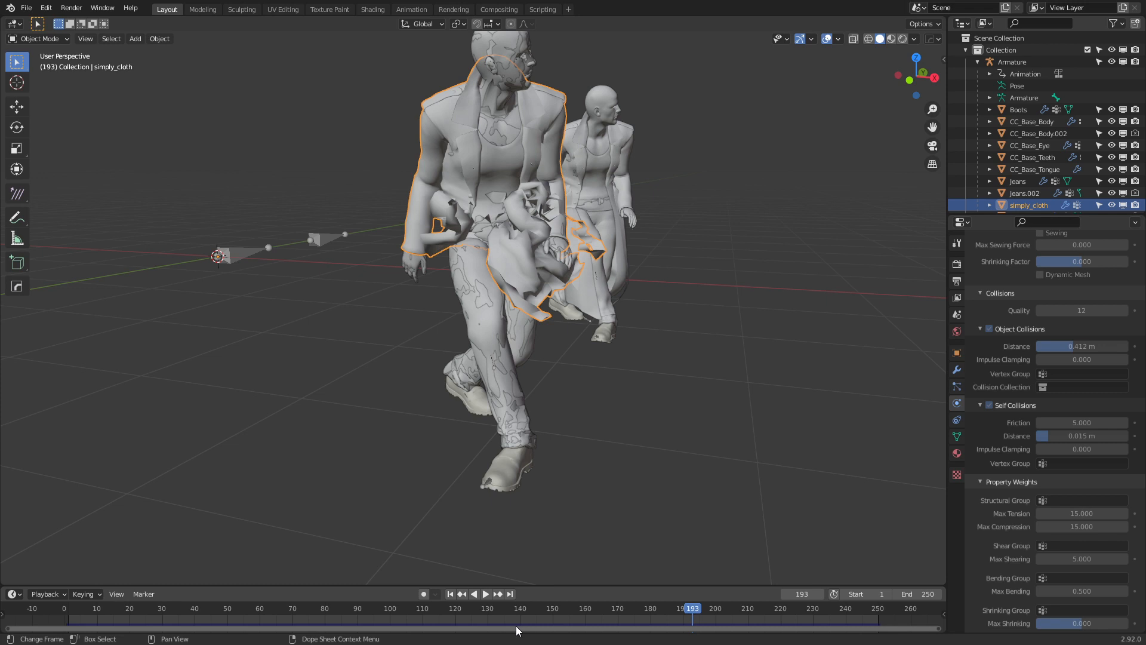
mouse_move(726, 620)
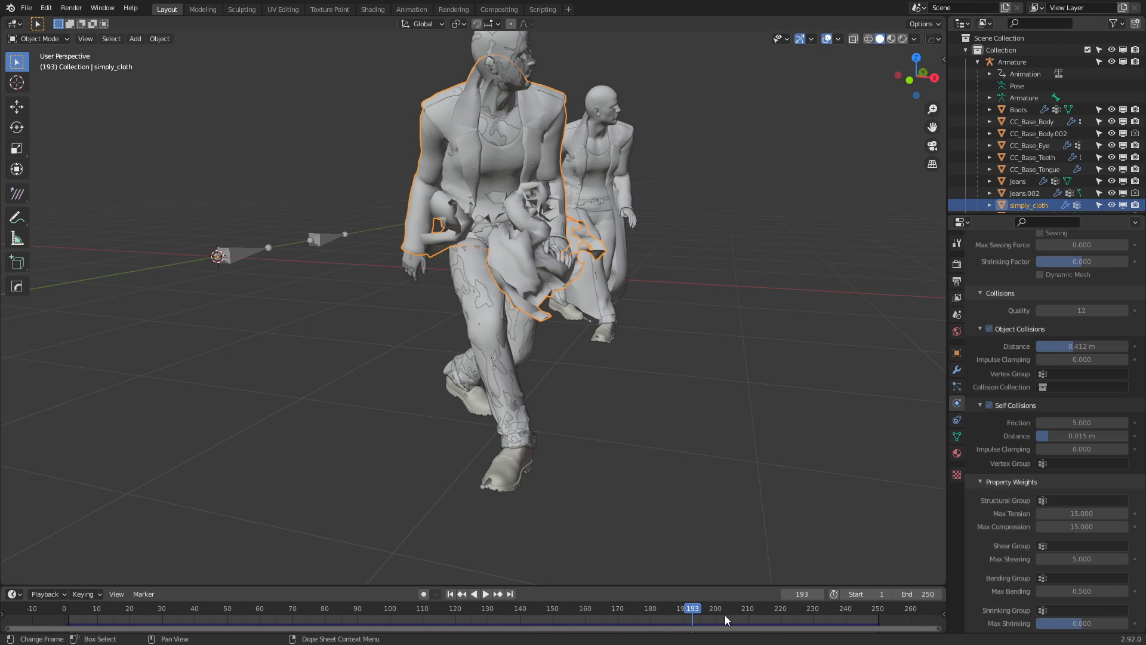